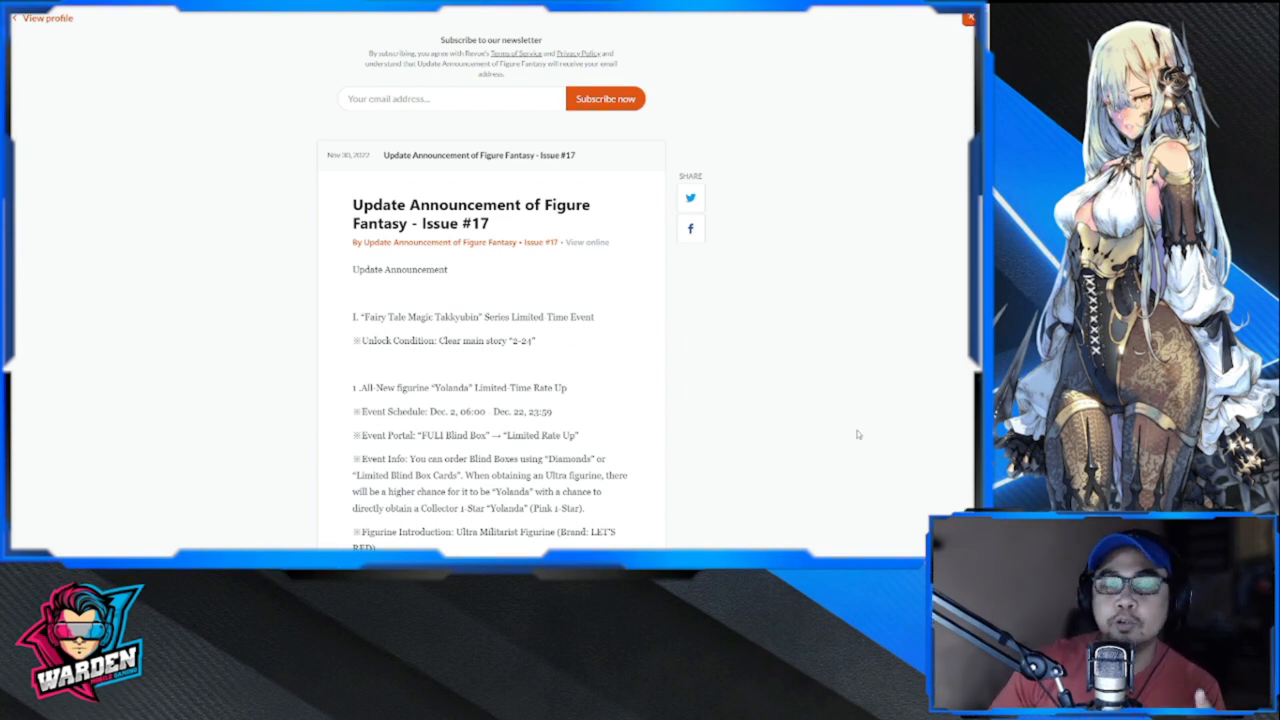
mouse_move(832, 424)
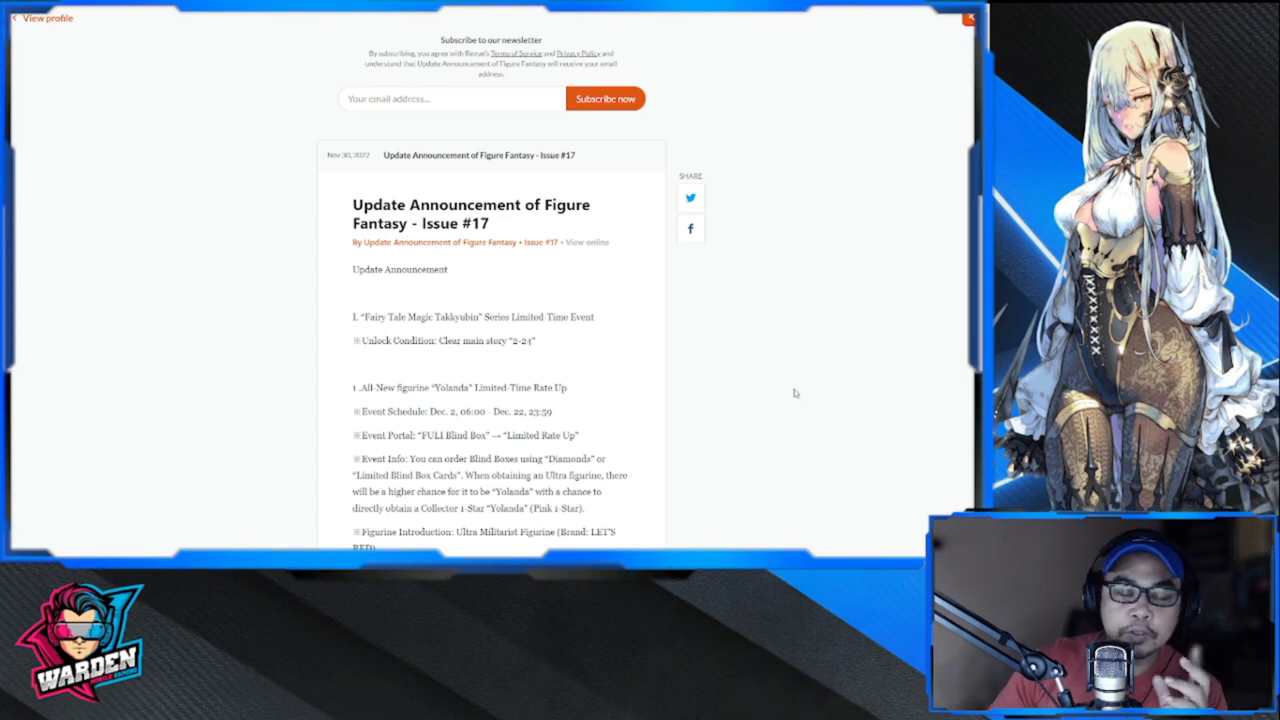
mouse_move(684, 442)
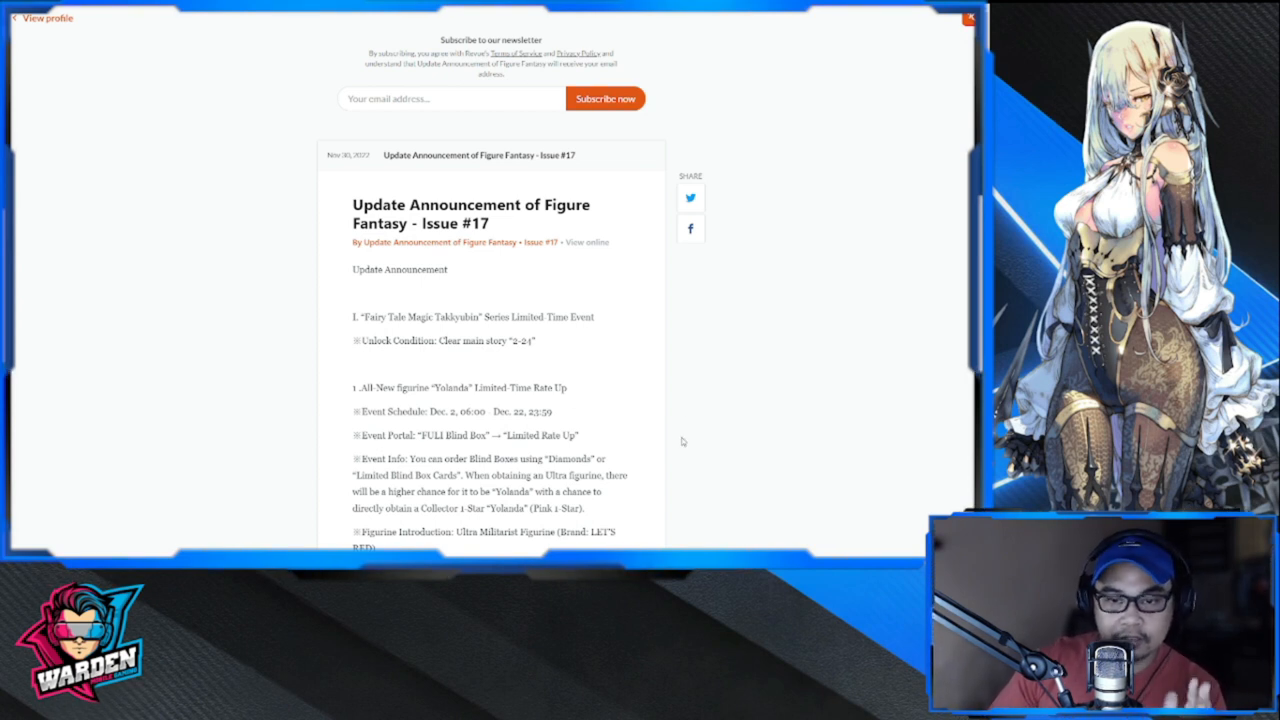
- Read down Issue #17 and briefly highlight the 'Yolanda Margaret Ver.' pack name
scroll("down", 3)
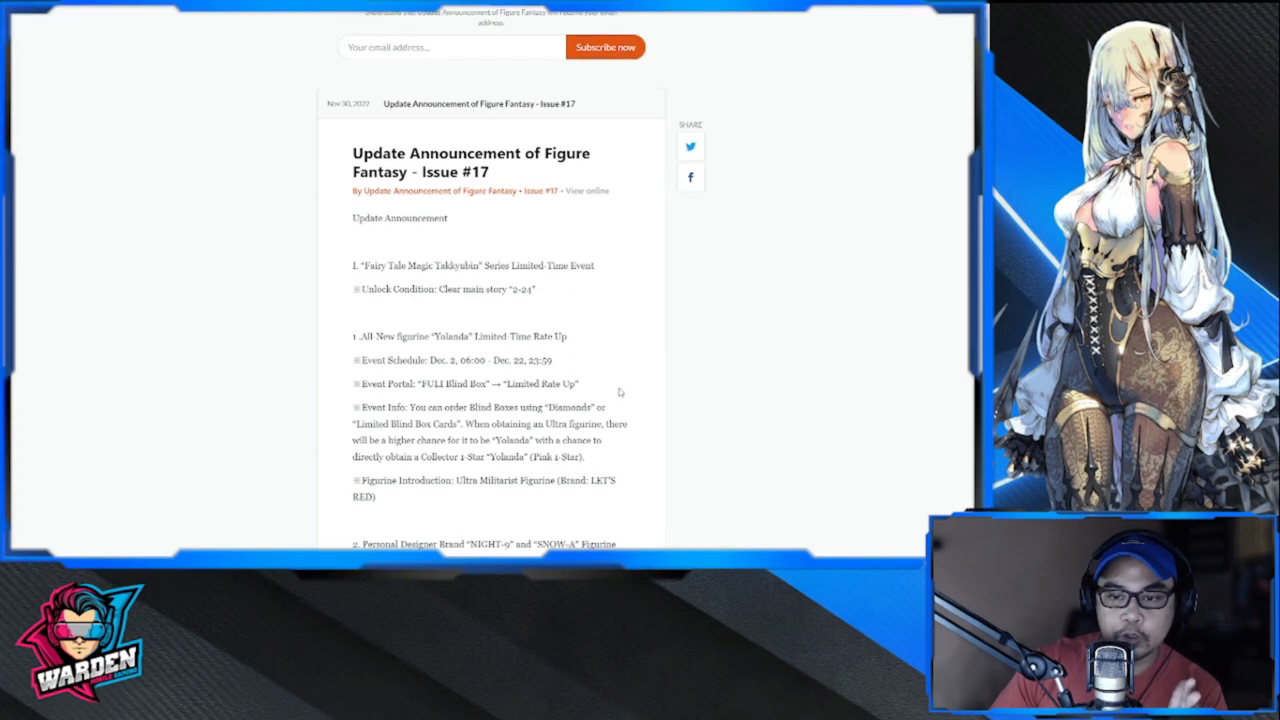
scroll("down", 3)
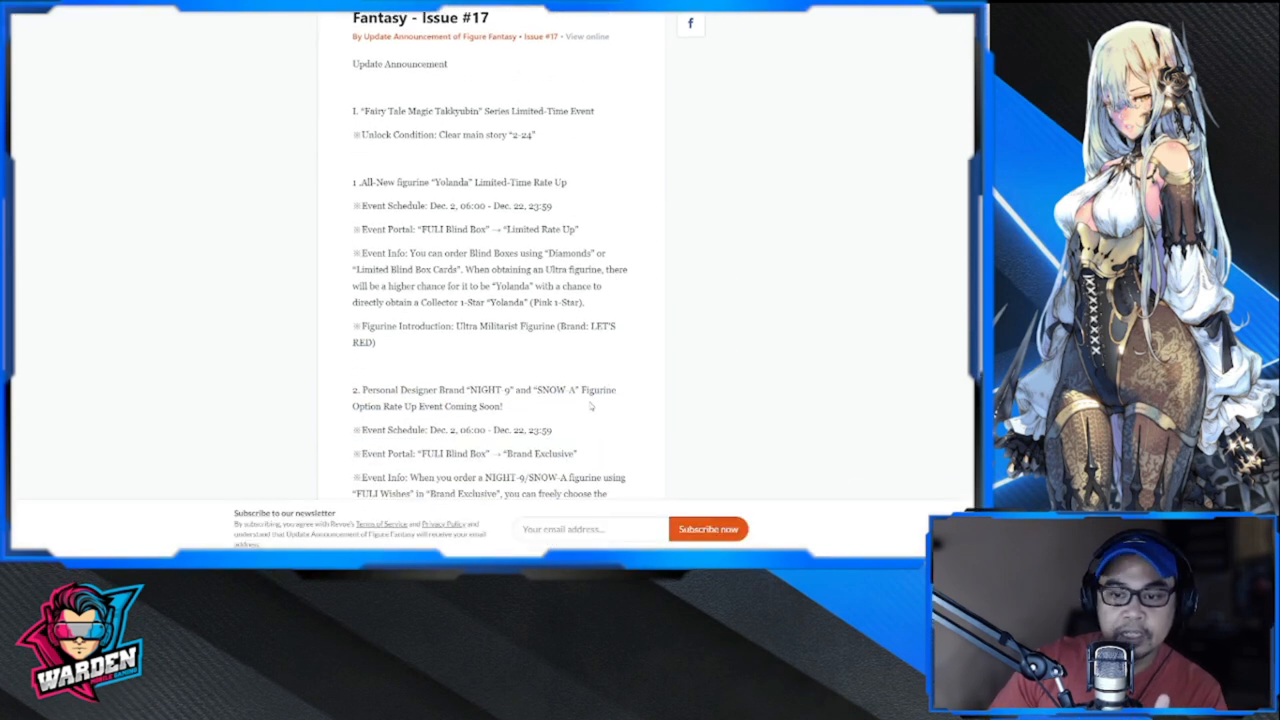
scroll("down", 3)
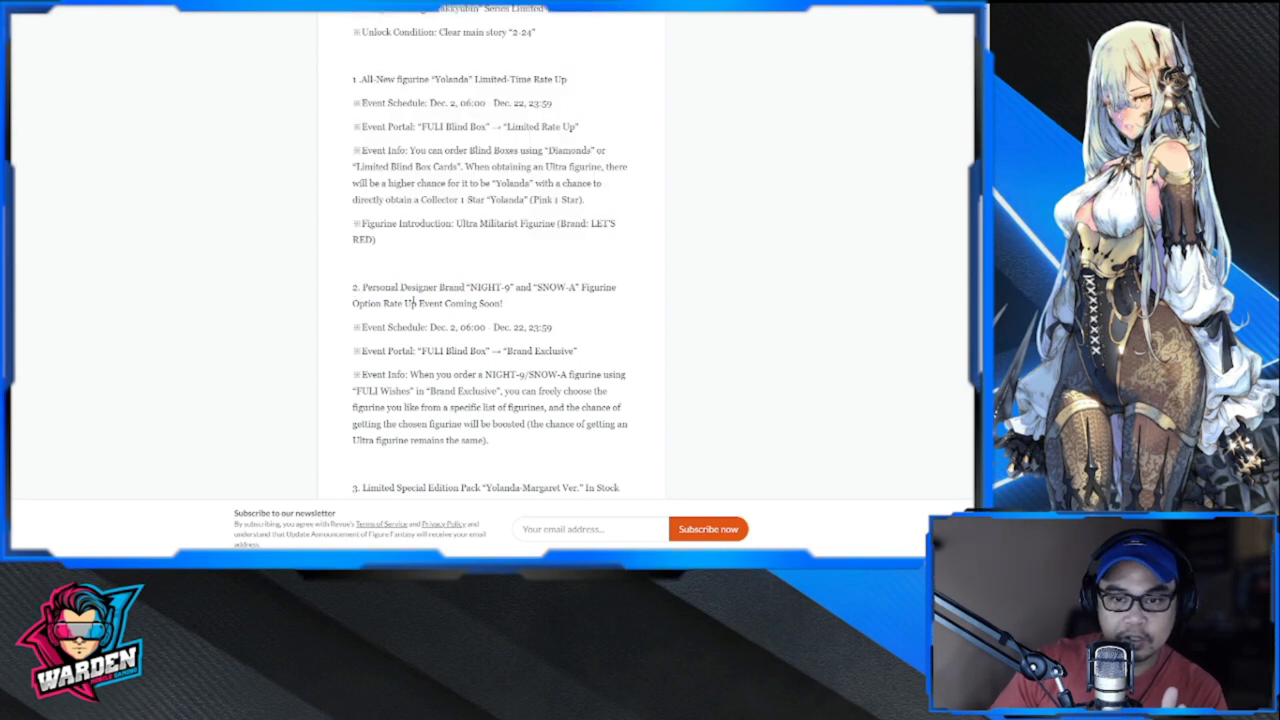
scroll("down", 3)
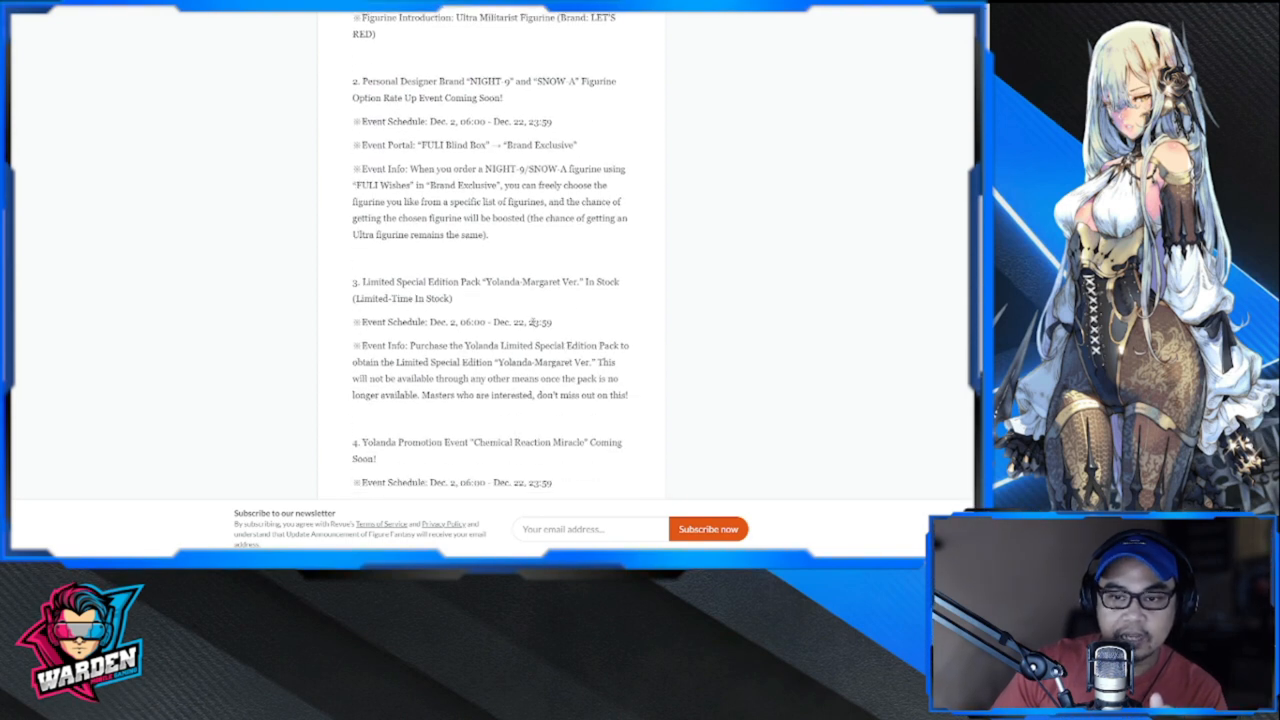
left_click_drag(484, 280, 578, 280)
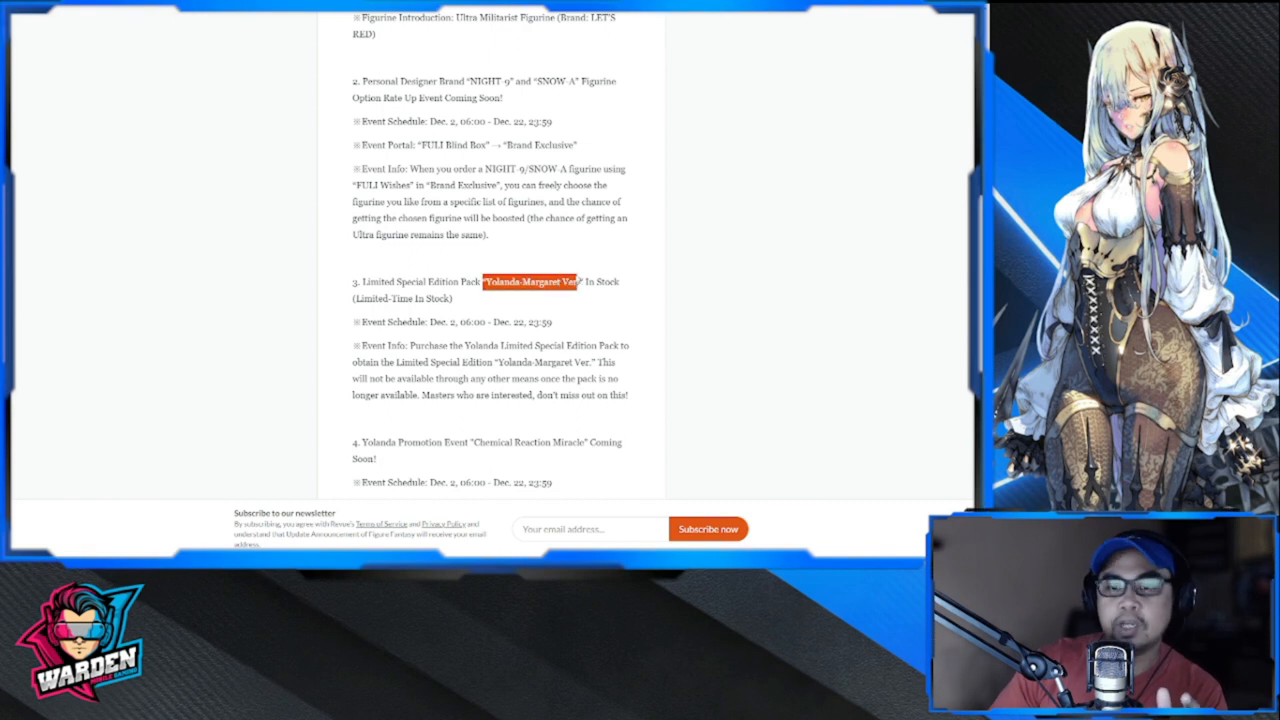
left_click(624, 304)
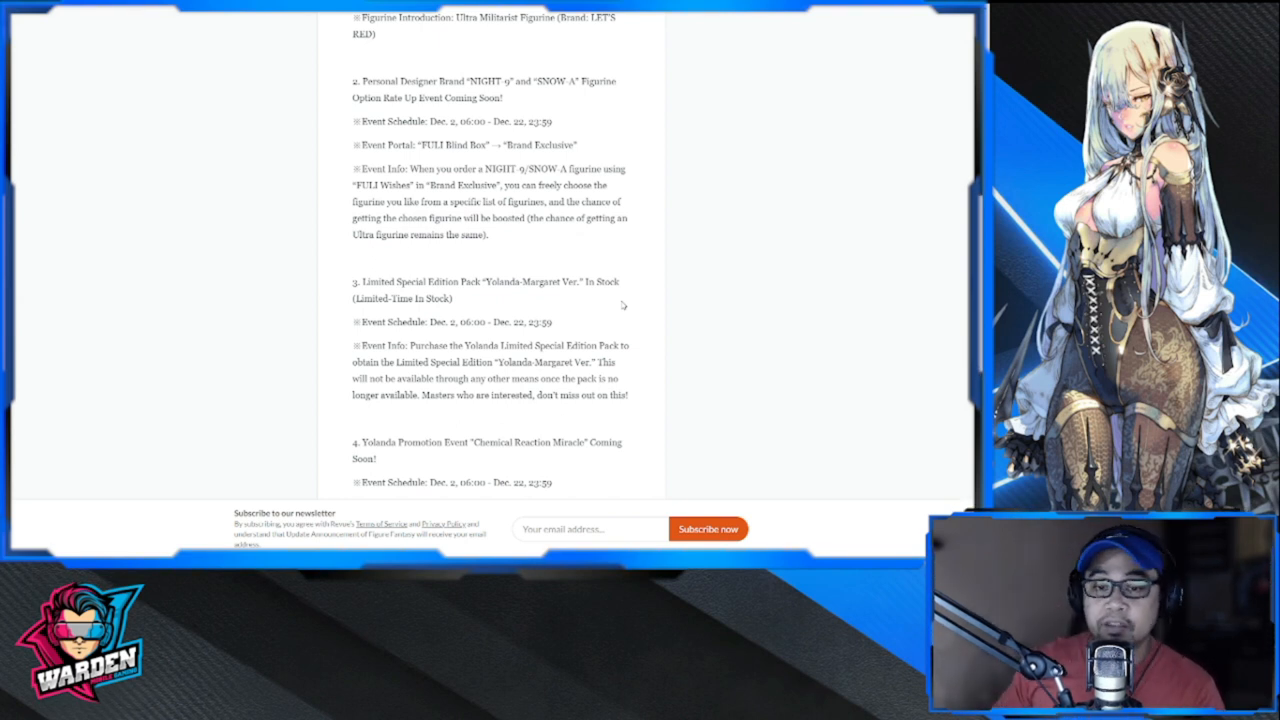
- Continue down through the pack event details to the 'Extreme Romance' limited story event
scroll("down", 3)
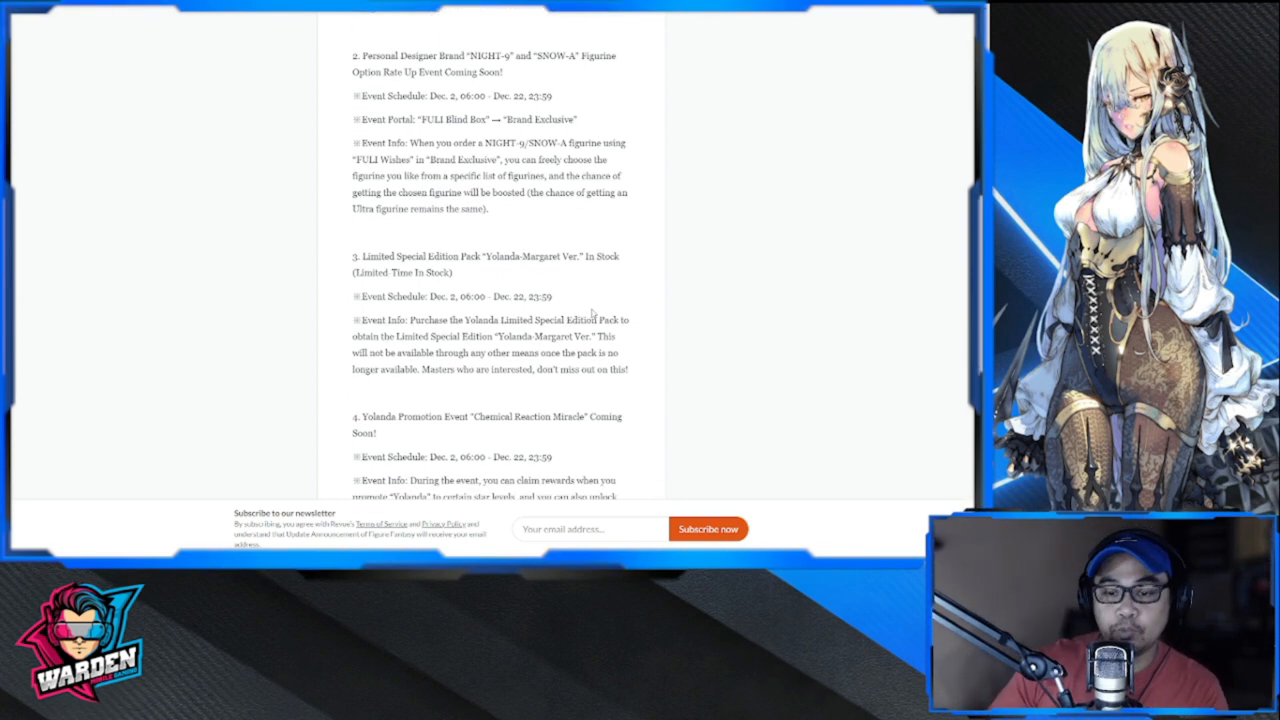
scroll("down", 3)
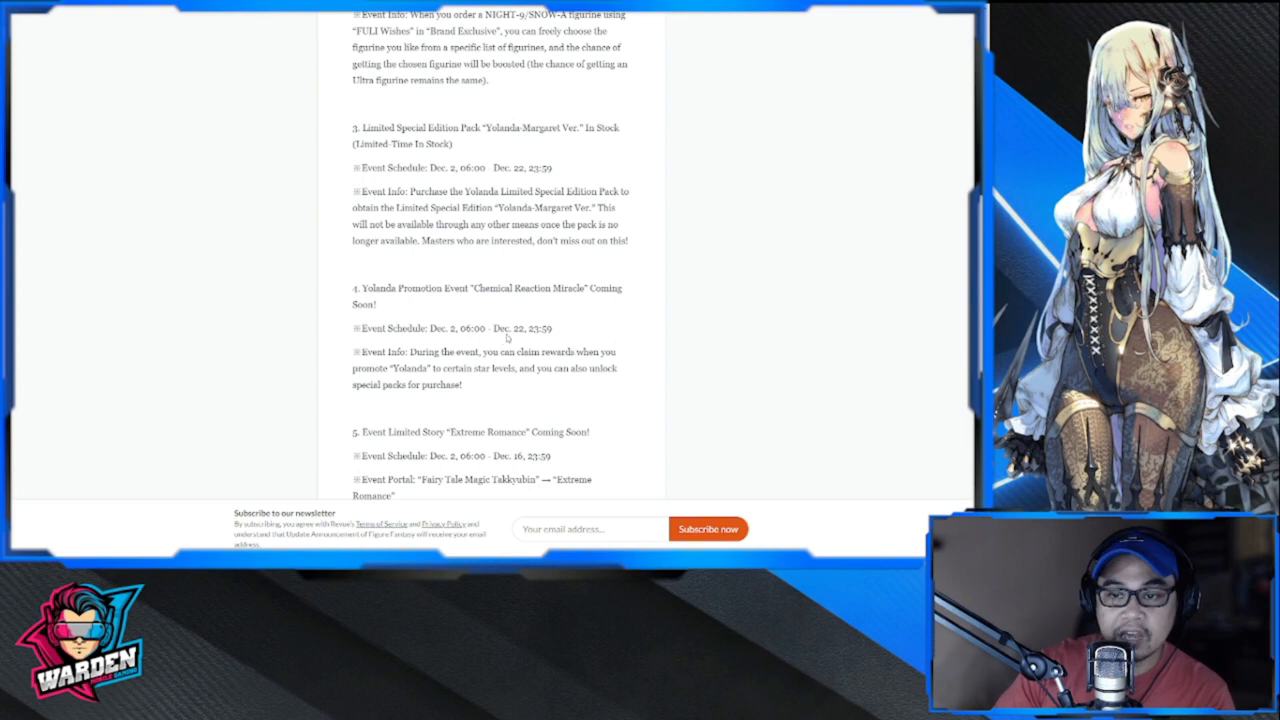
scroll("down", 3)
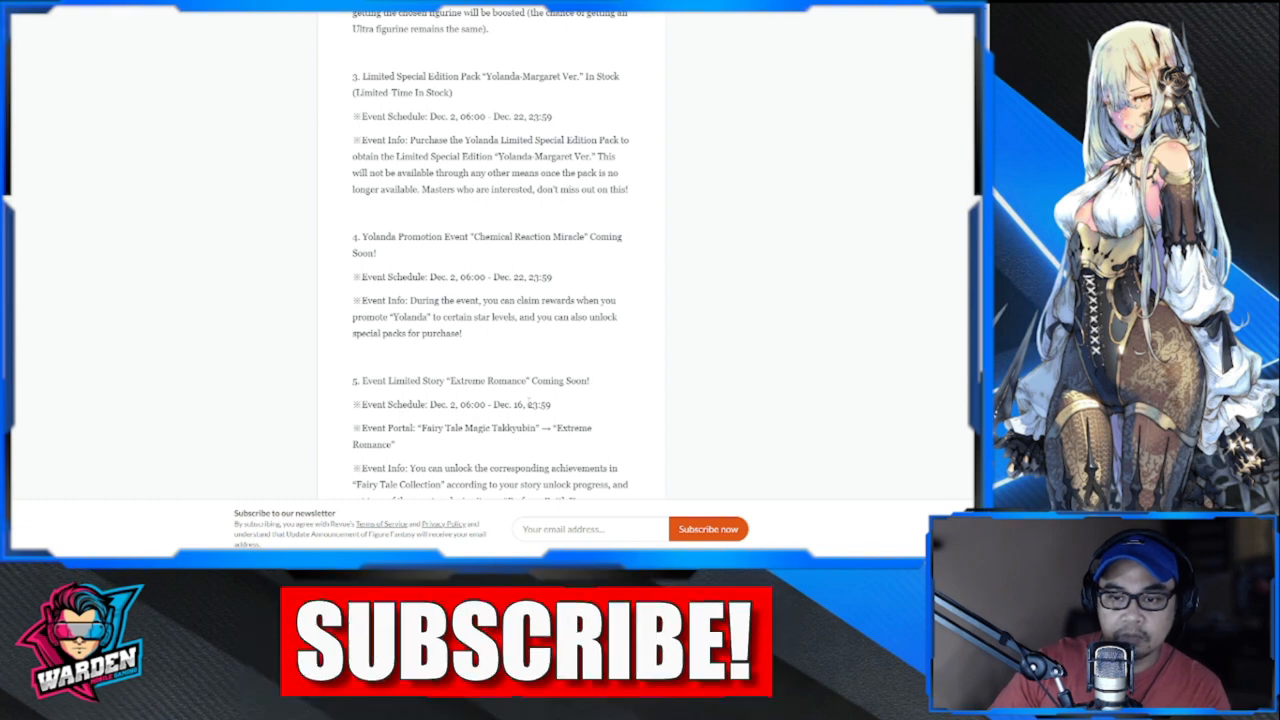
- Scroll through the event list past Brave the Mill Fort
scroll("down", 3)
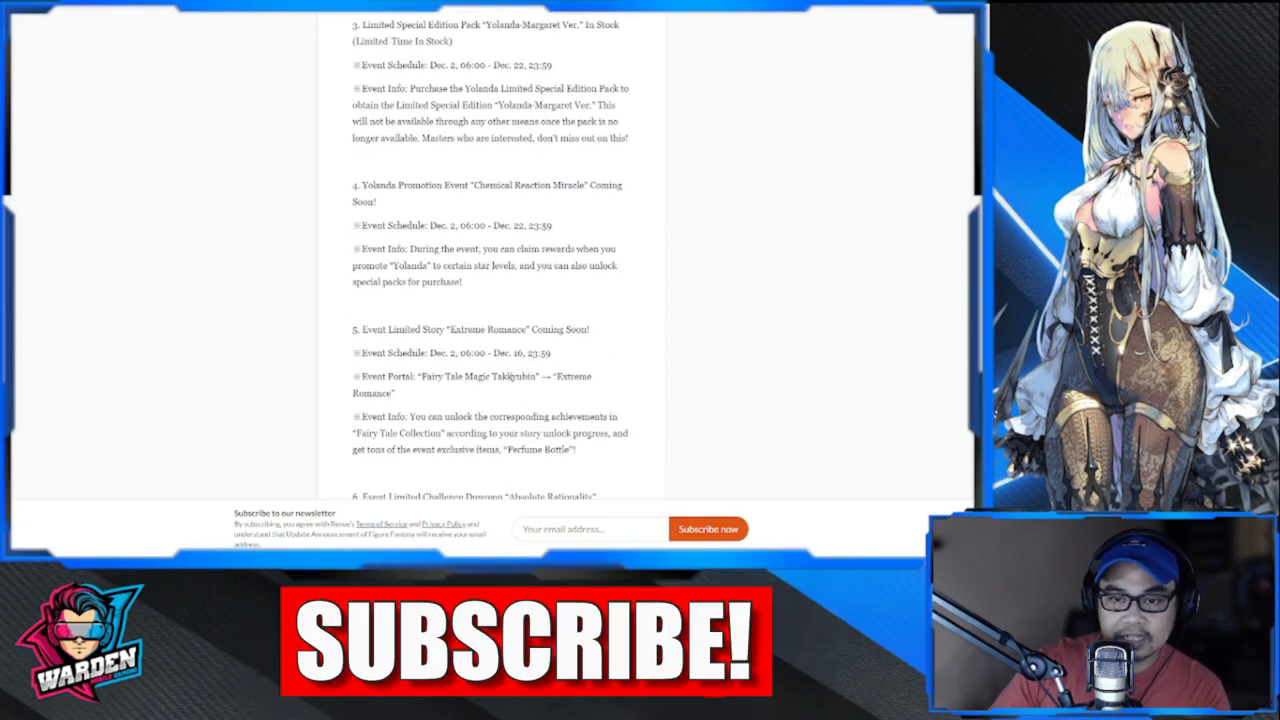
scroll("down", 3)
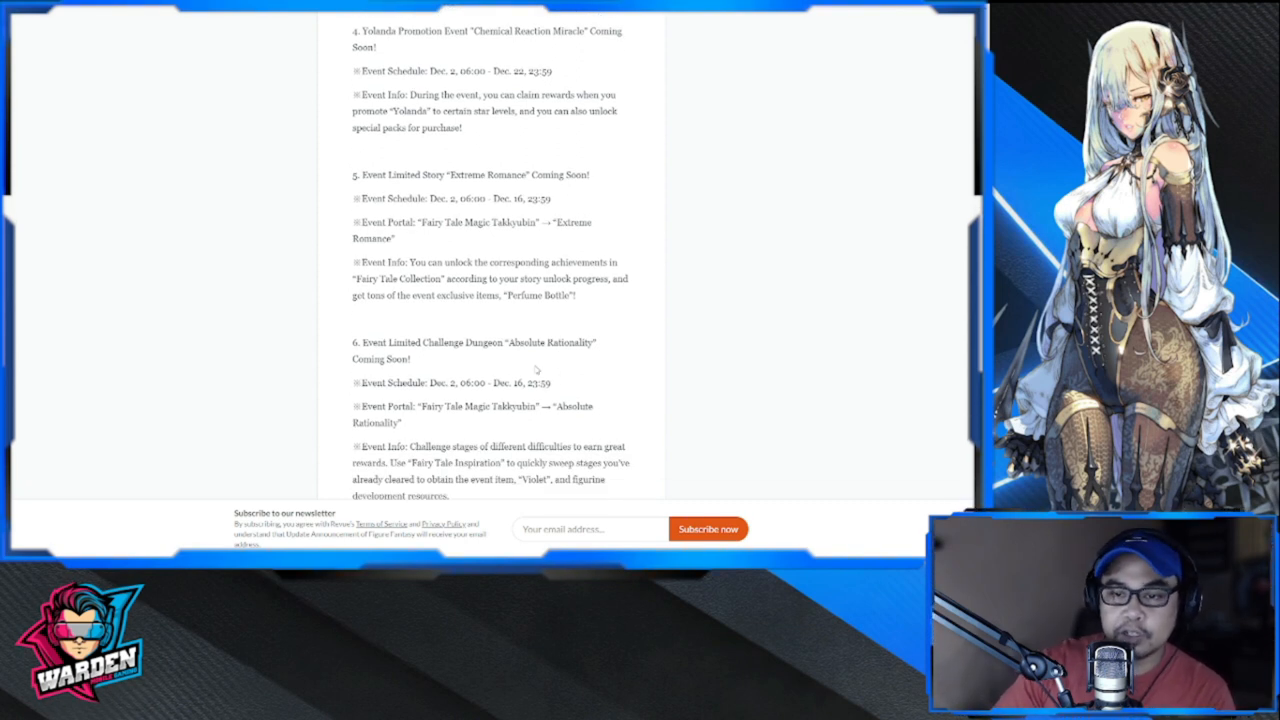
scroll("down", 3)
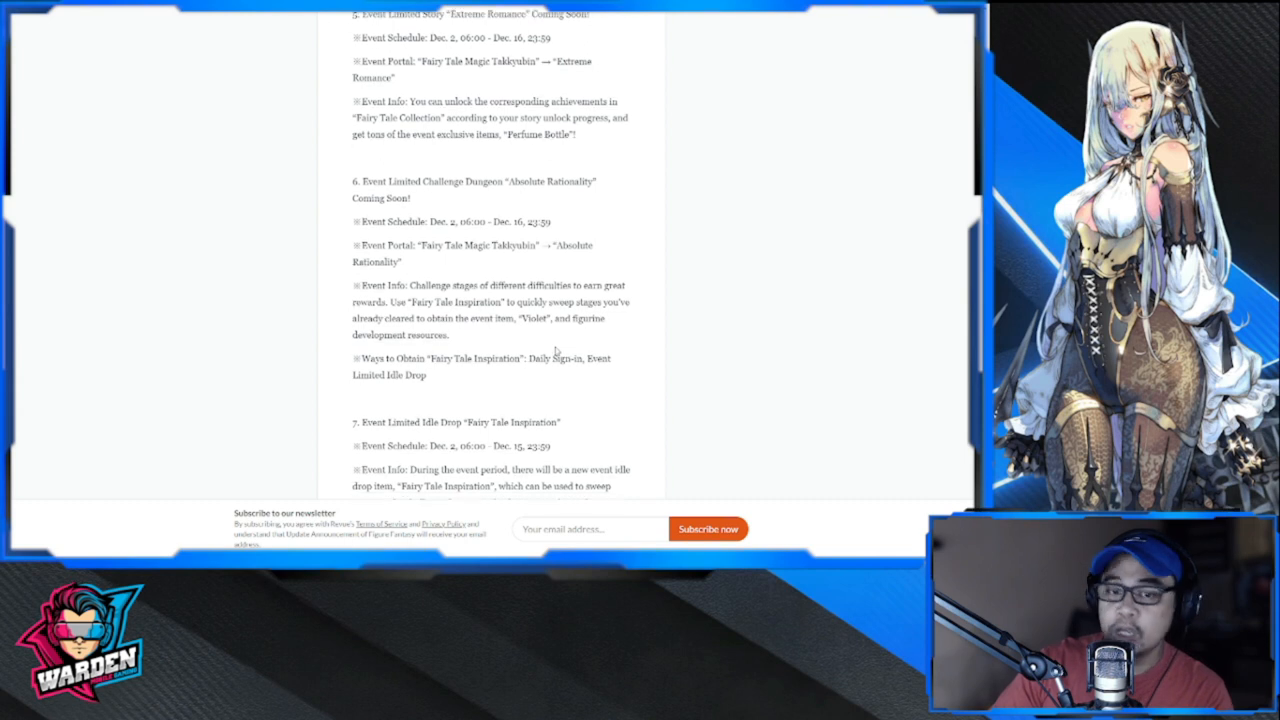
scroll("down", 3)
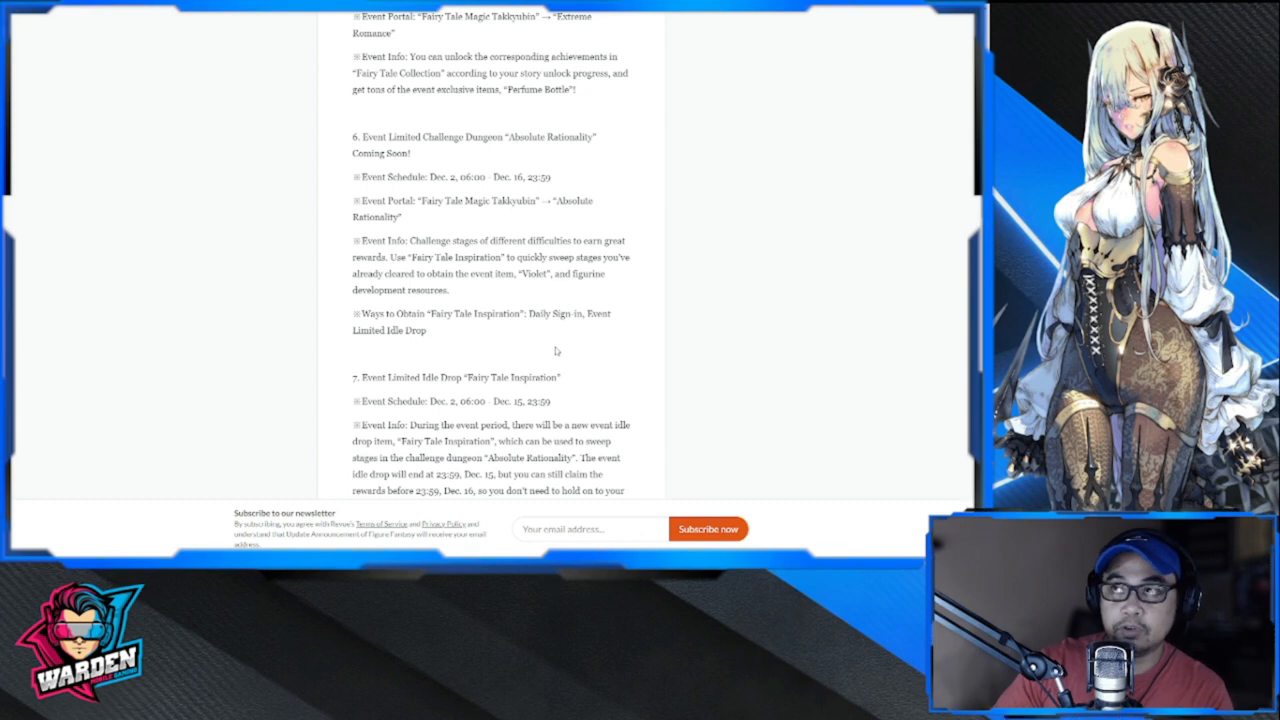
scroll("down", 3)
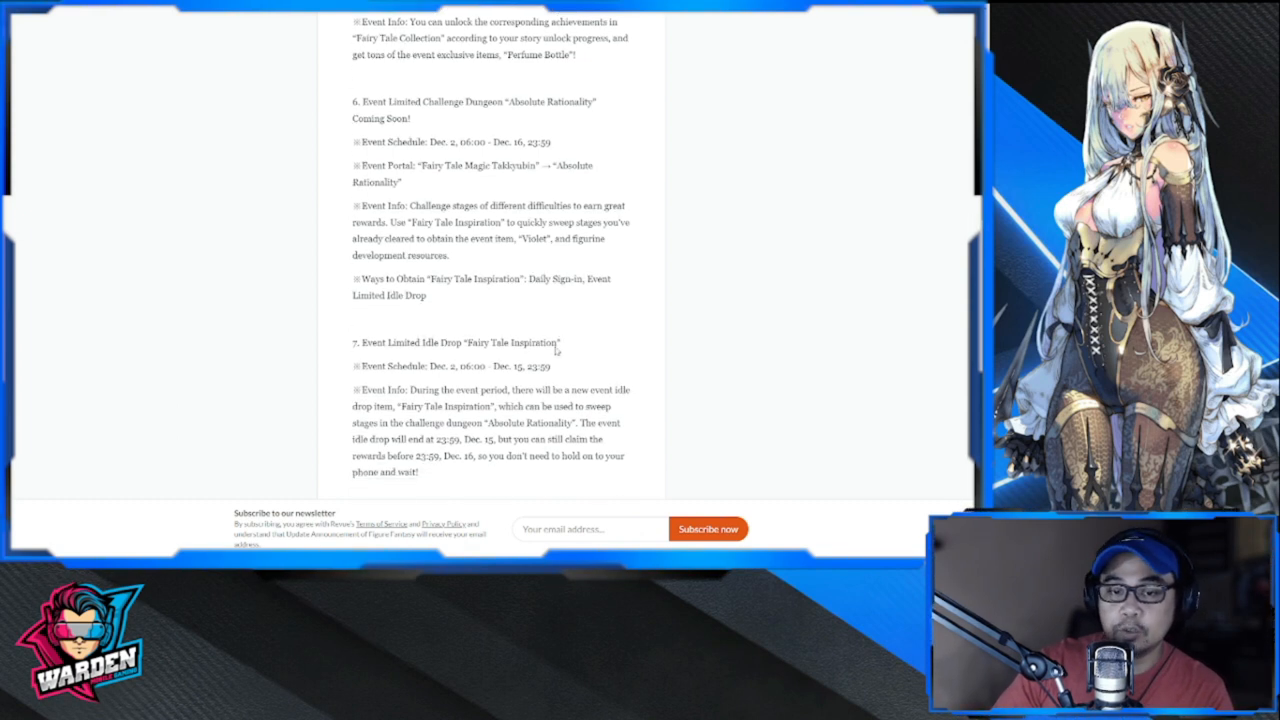
scroll("down", 3)
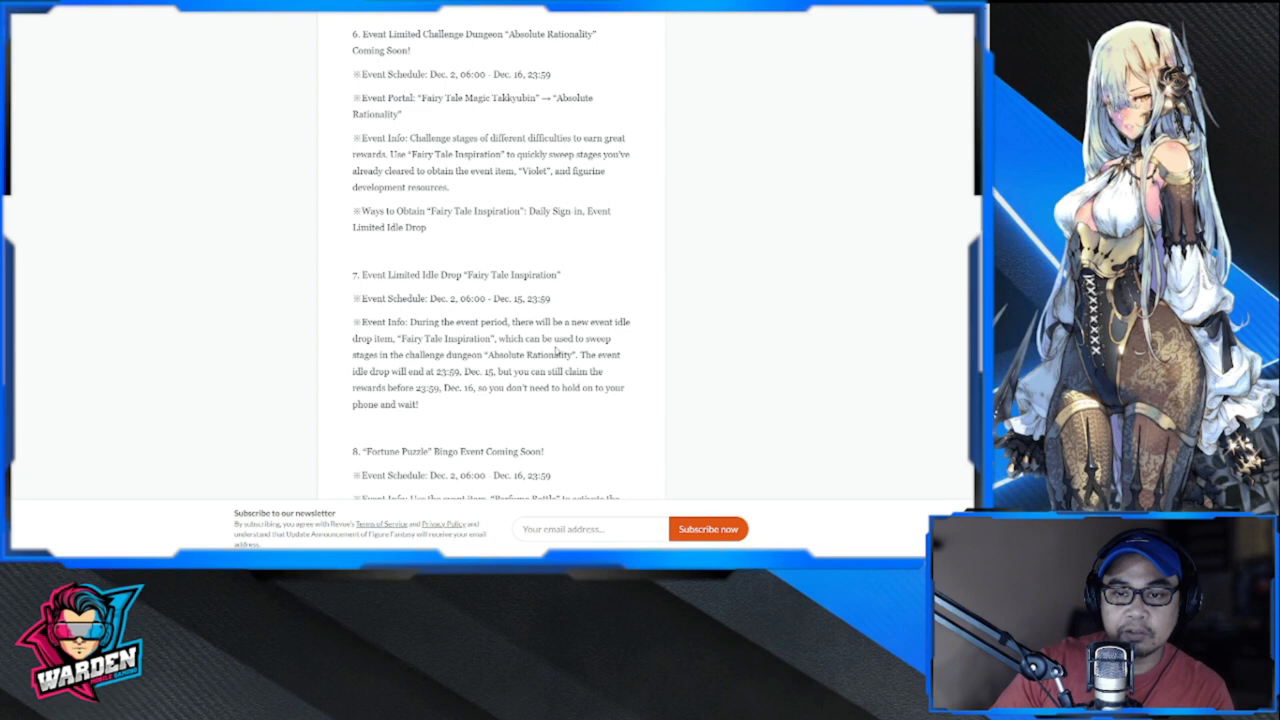
scroll("down", 3)
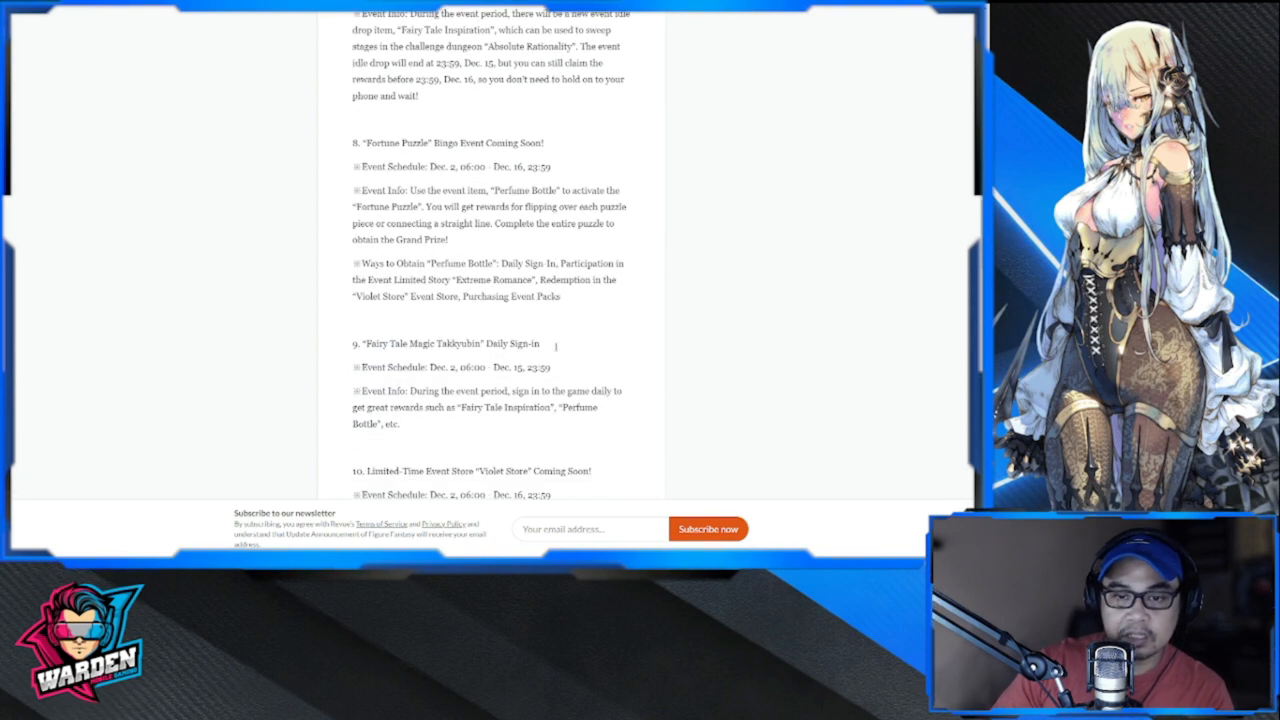
scroll("down", 3)
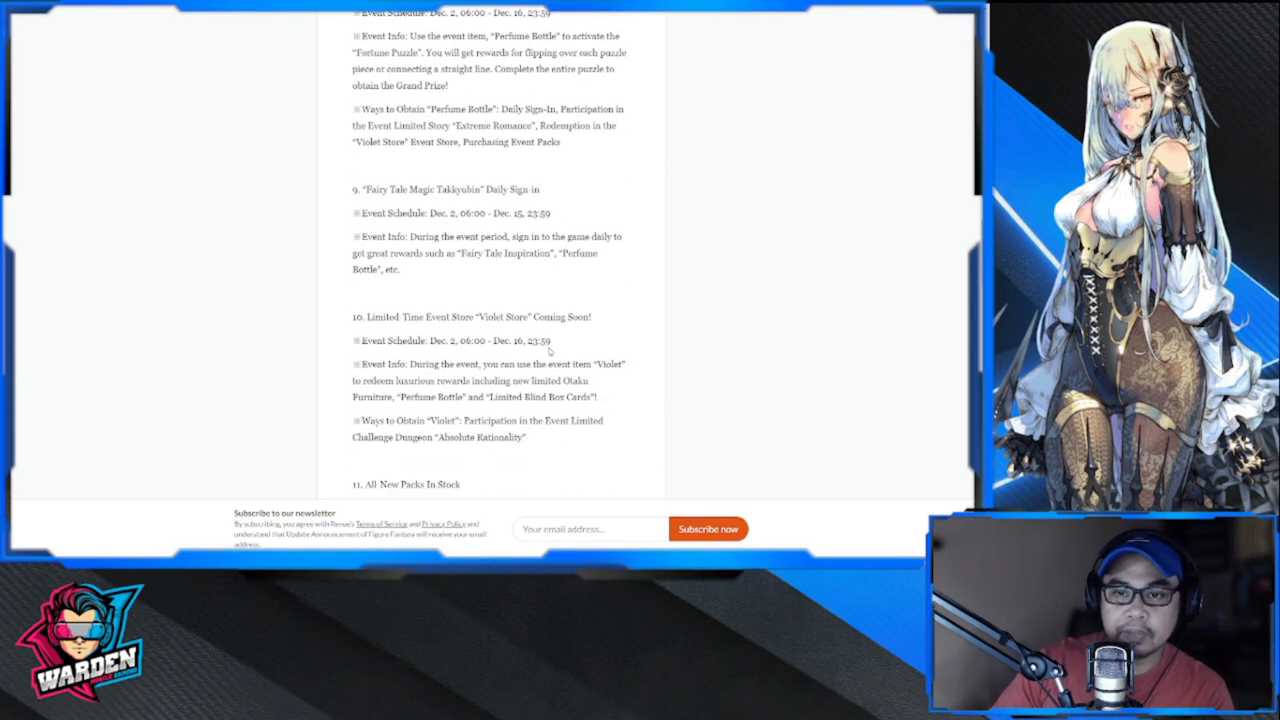
- Continue down until section IV Other Updates on Covenant figurines and Yolanda's adornment is visible
scroll("down", 3)
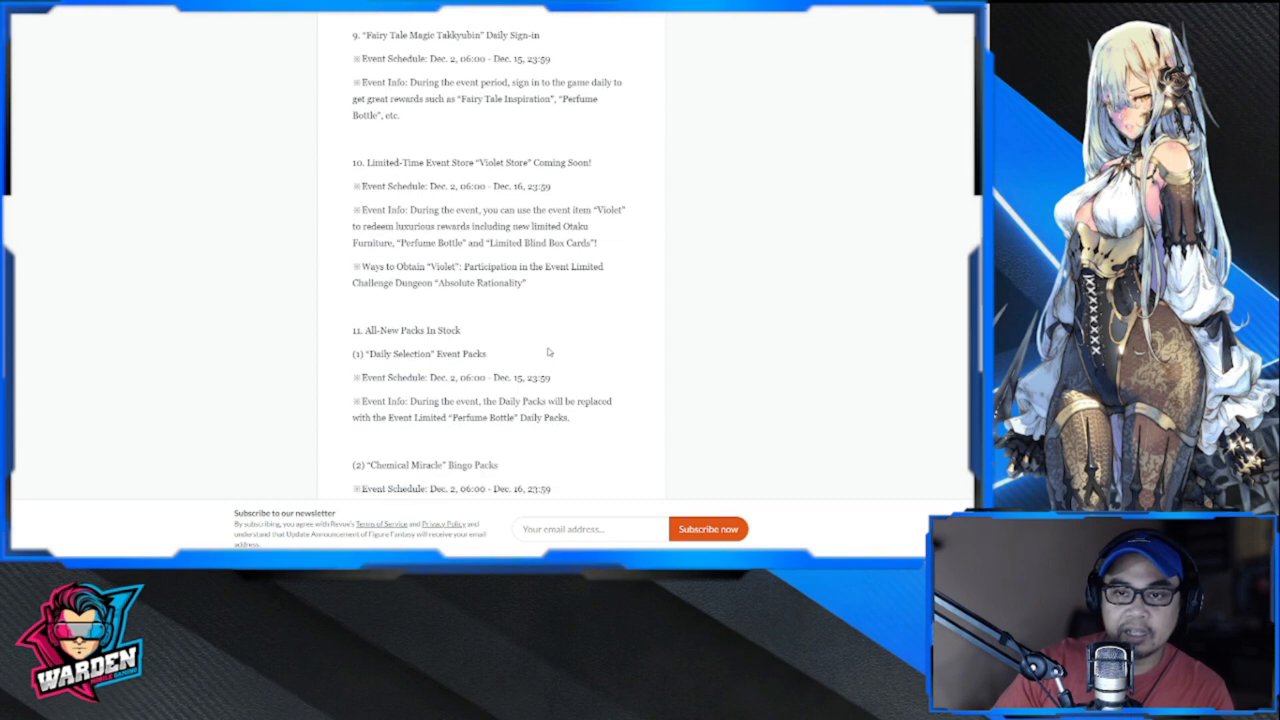
scroll("down", 3)
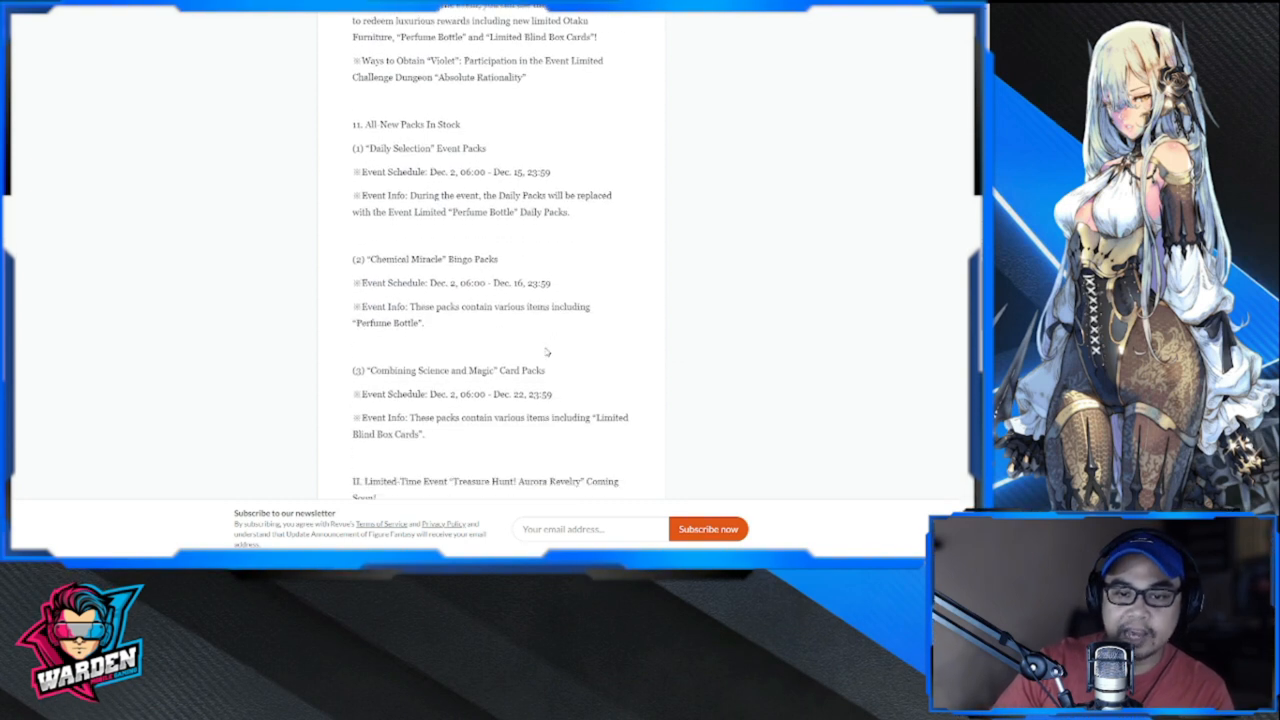
scroll("down", 3)
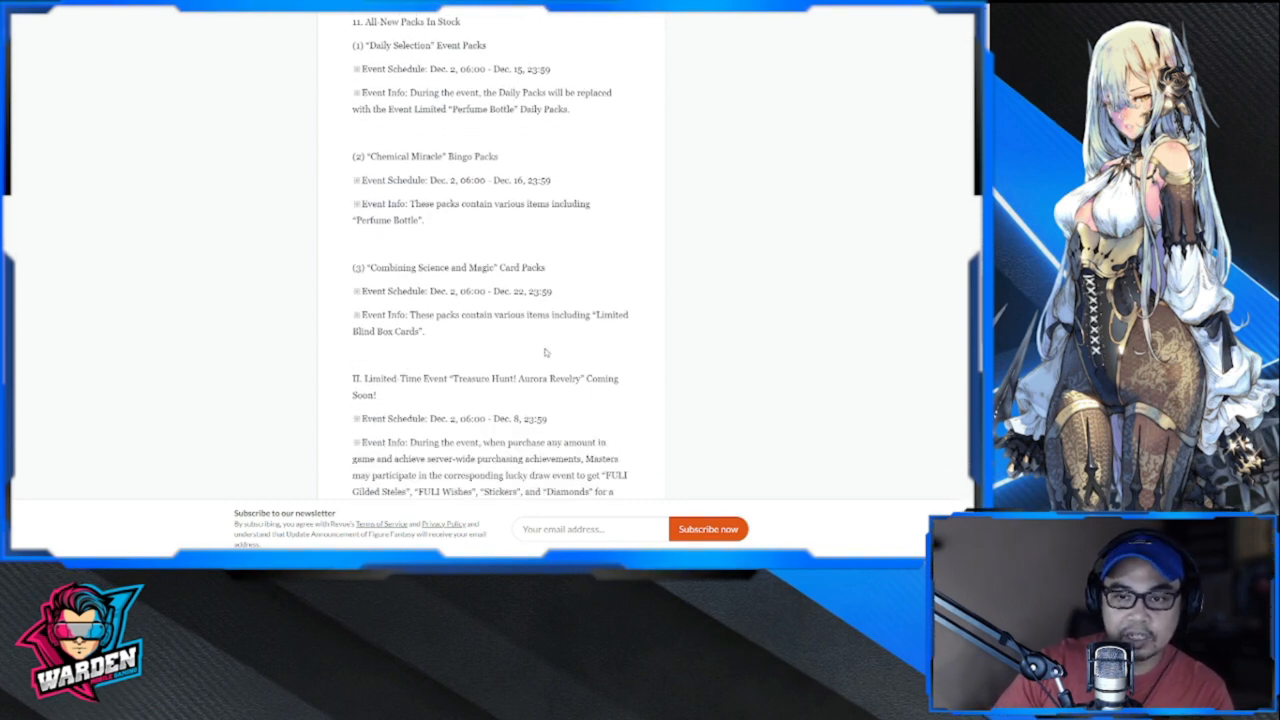
scroll("down", 3)
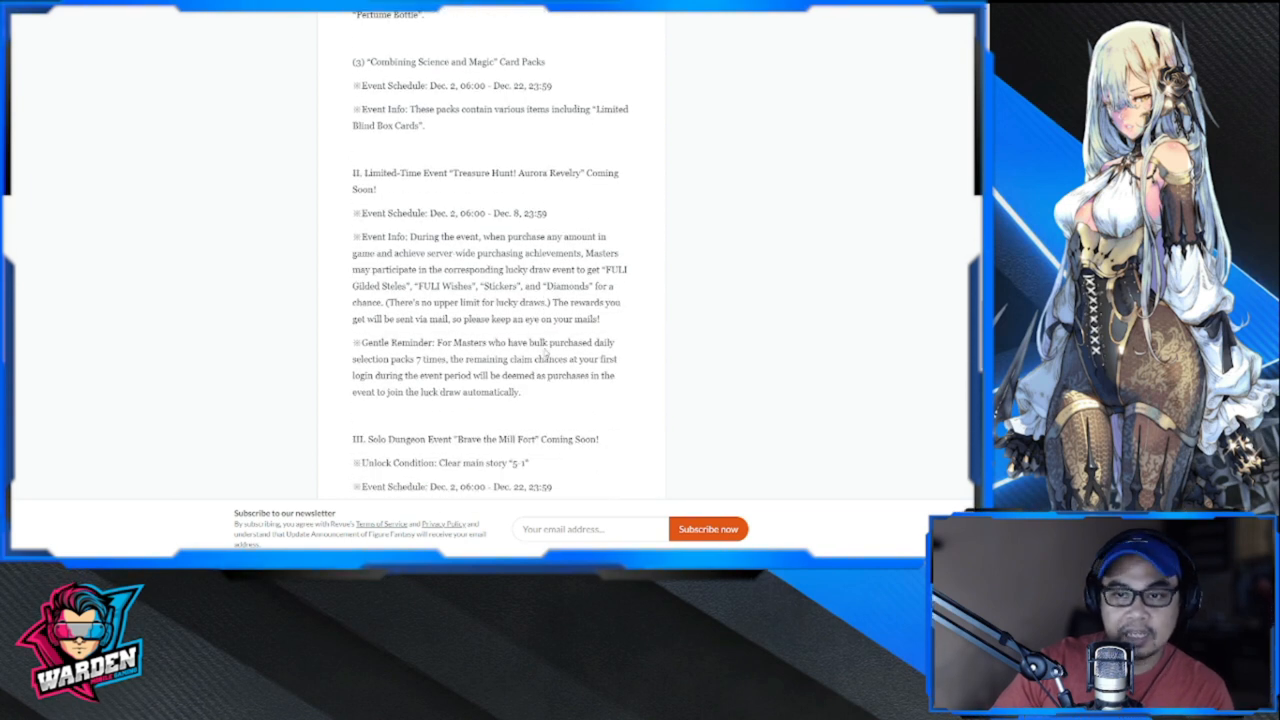
scroll("down", 3)
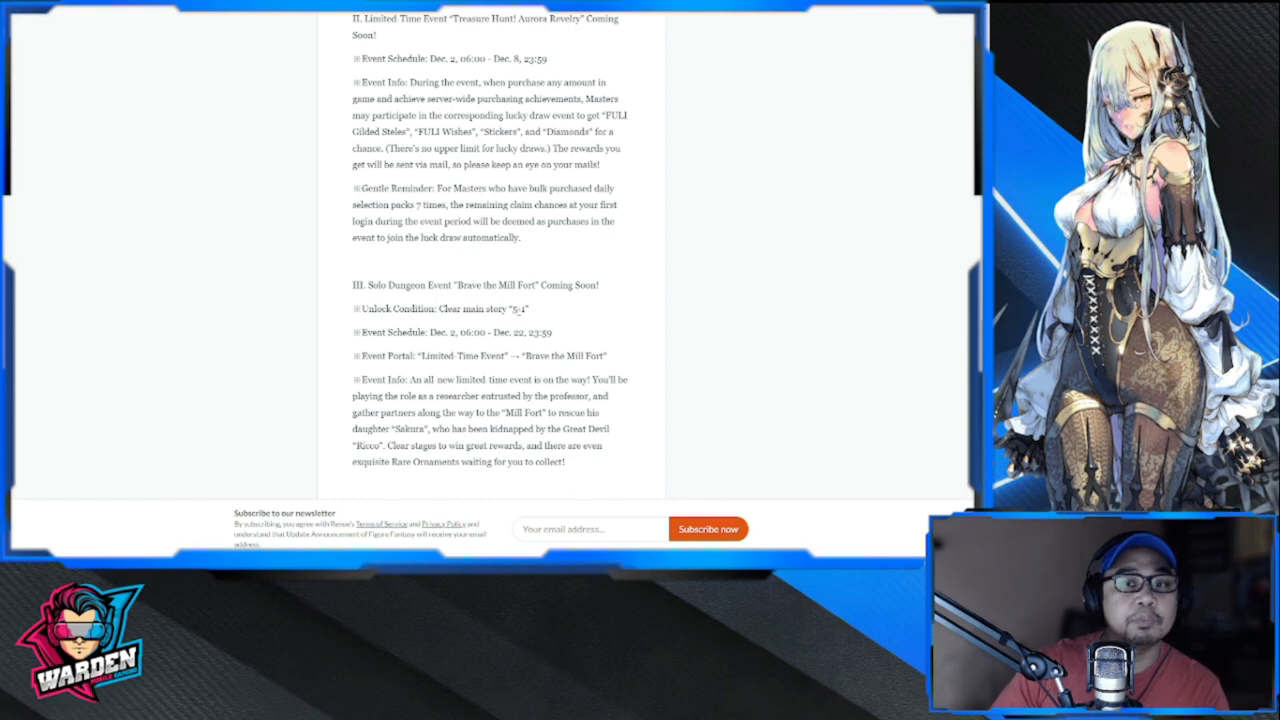
scroll("down", 3)
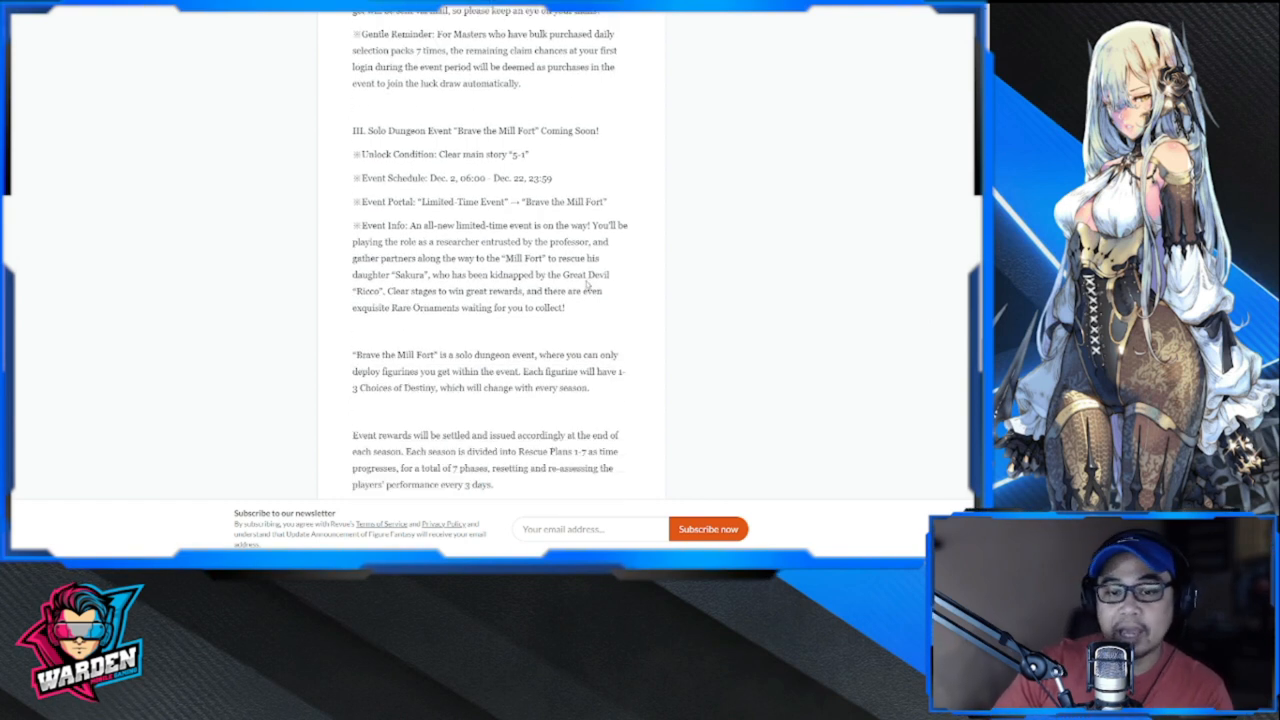
scroll("down", 3)
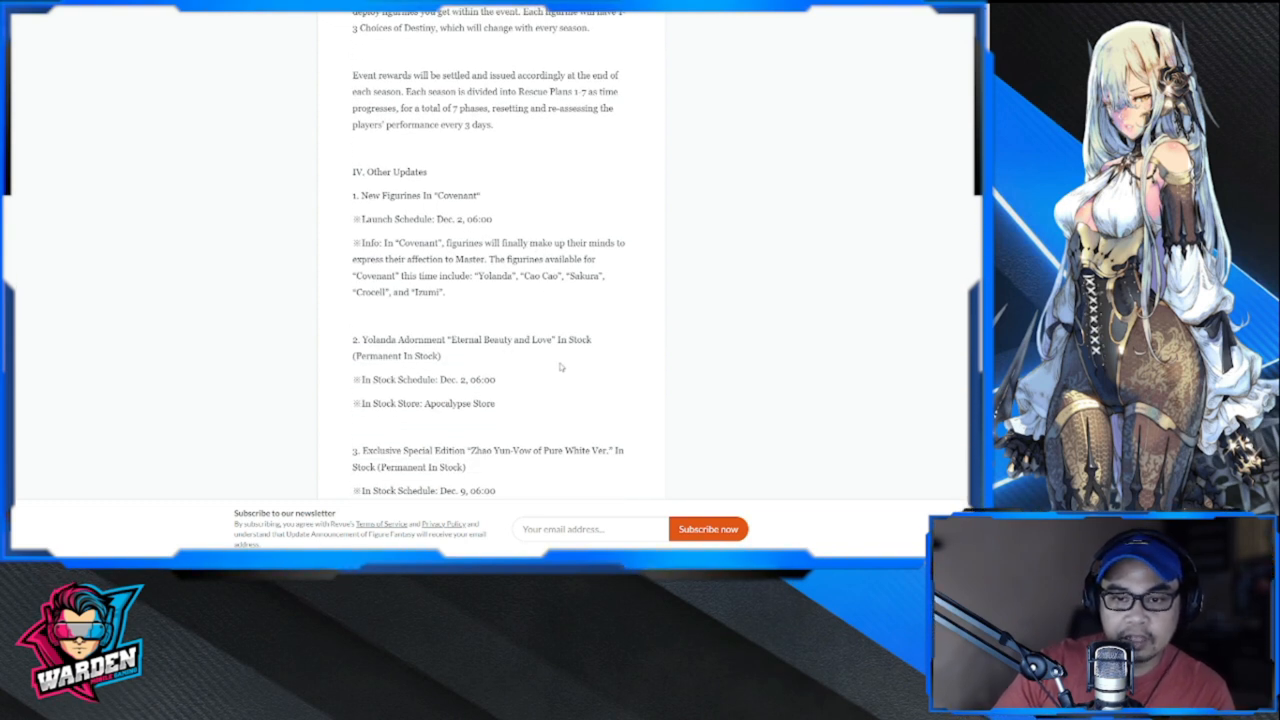
scroll("down", 3)
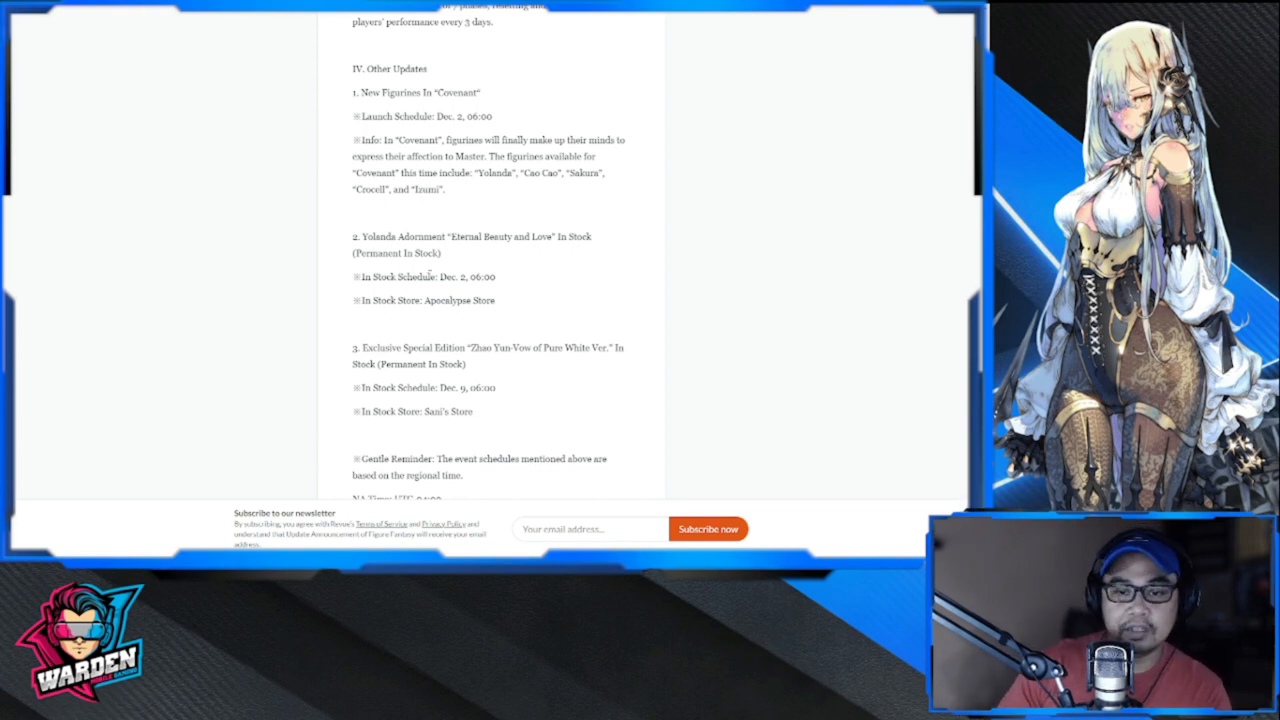
- Highlight the 'NA Time' entry in the regional time notes and finish reading the announcement
scroll("down", 3)
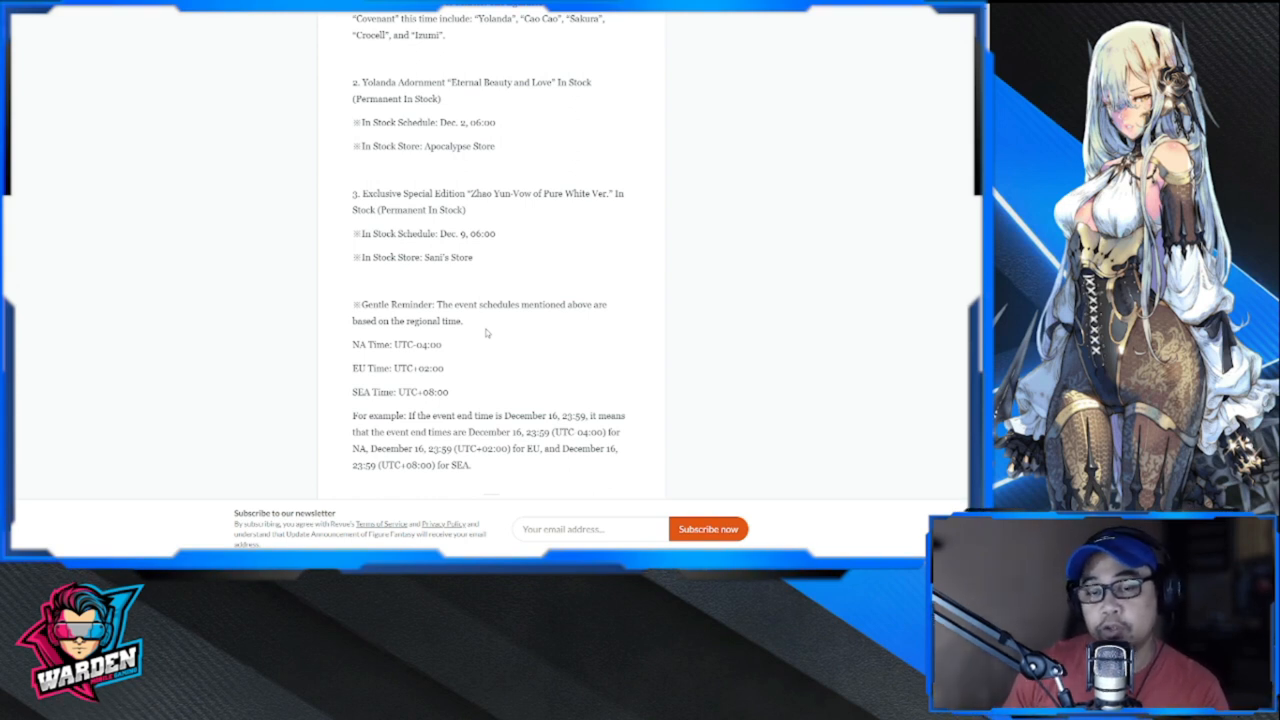
mouse_move(500, 352)
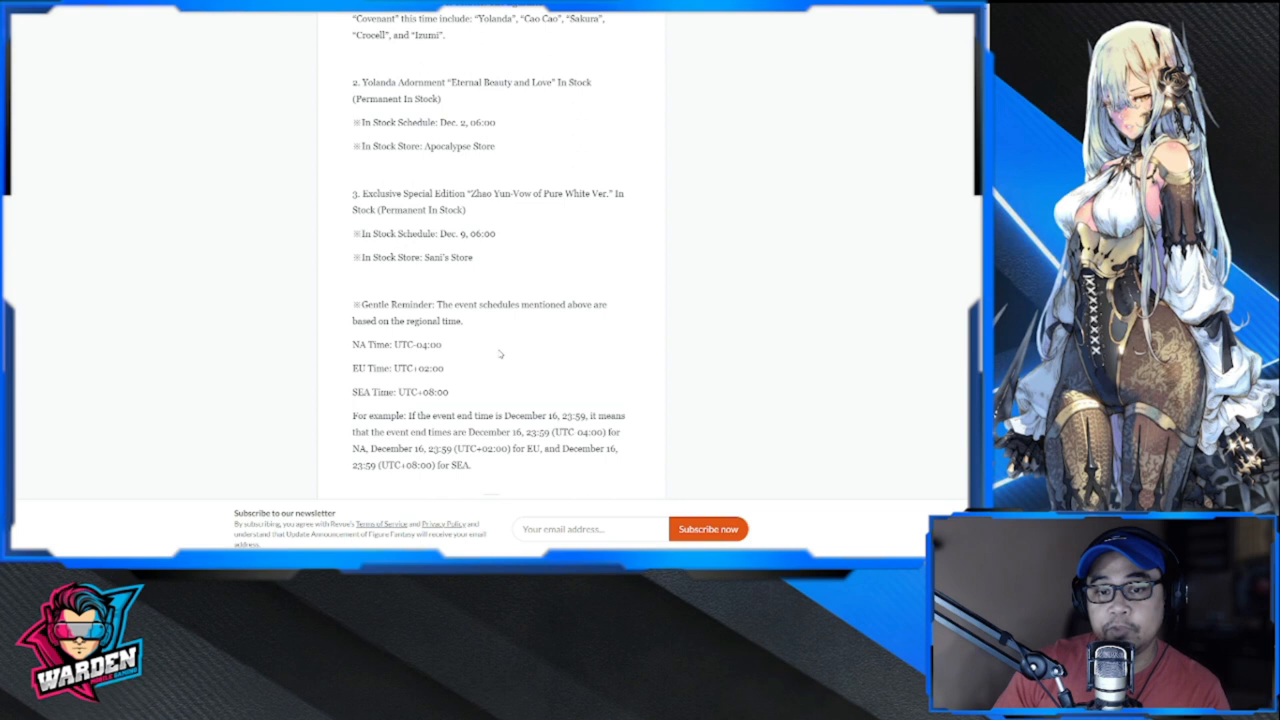
double_click(362, 344)
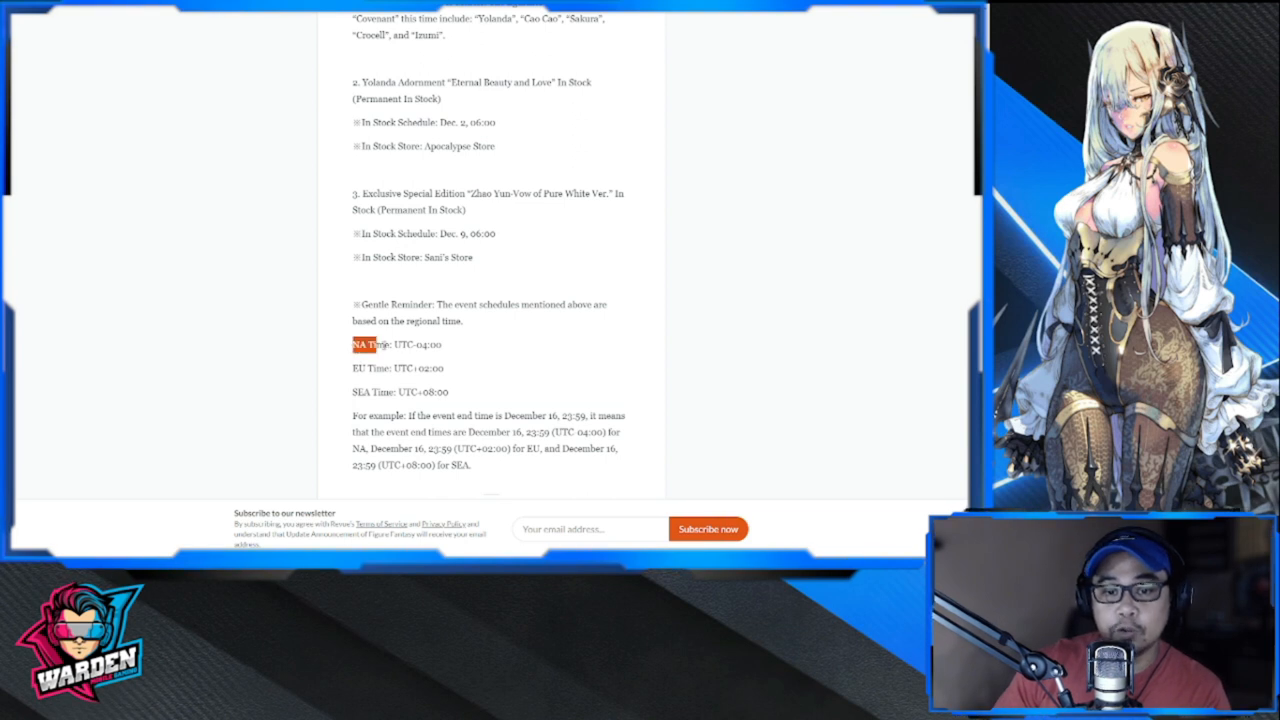
left_click_drag(356, 344, 444, 368)
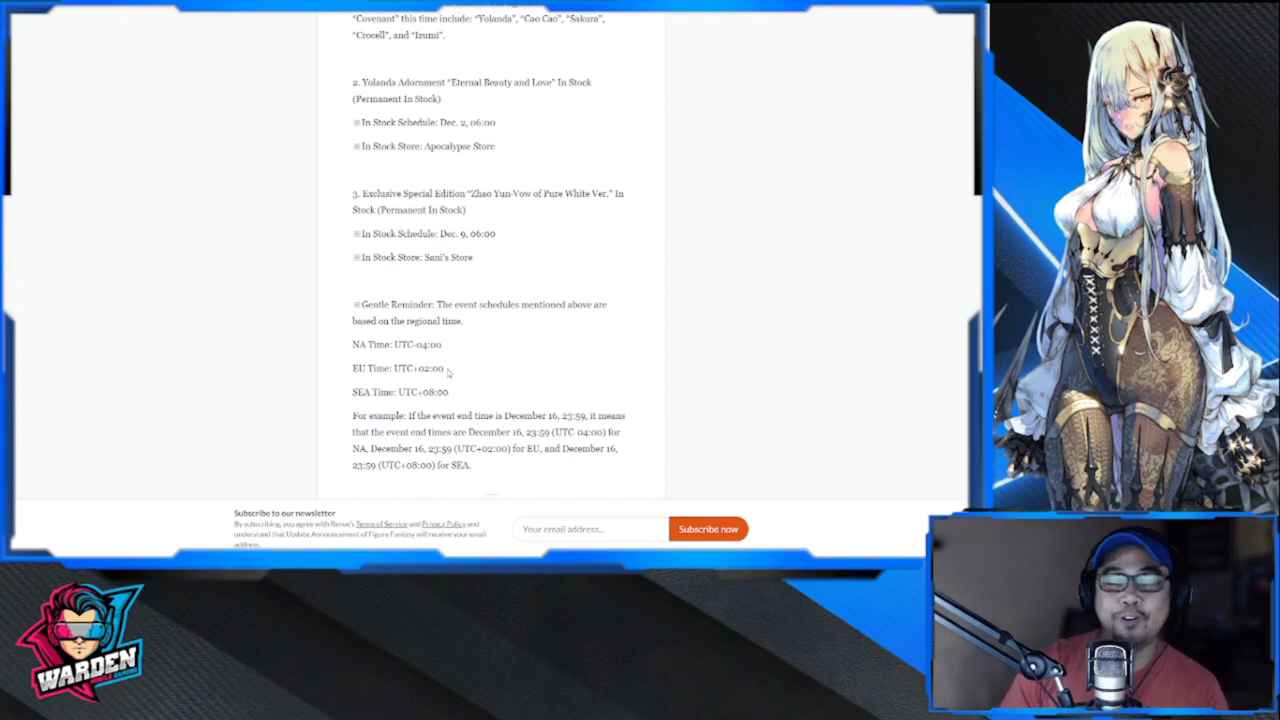
mouse_move(532, 376)
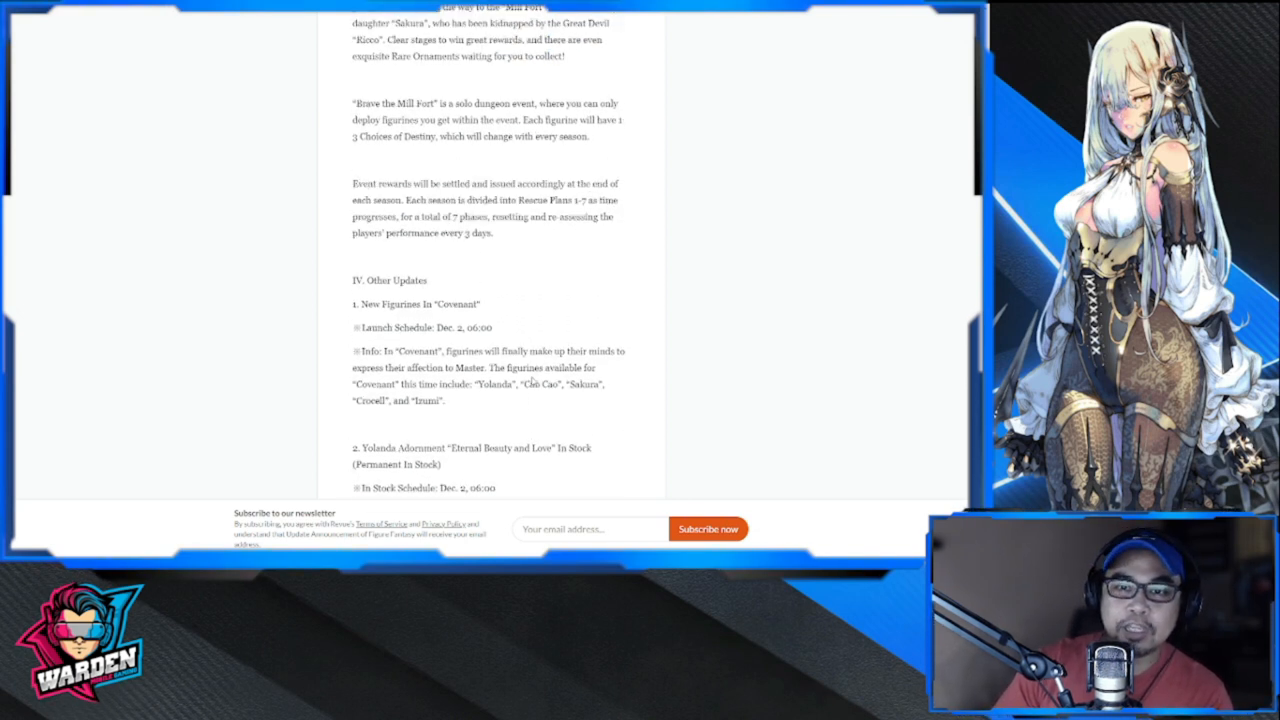
scroll("down", 3)
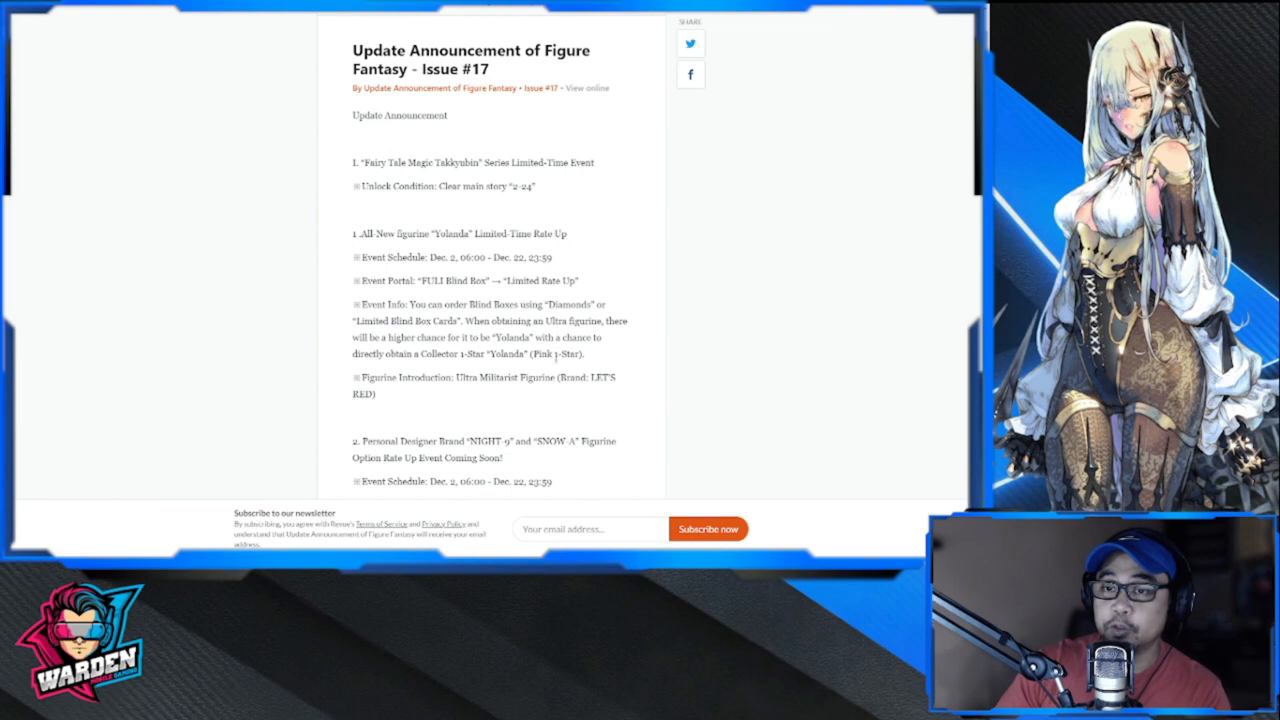
mouse_move(676, 350)
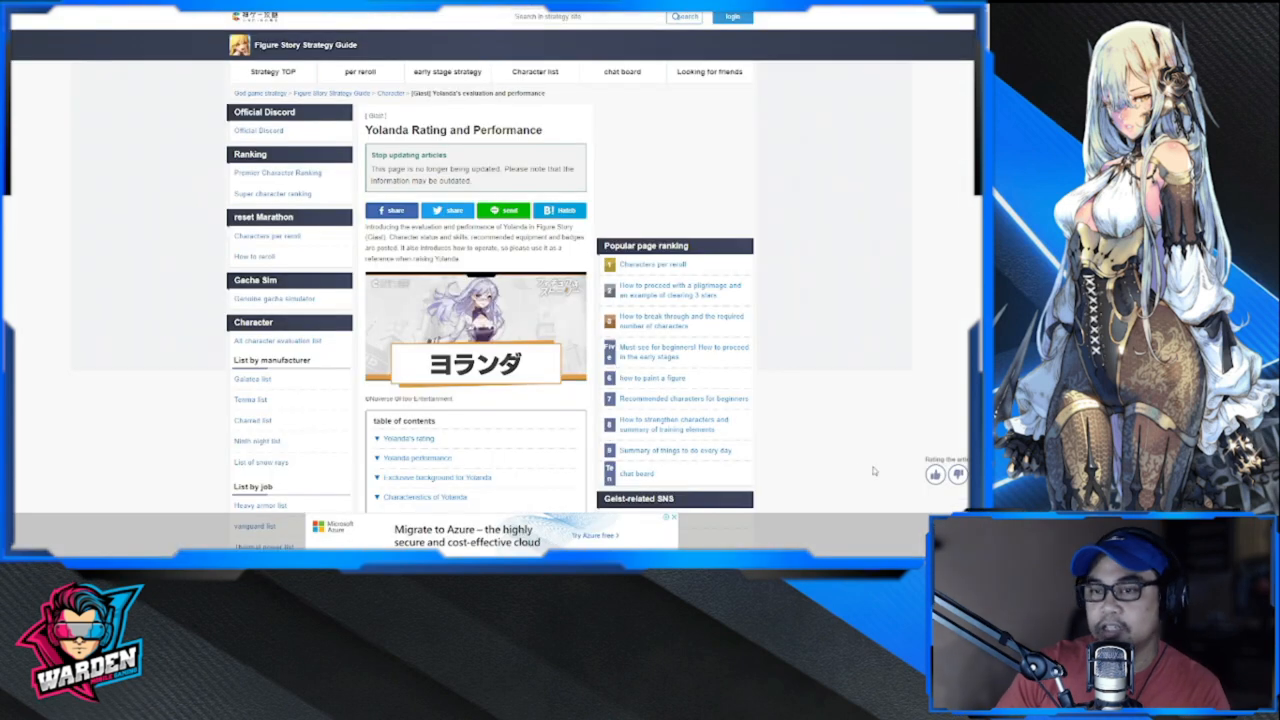
mouse_move(938, 448)
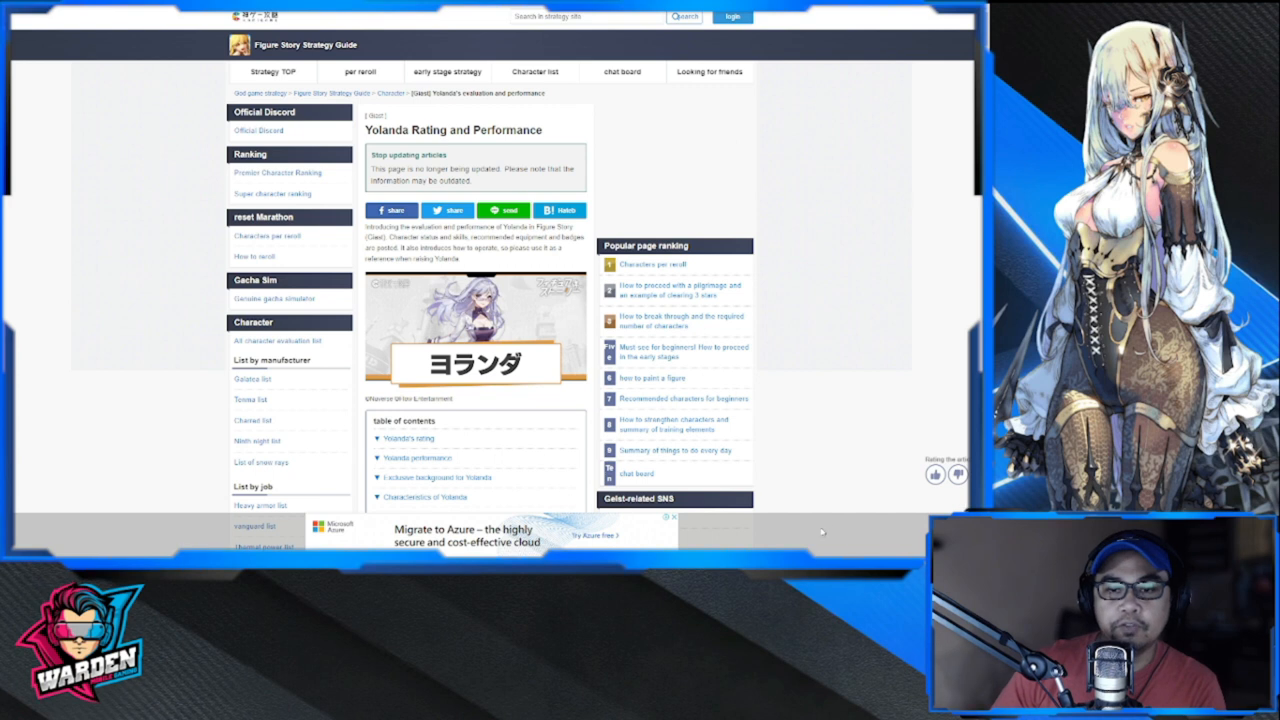
- Scroll the Yolanda Rating and Performance page down to her rating table and chart
scroll("down", 3)
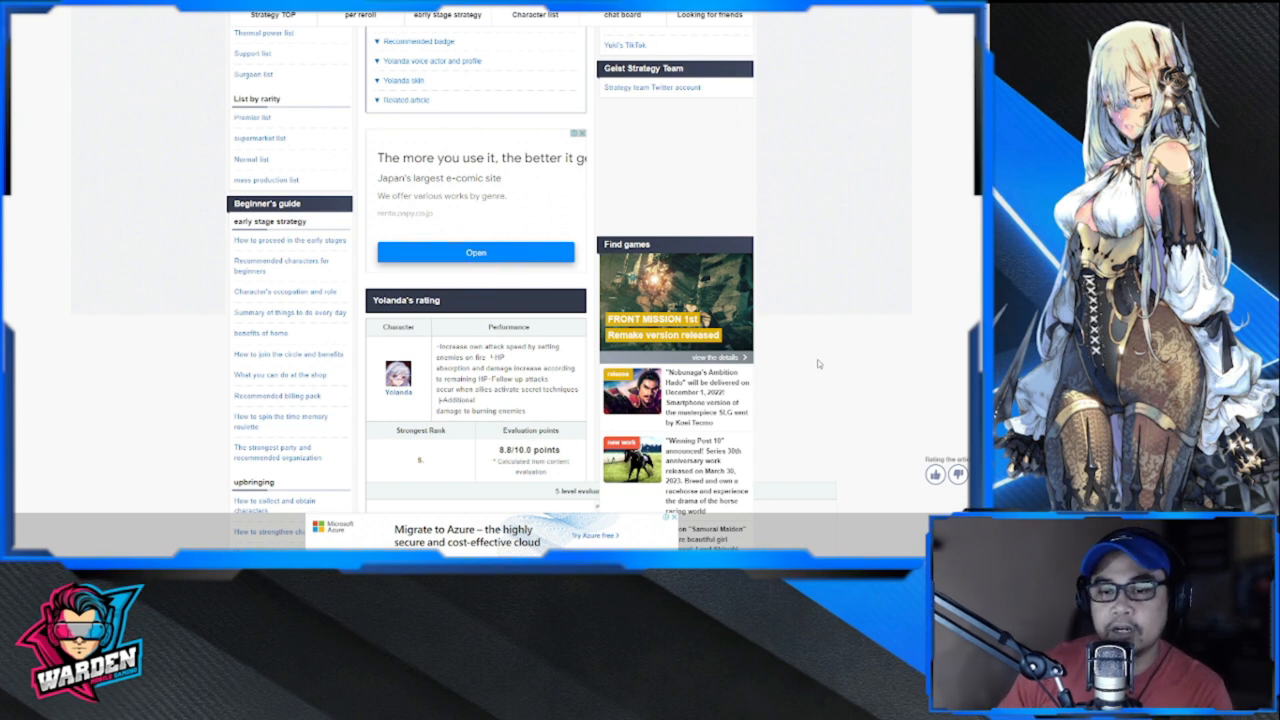
scroll("down", 3)
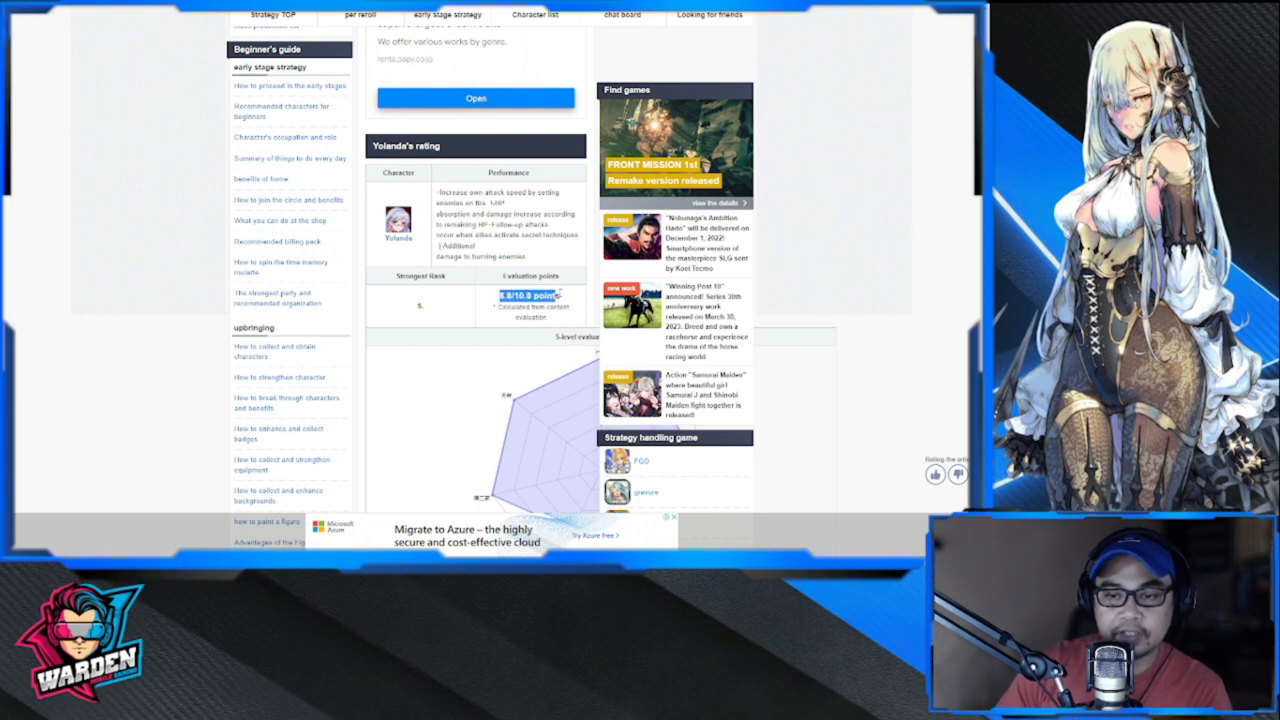
scroll("down", 3)
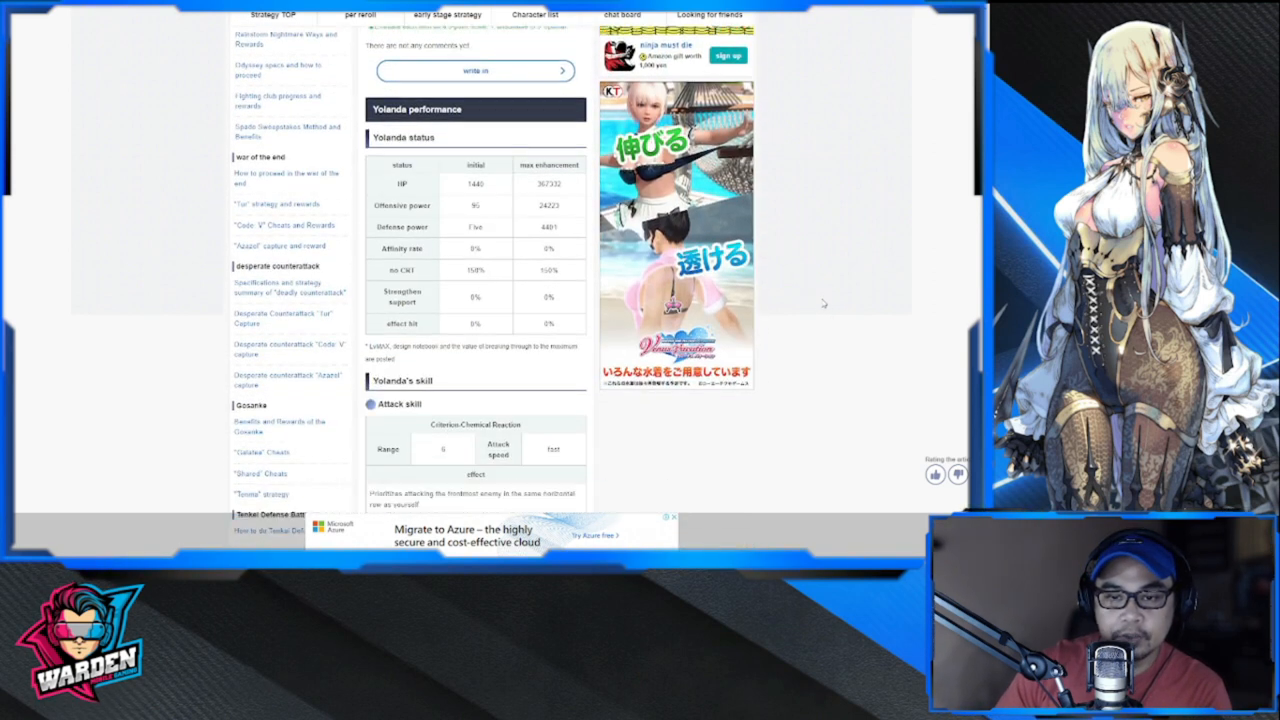
- Read Yolanda's attack and technique skill tables, highlighting the attack skill's LvUP effects
scroll("down", 3)
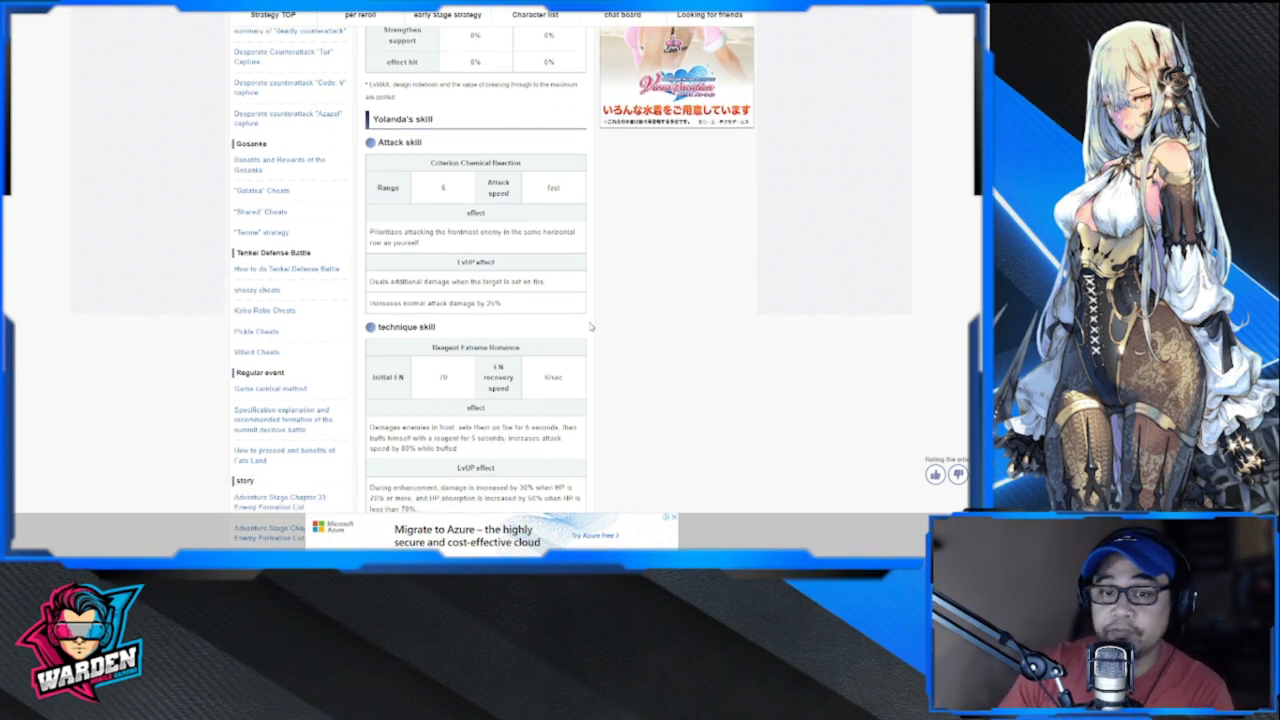
scroll("down", 3)
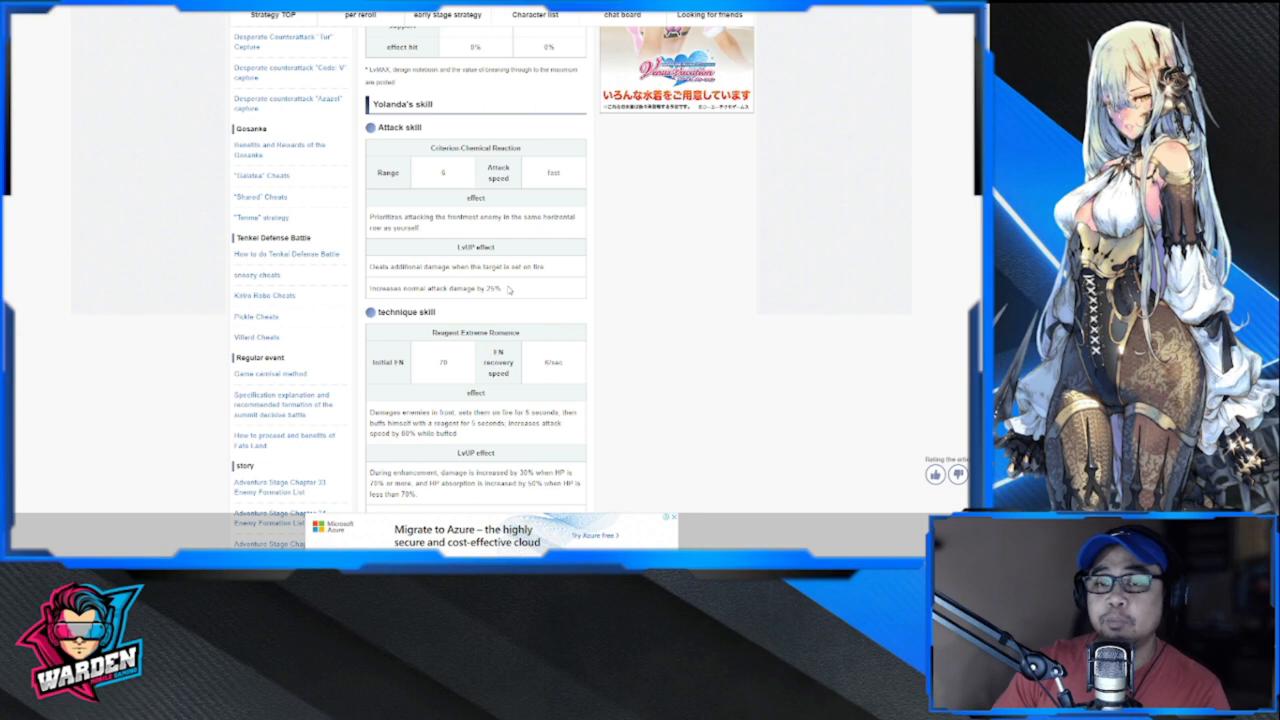
double_click(488, 288)
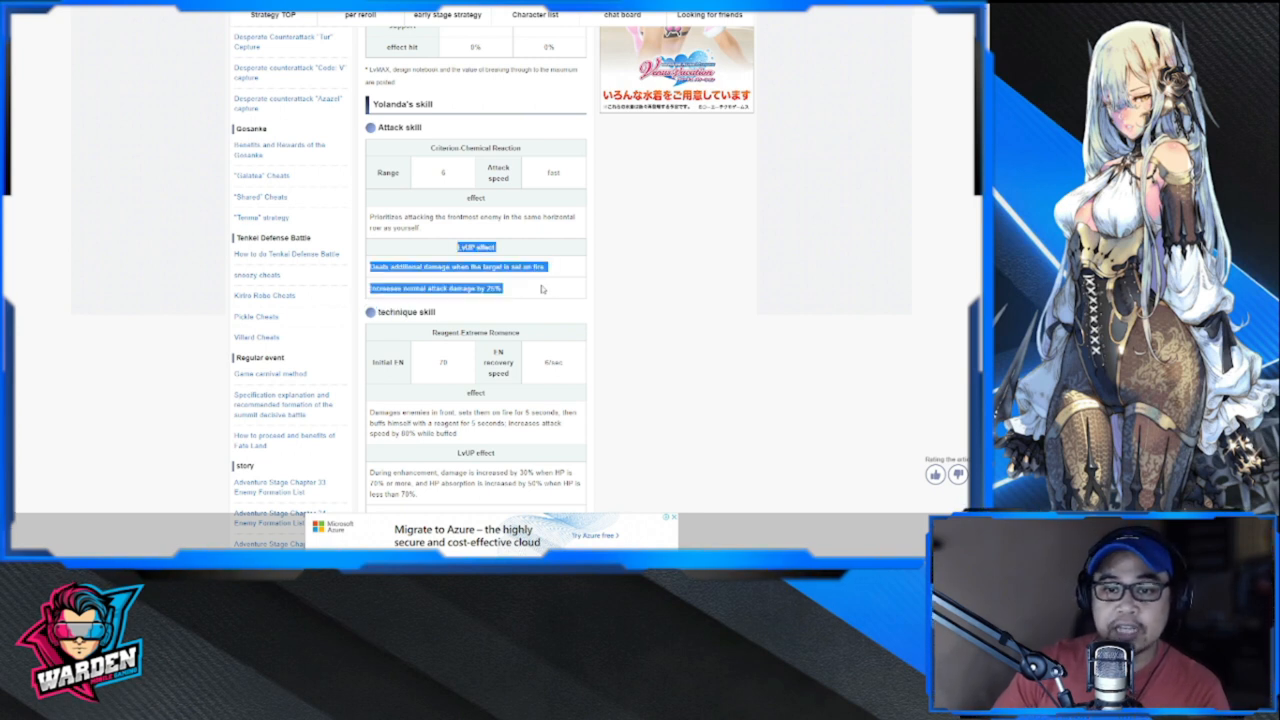
scroll("down", 3)
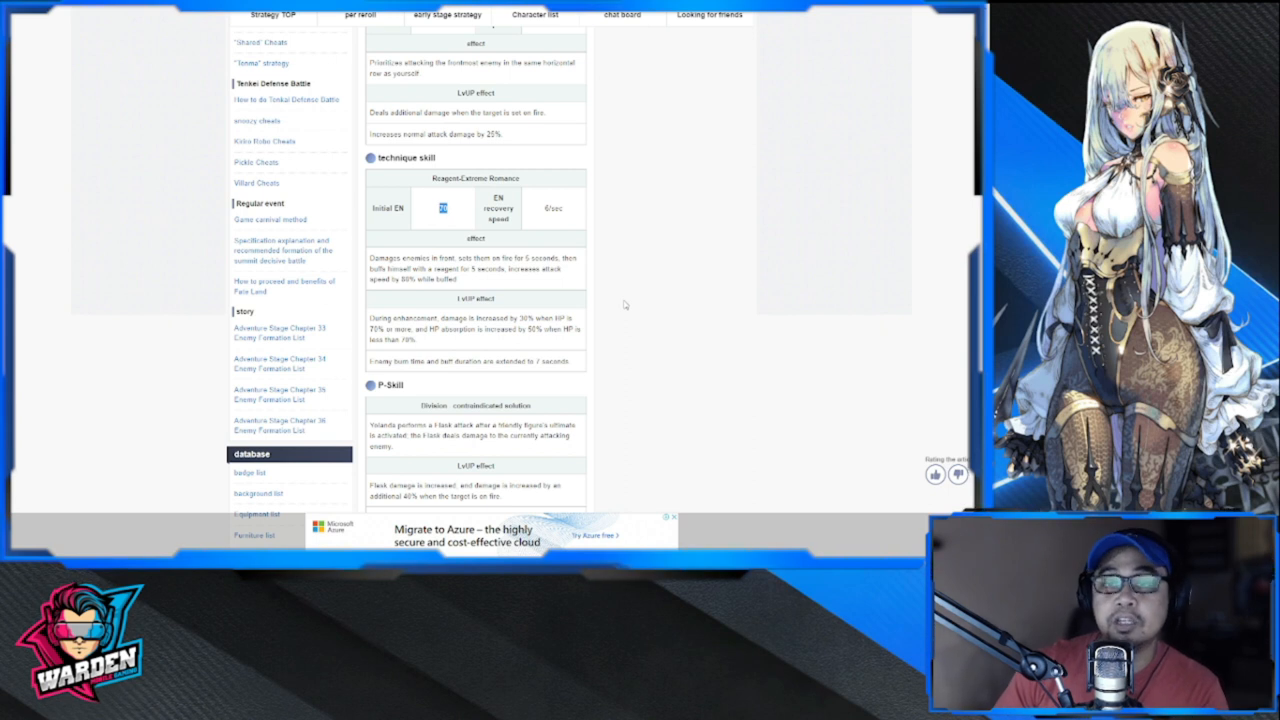
scroll("down", 3)
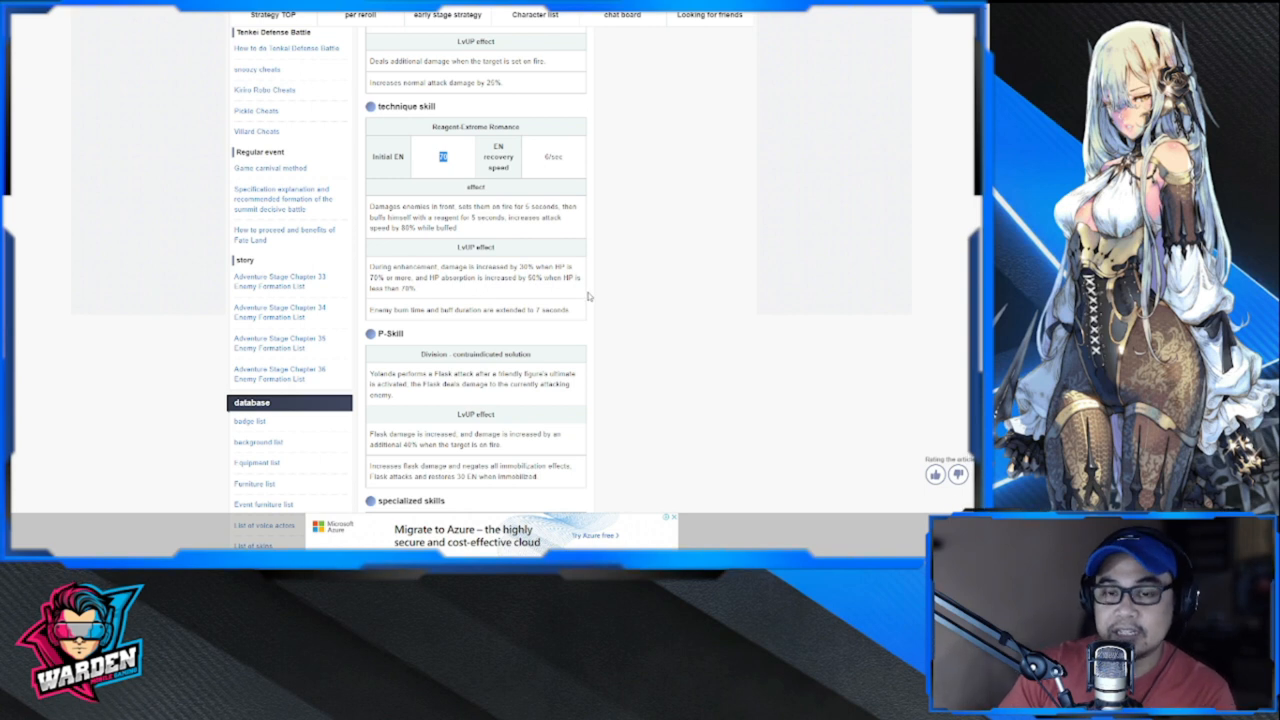
mouse_move(608, 282)
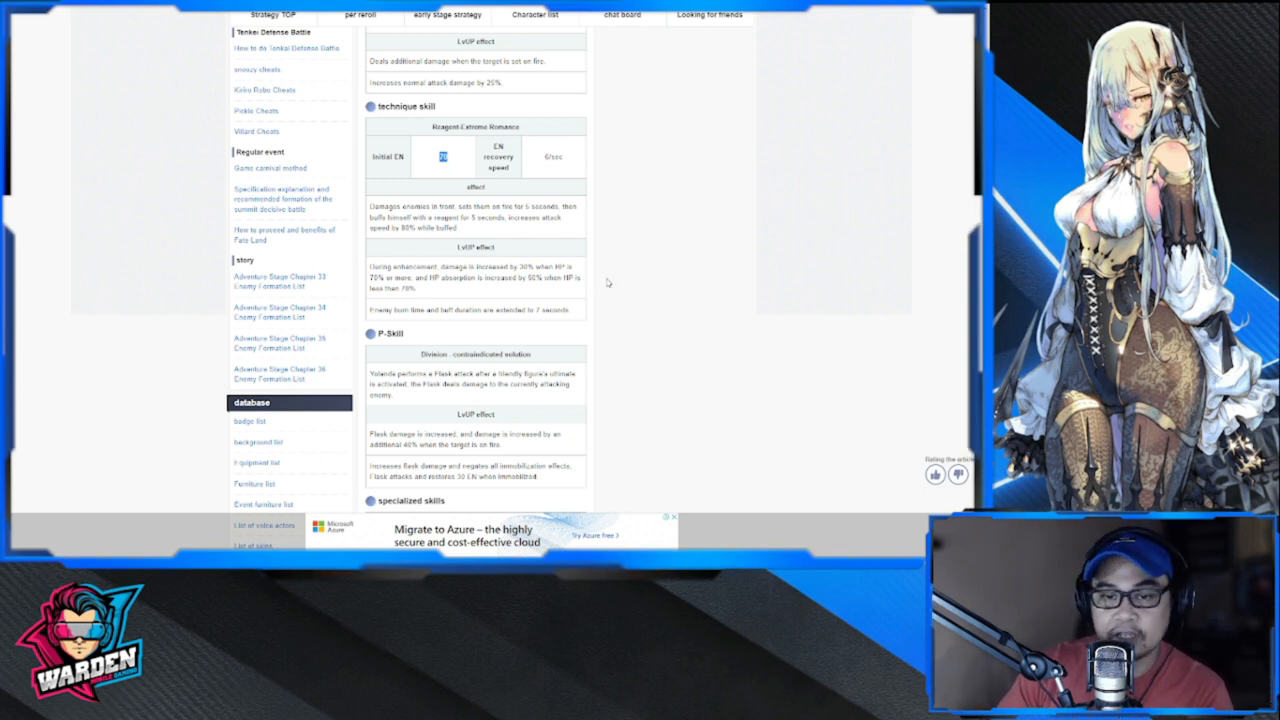
- Read her P-Skill and specialized skills, highlighting the P-Skill flash damage increase text
scroll("down", 3)
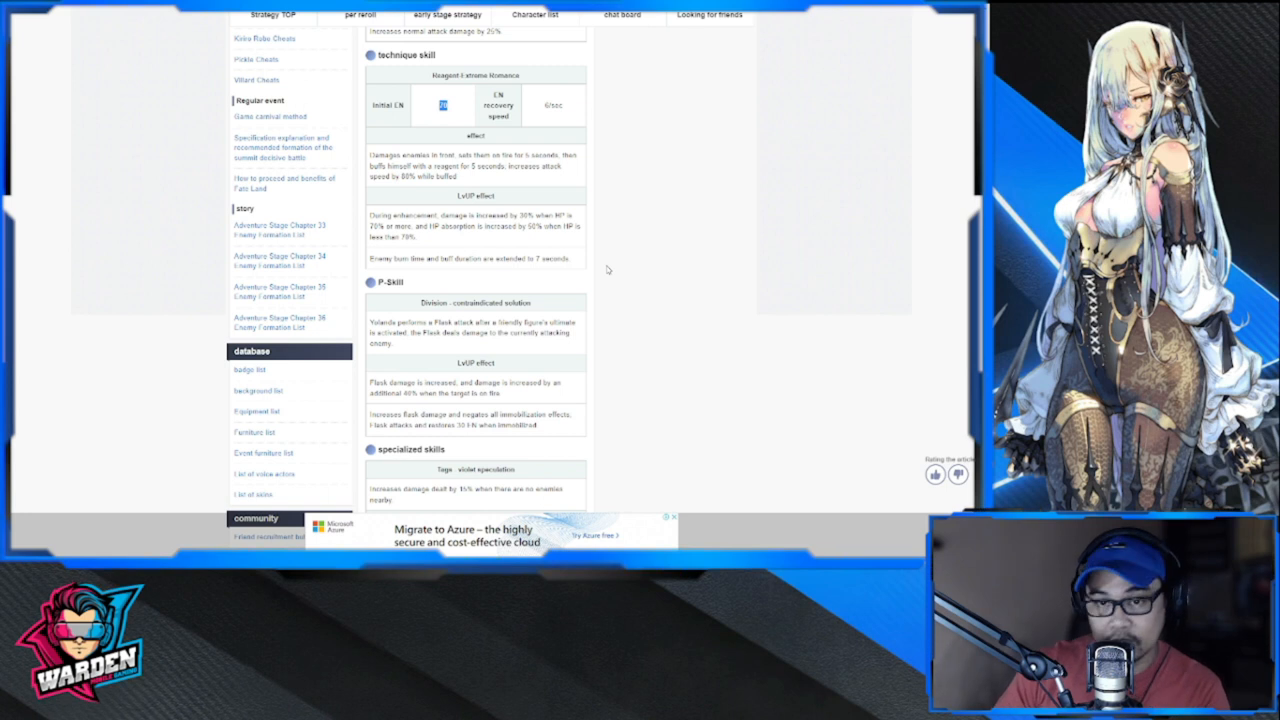
scroll("down", 3)
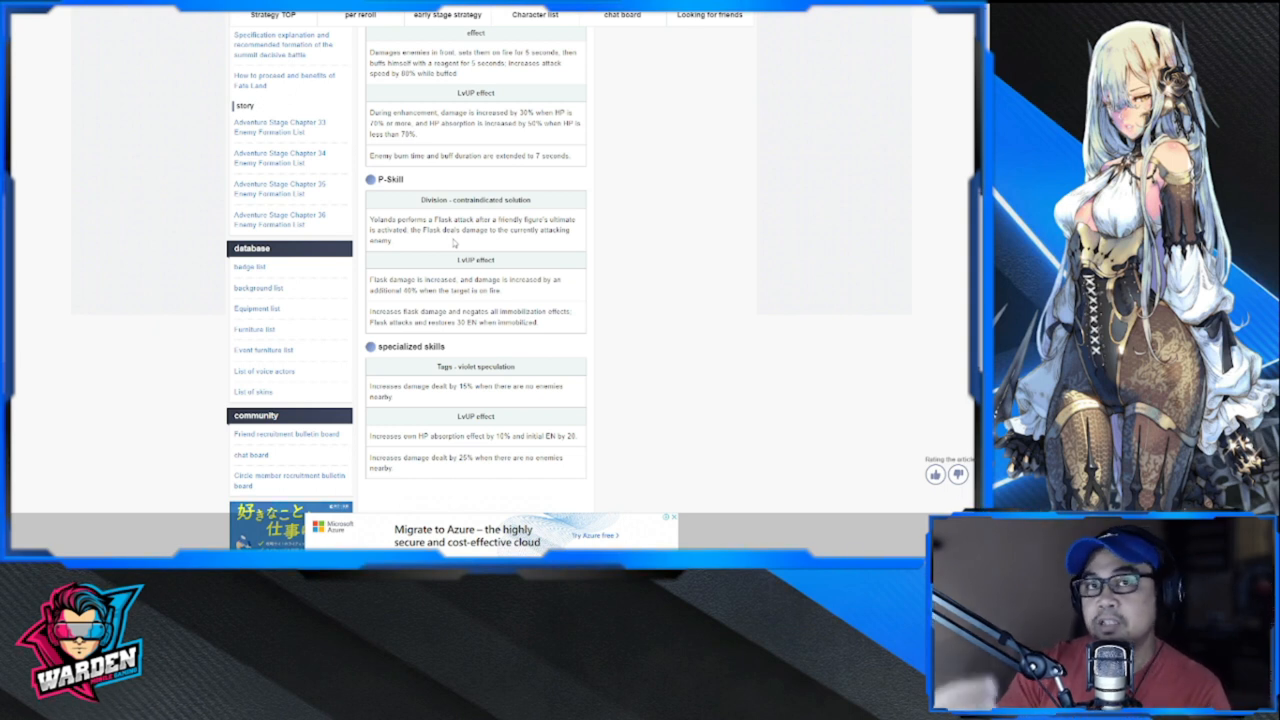
mouse_move(632, 248)
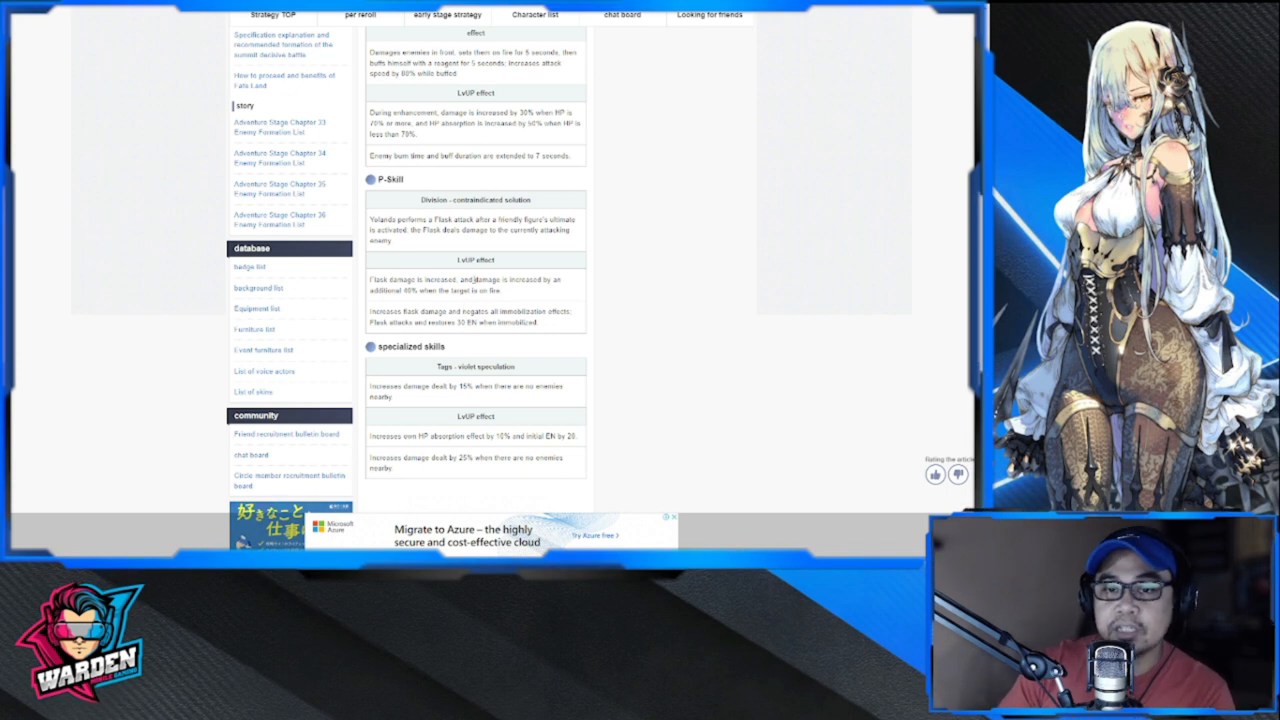
left_click_drag(456, 280, 550, 280)
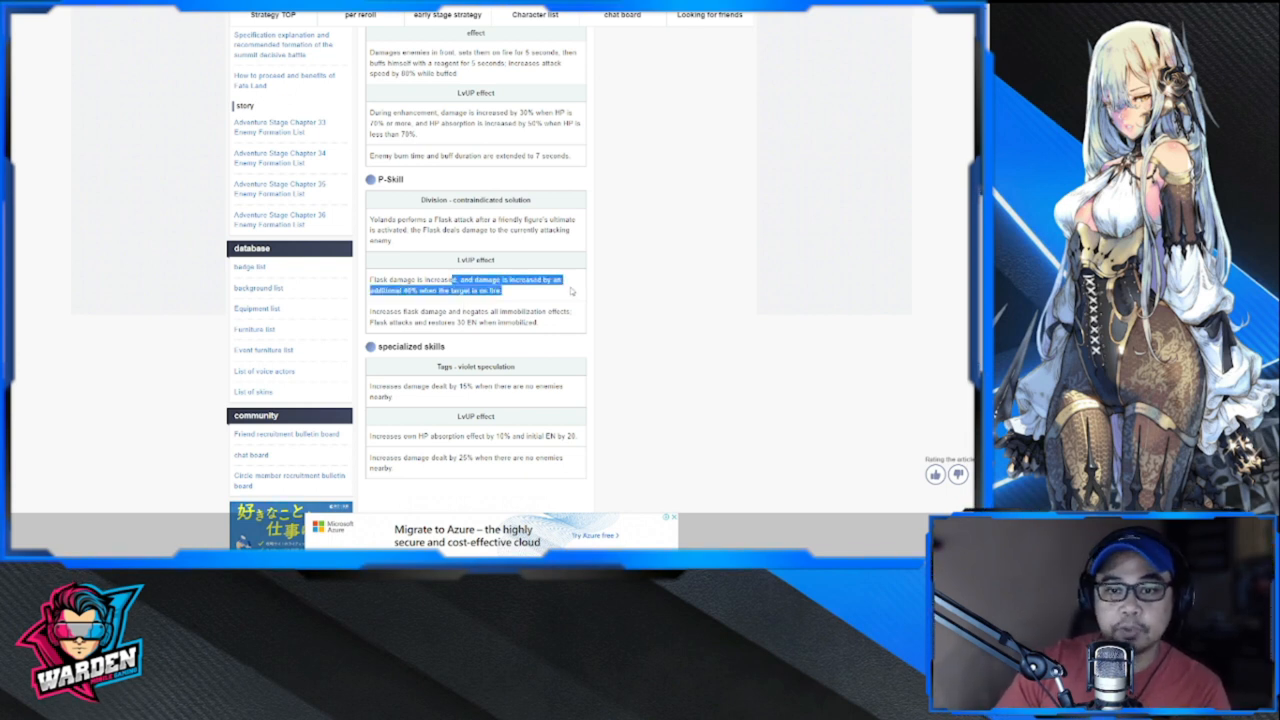
left_click(620, 278)
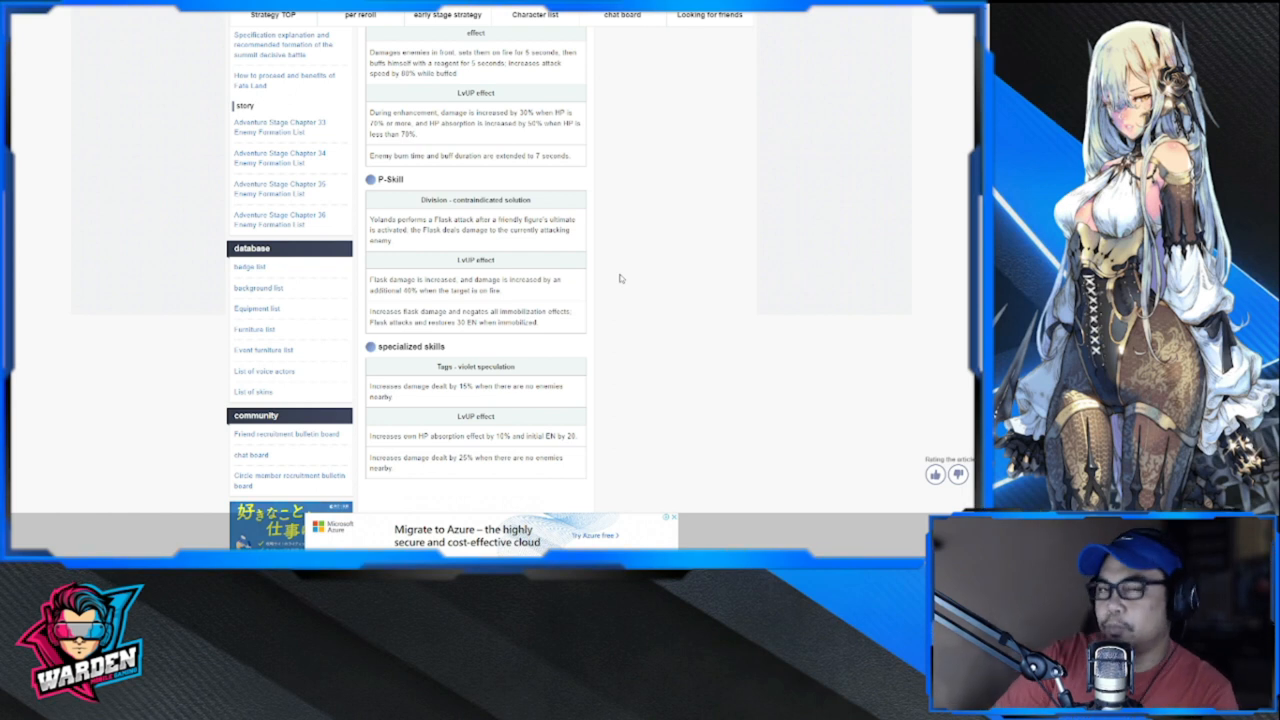
mouse_move(620, 290)
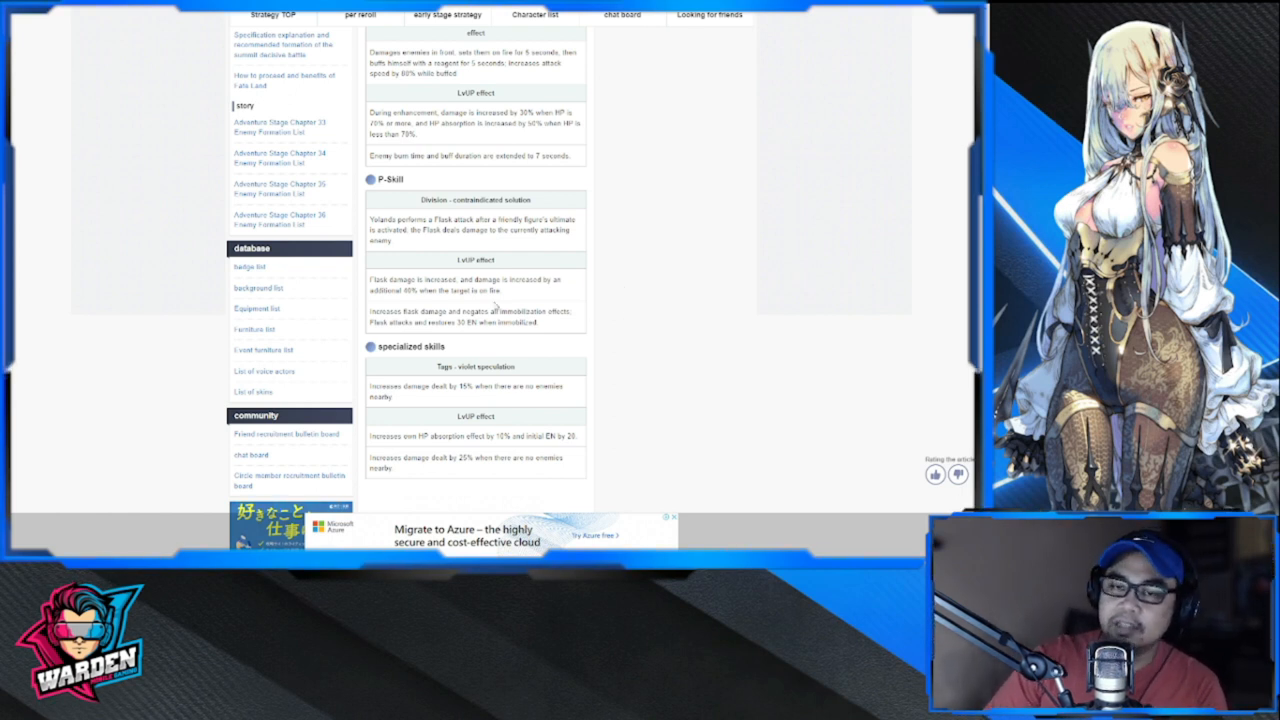
scroll("down", 3)
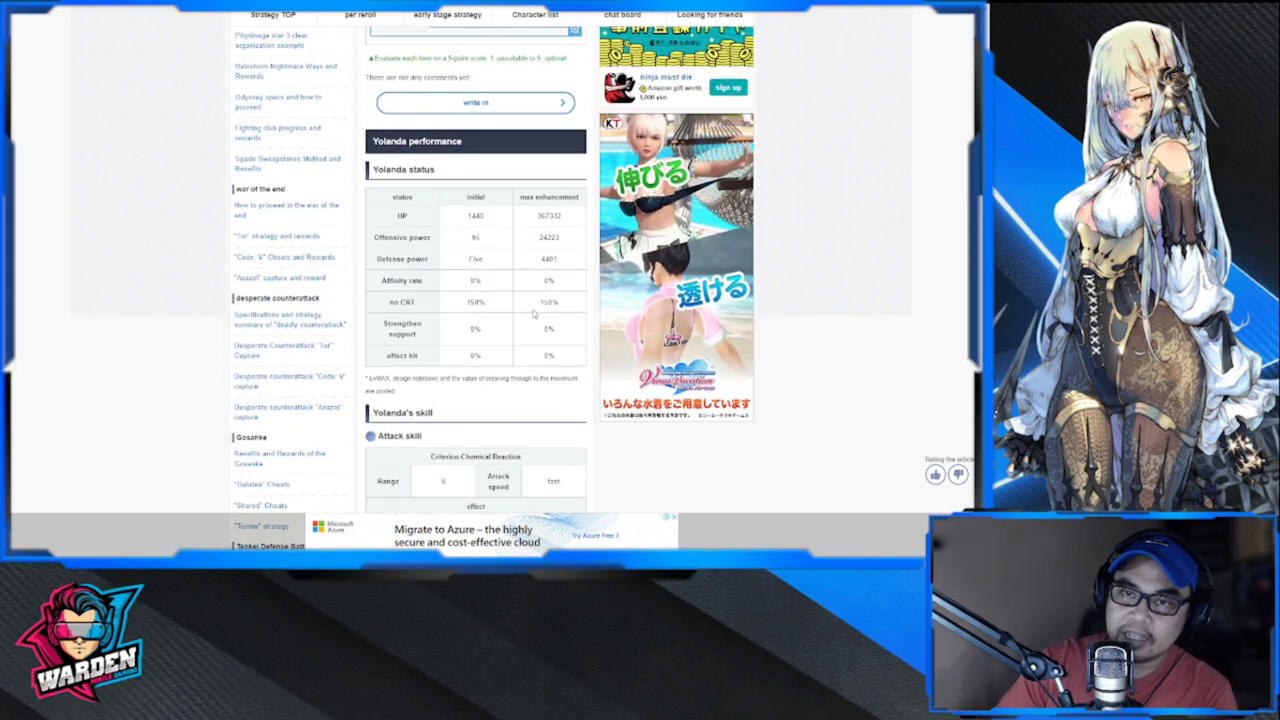
- Highlight the P-Skill sentence on increased flash damage and negating immobilization effects
scroll("down", 3)
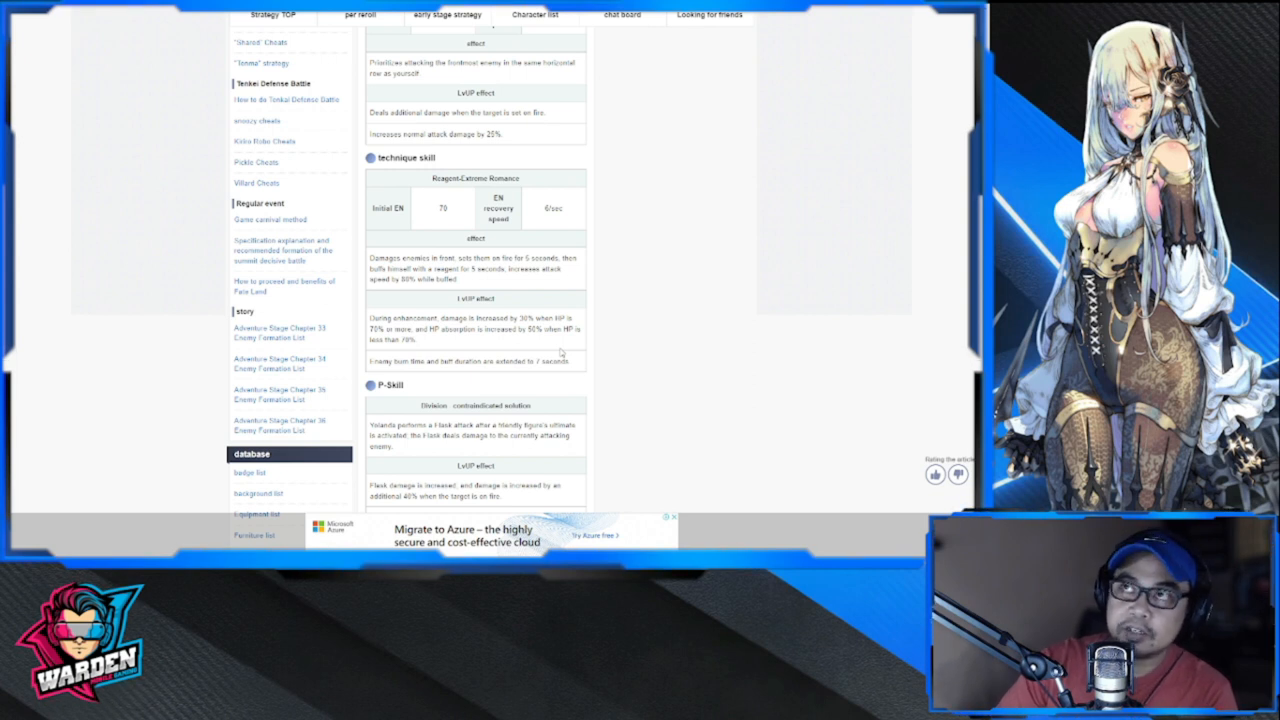
mouse_move(604, 360)
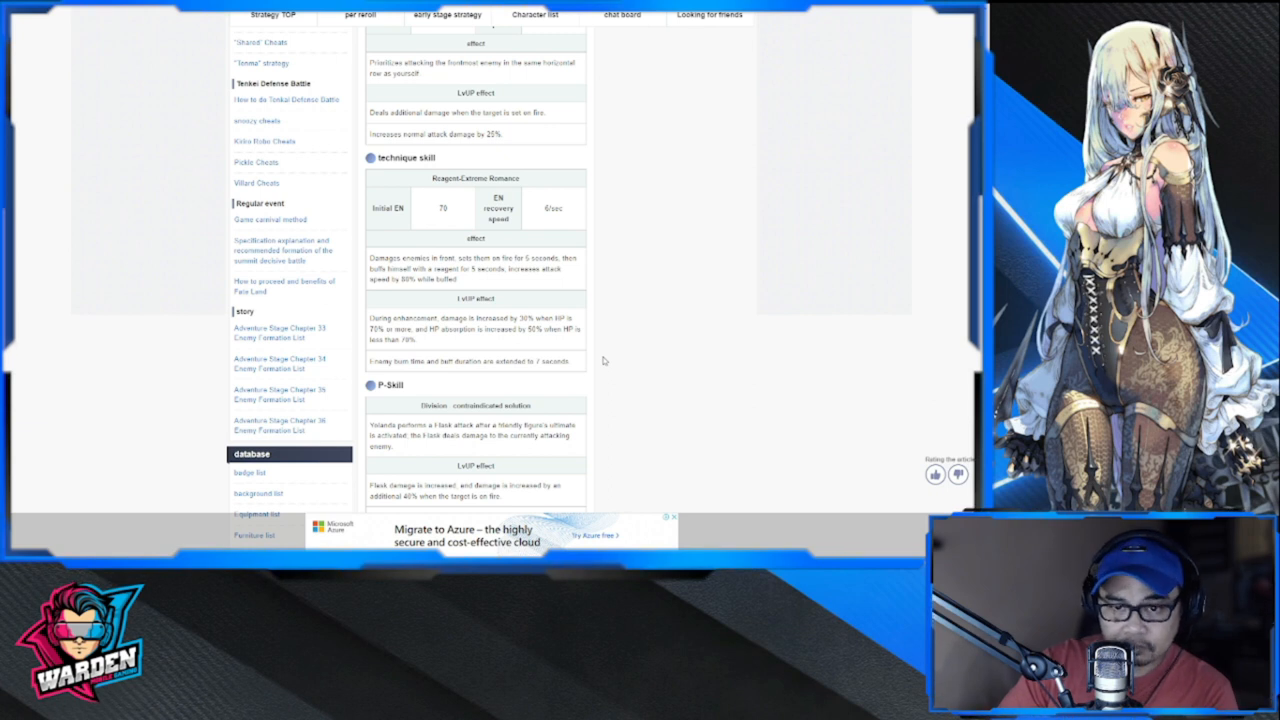
scroll("down", 3)
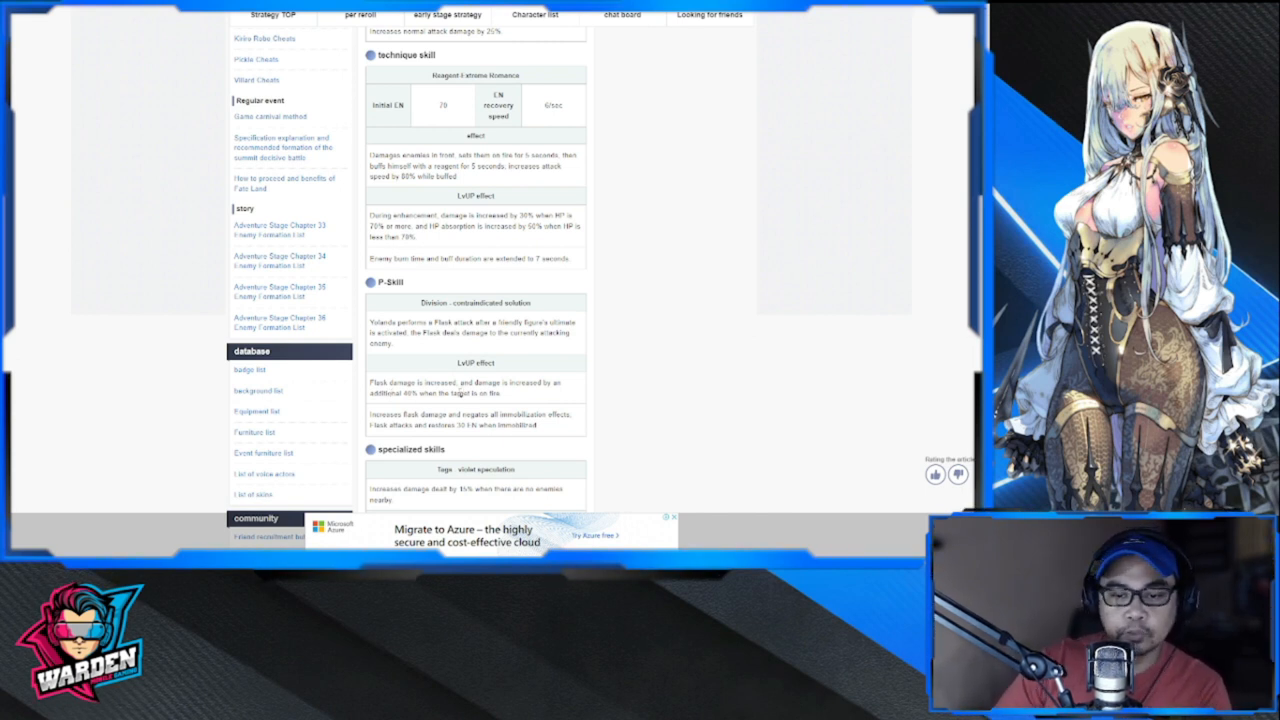
scroll("down", 3)
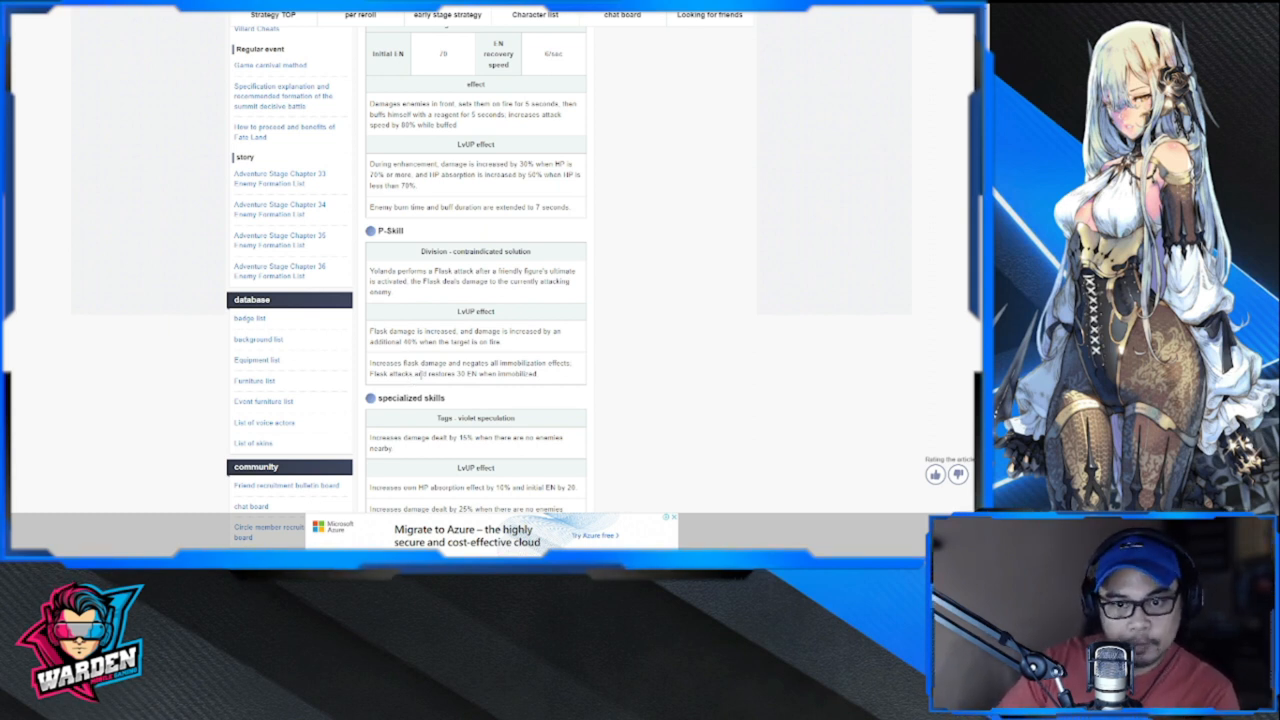
scroll("down", 3)
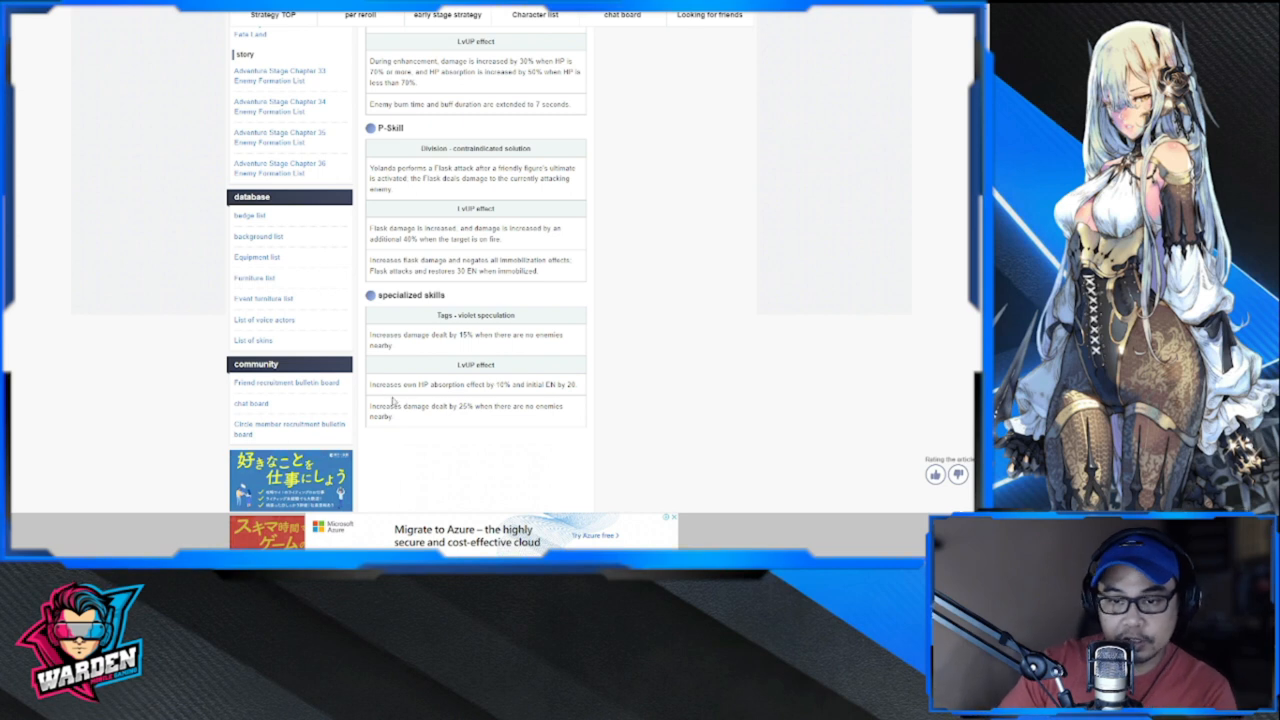
mouse_move(616, 334)
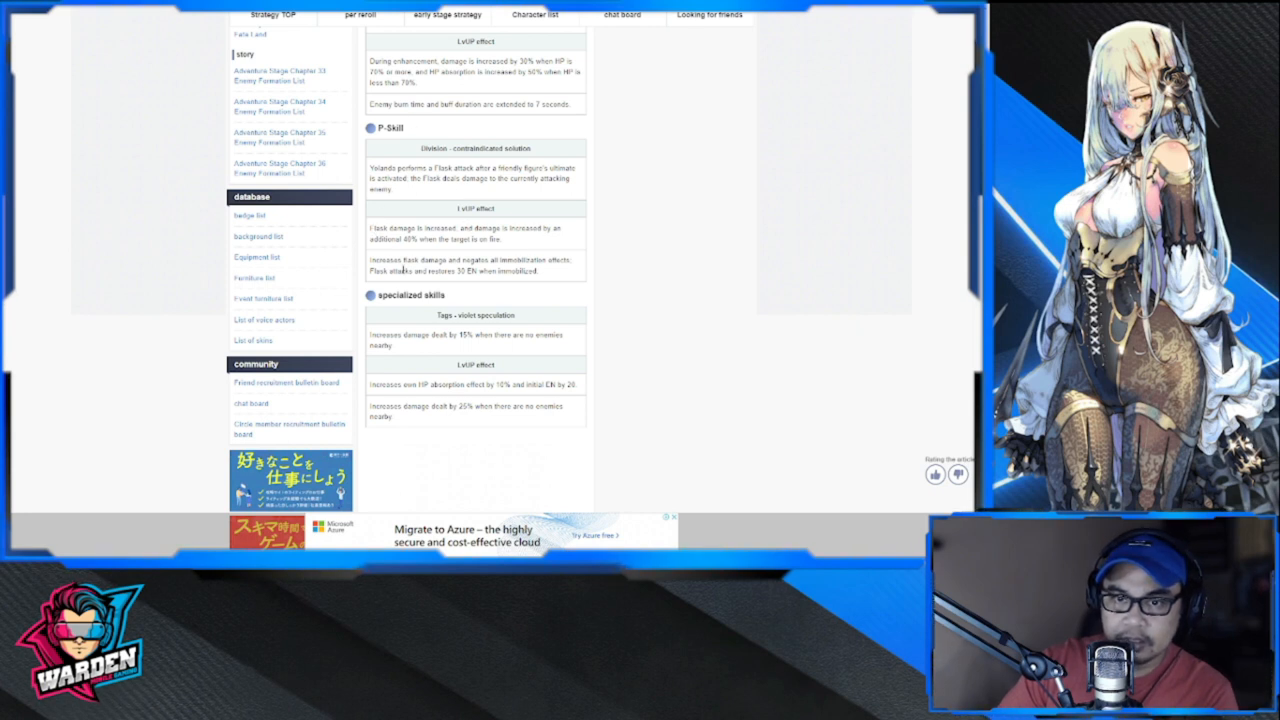
left_click_drag(370, 260, 490, 260)
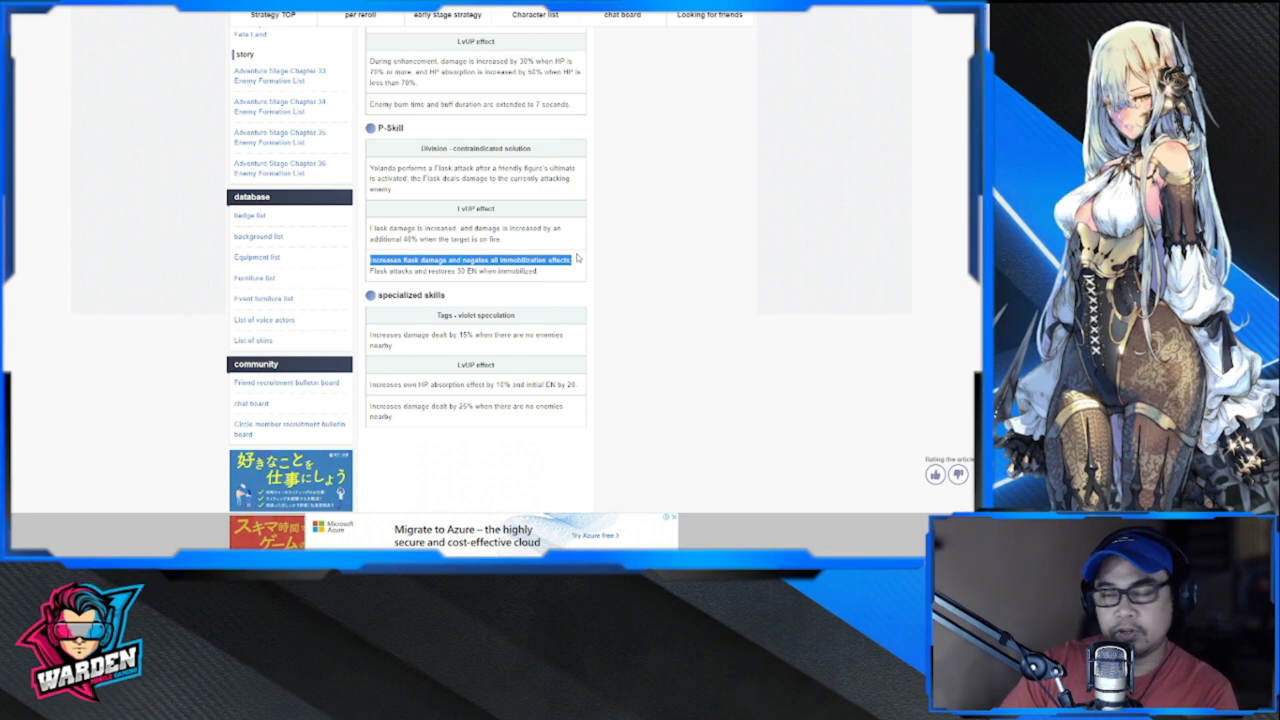
mouse_move(578, 228)
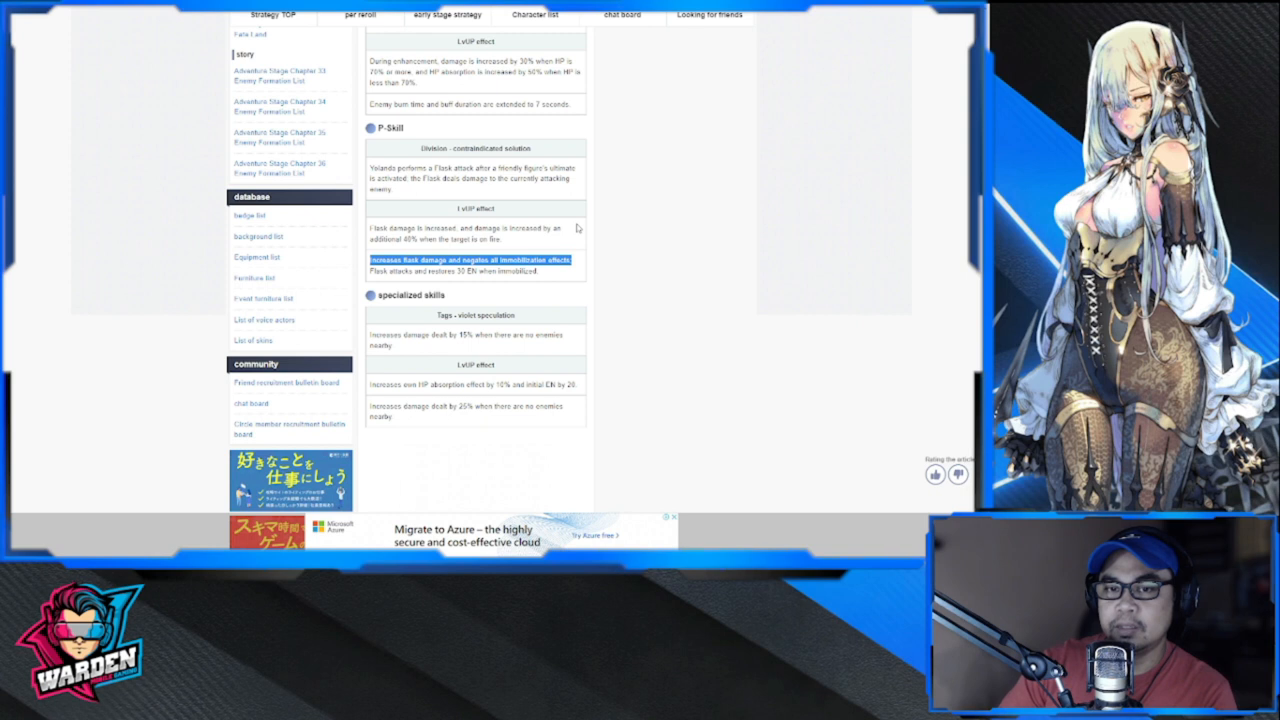
mouse_move(390, 284)
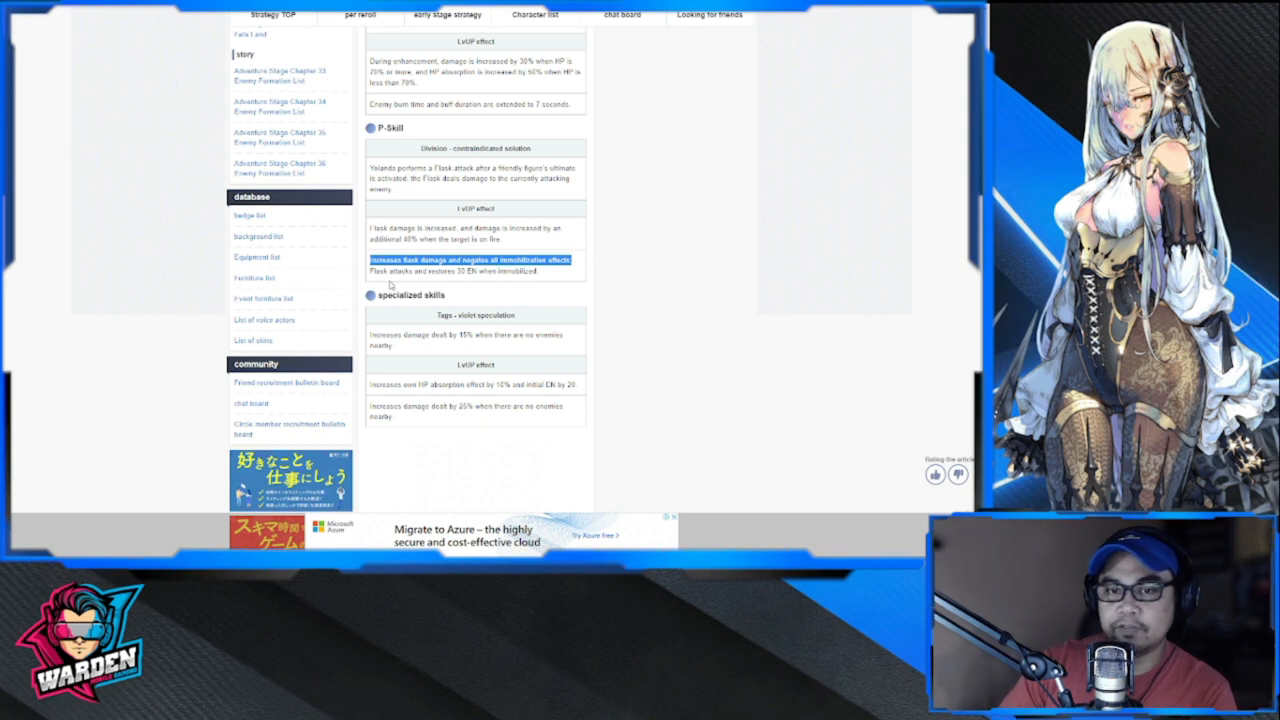
mouse_move(444, 288)
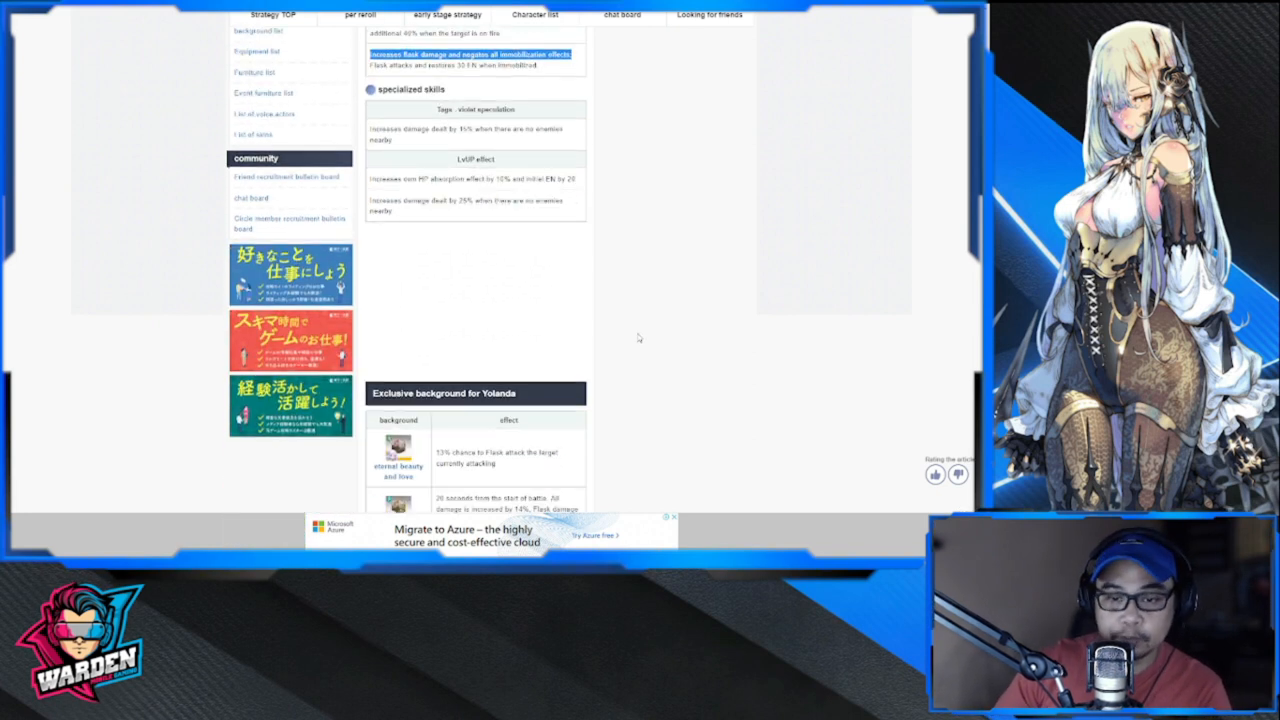
scroll("down", 3)
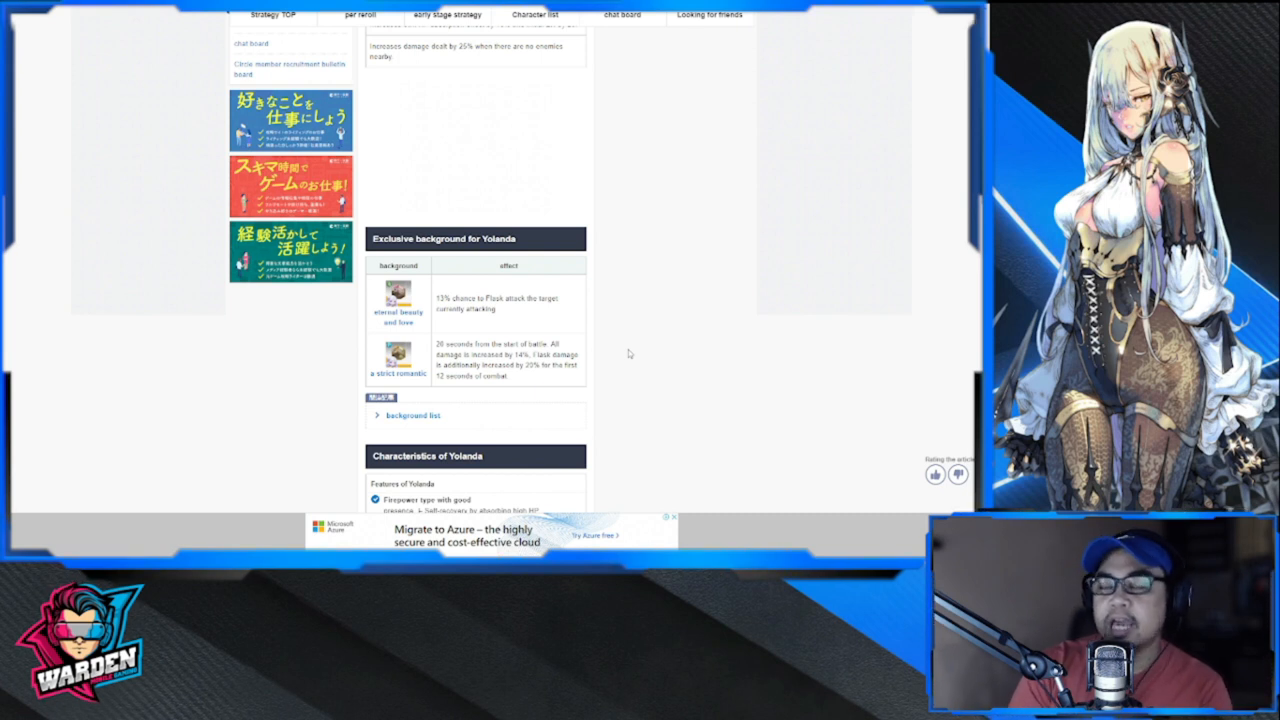
scroll("up", 3)
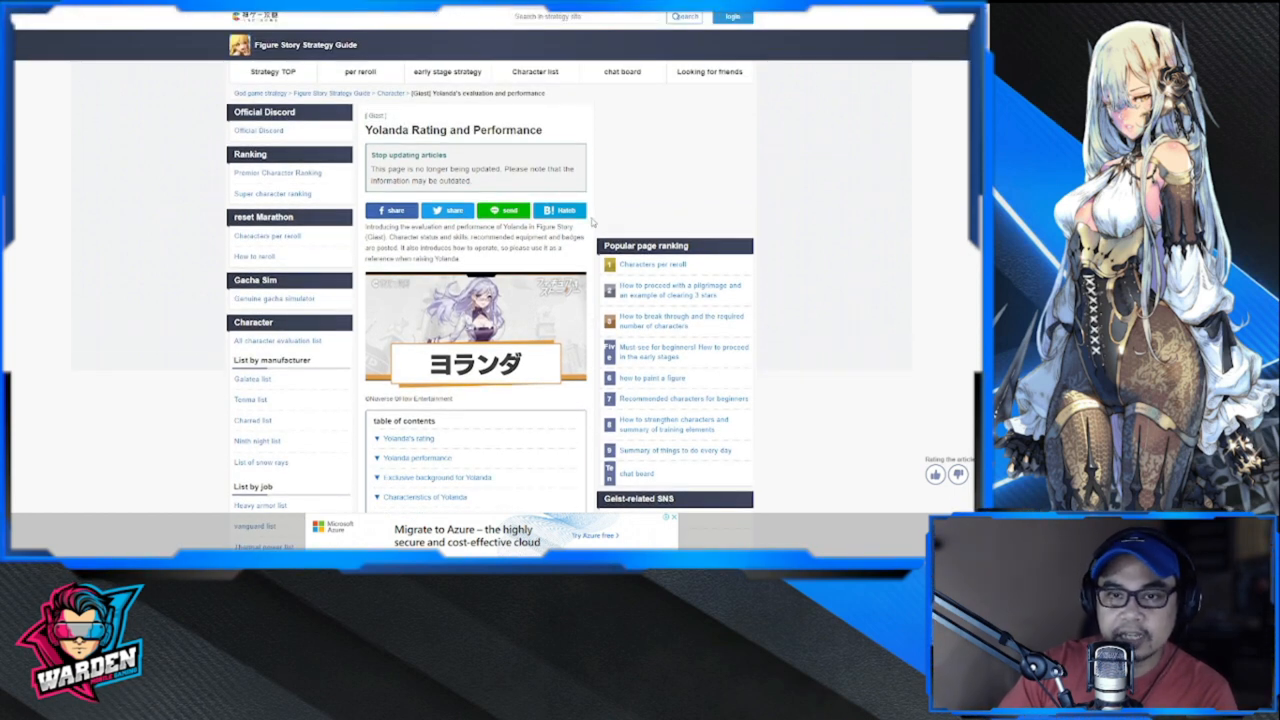
scroll("down", 3)
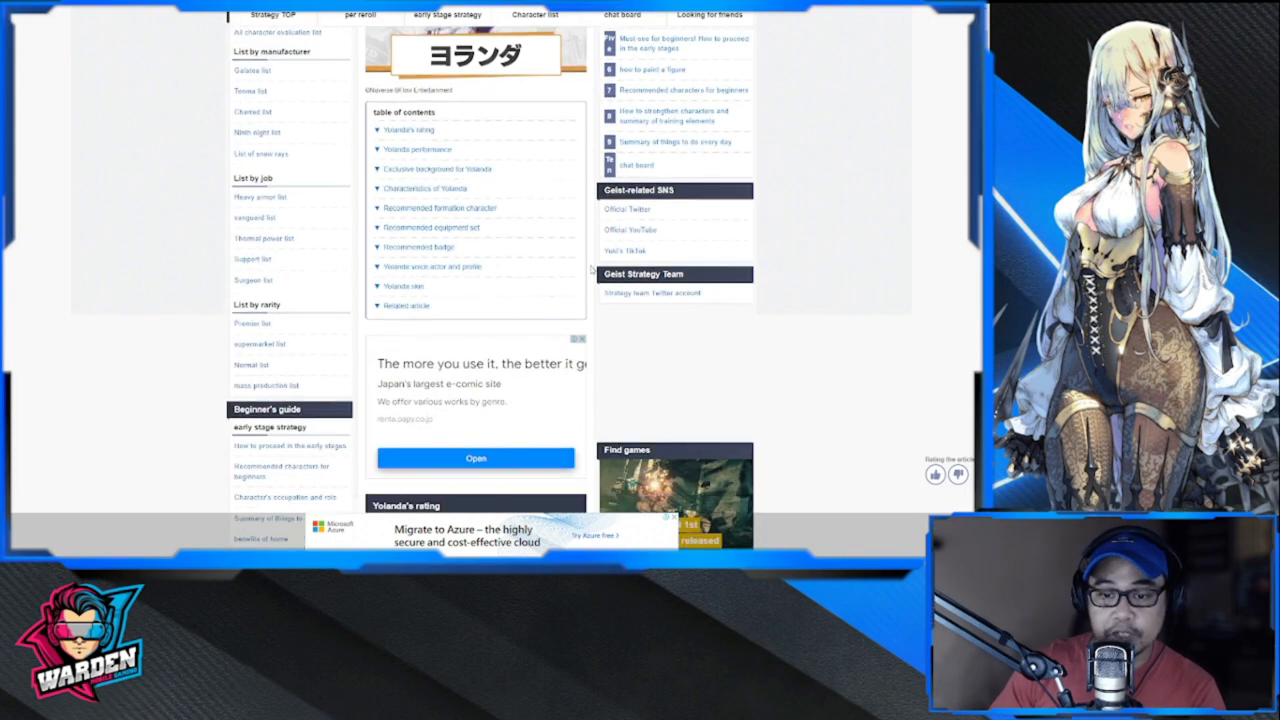
scroll("down", 3)
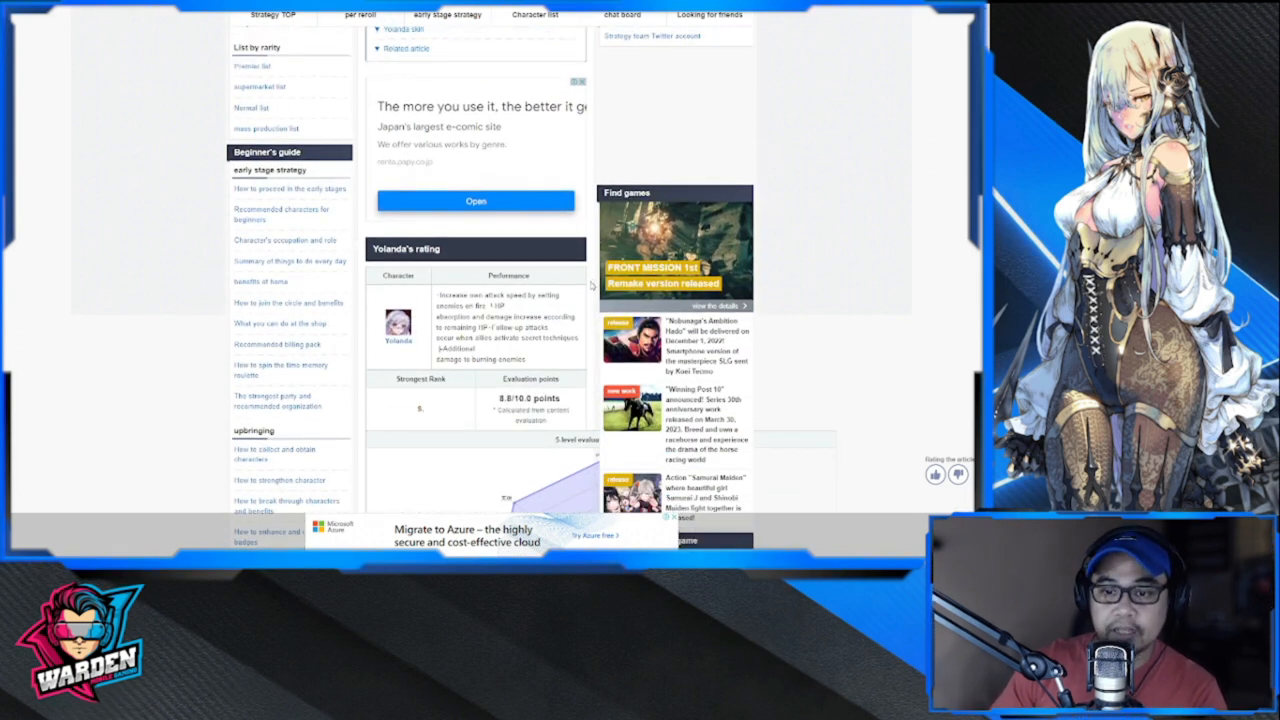
scroll("down", 3)
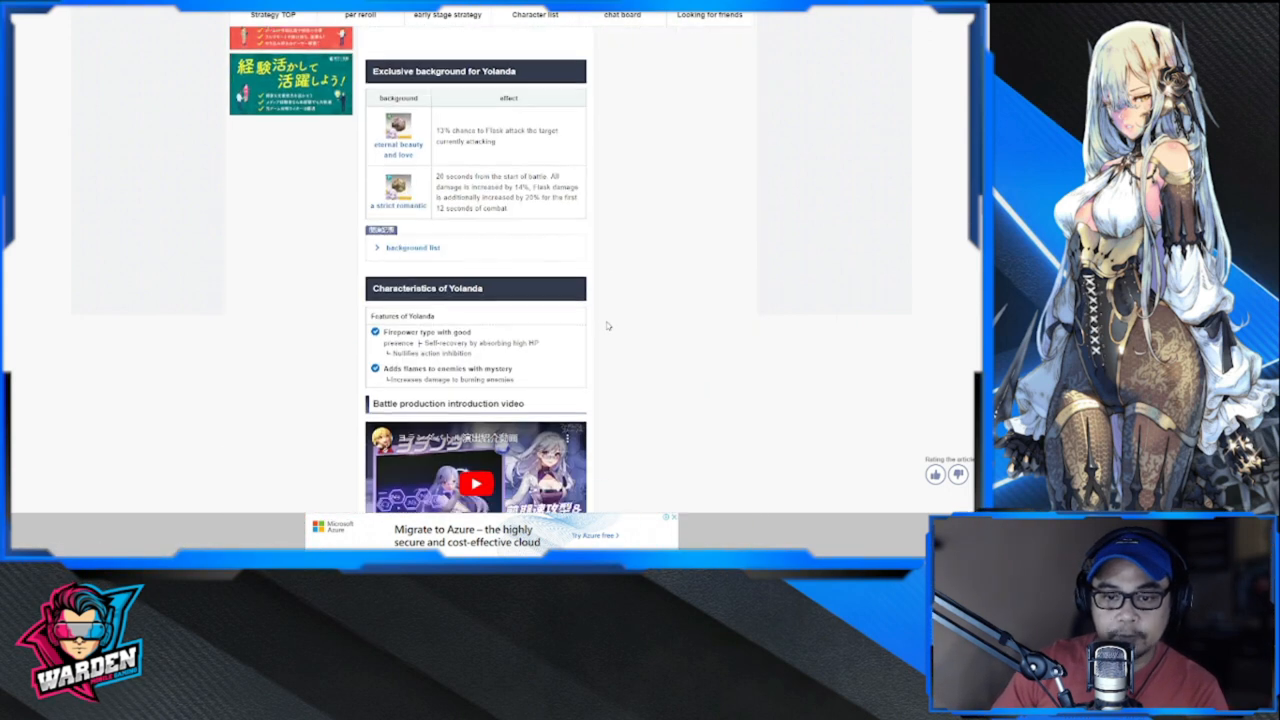
scroll("down", 3)
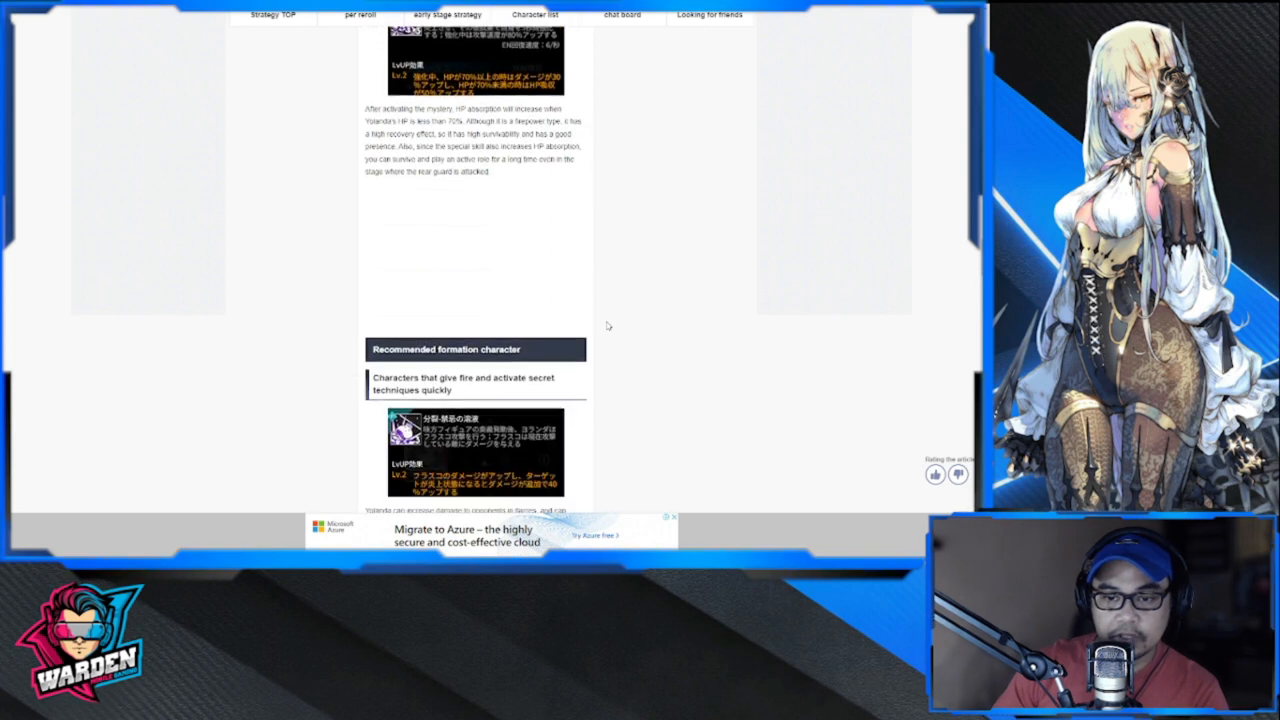
scroll("down", 3)
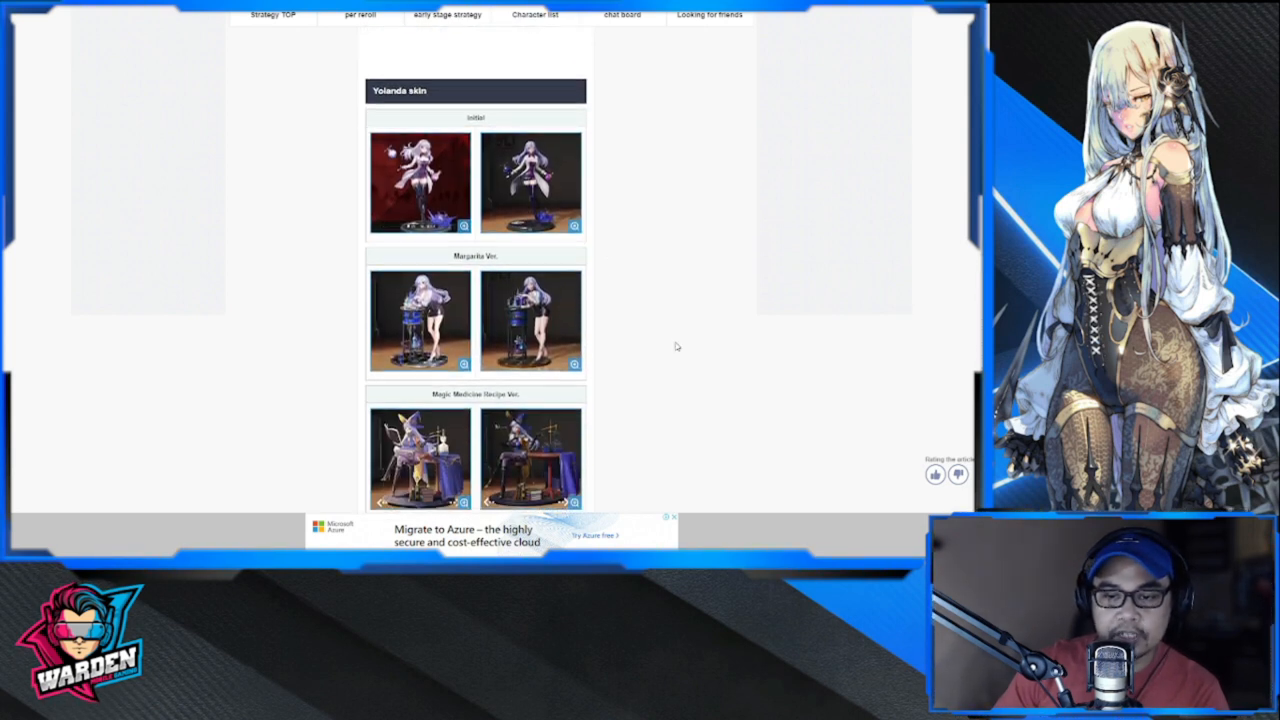
left_click(420, 456)
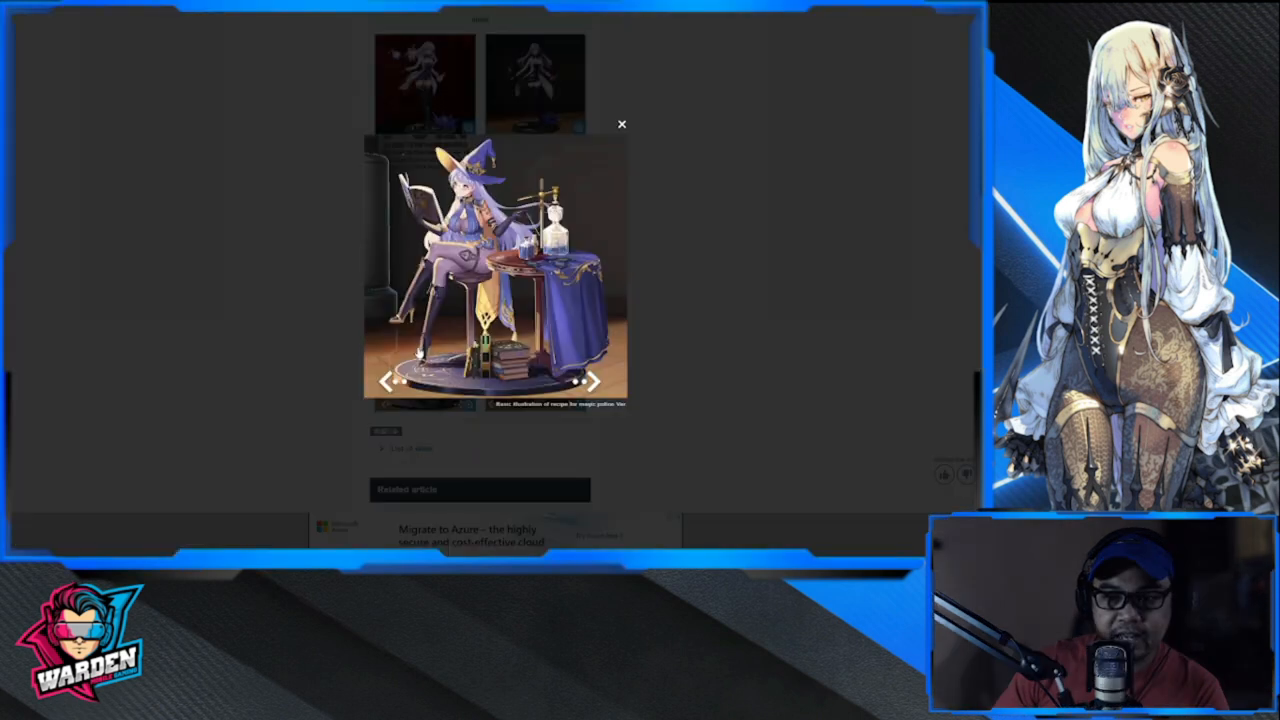
mouse_move(622, 128)
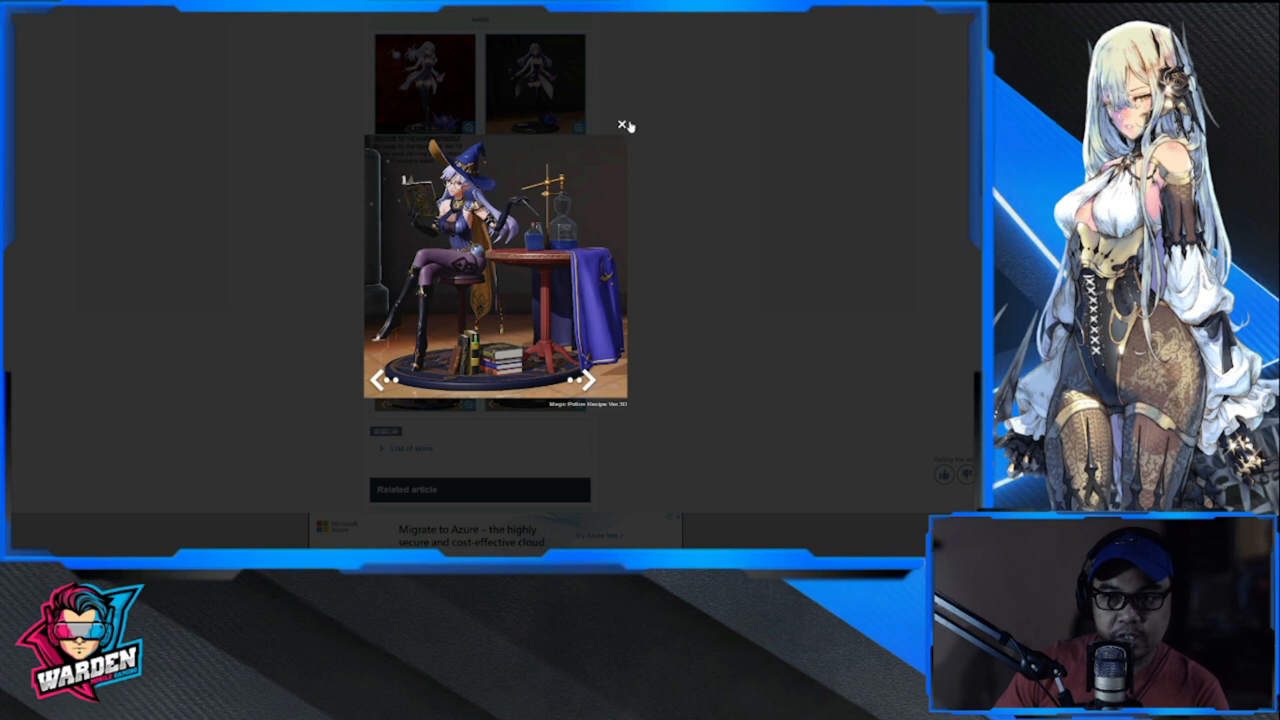
left_click(622, 124)
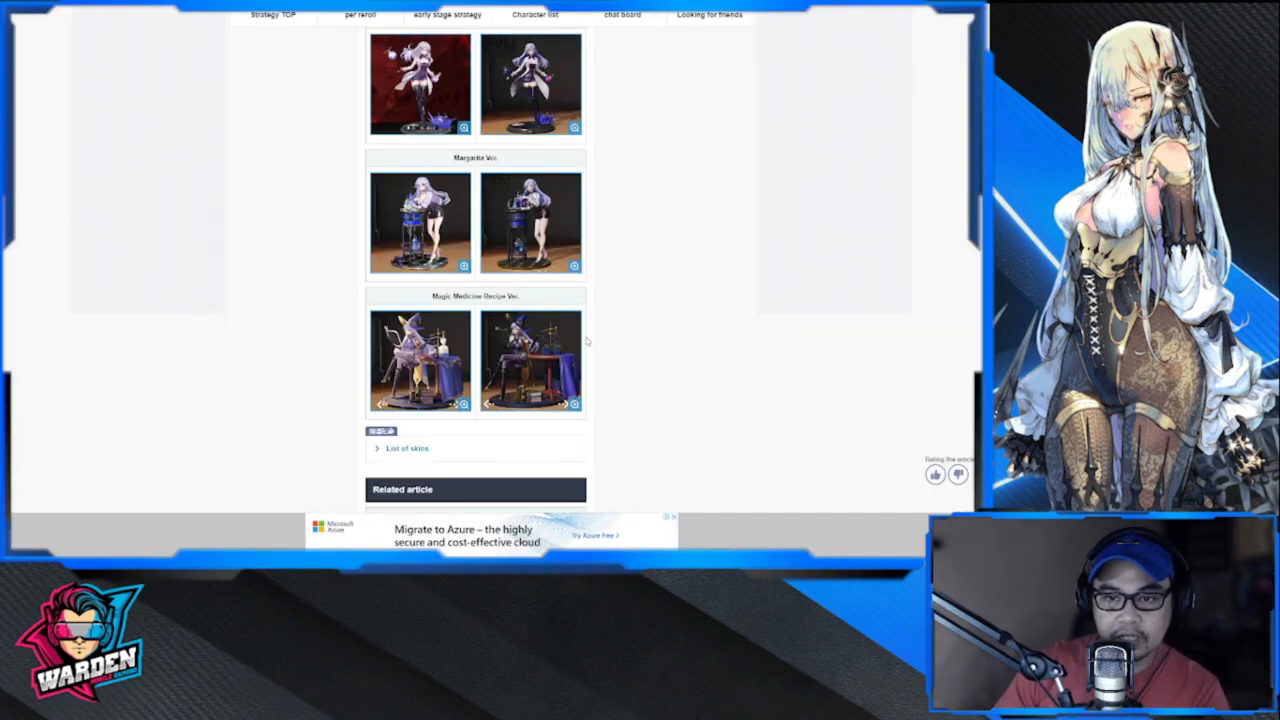
mouse_move(604, 336)
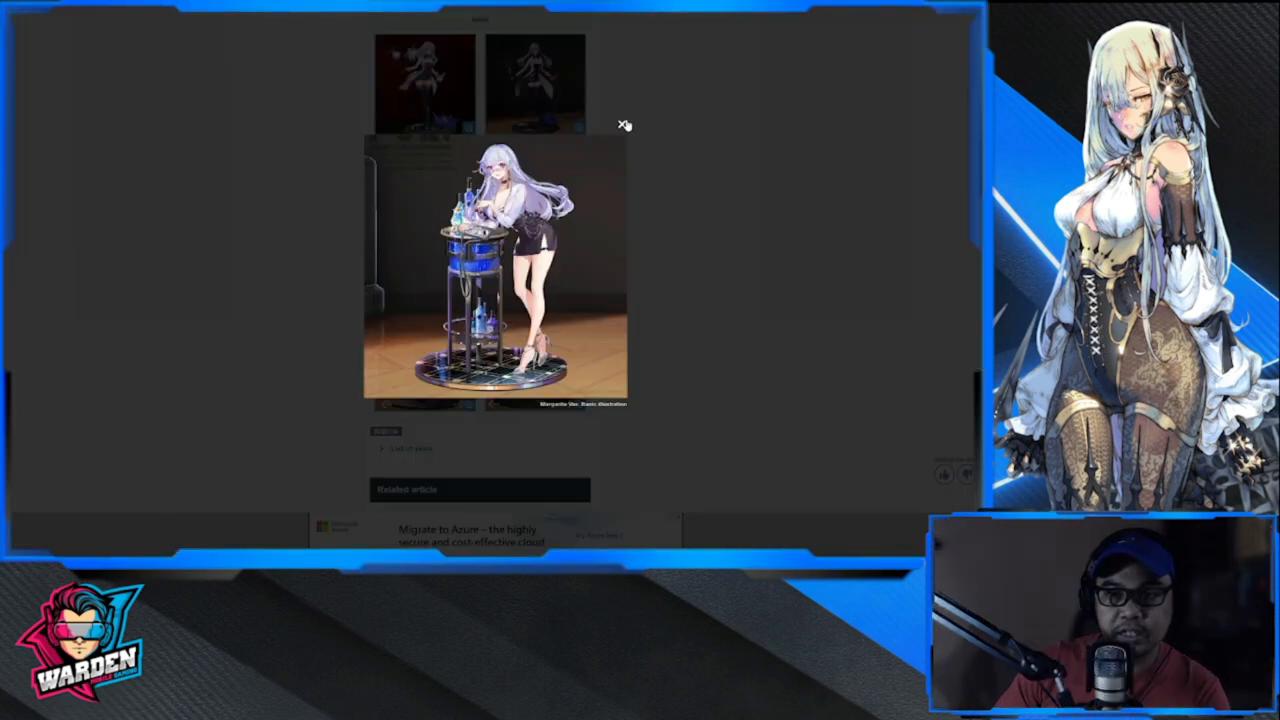
left_click(622, 124)
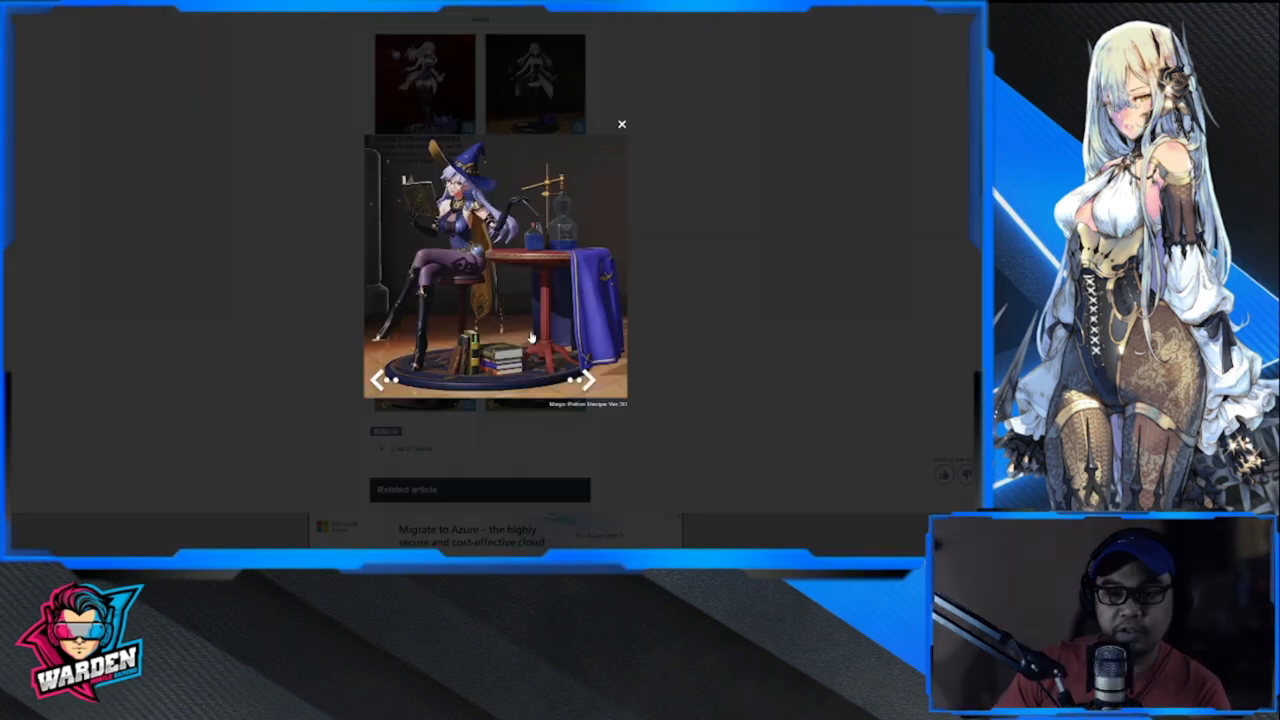
left_click(620, 124)
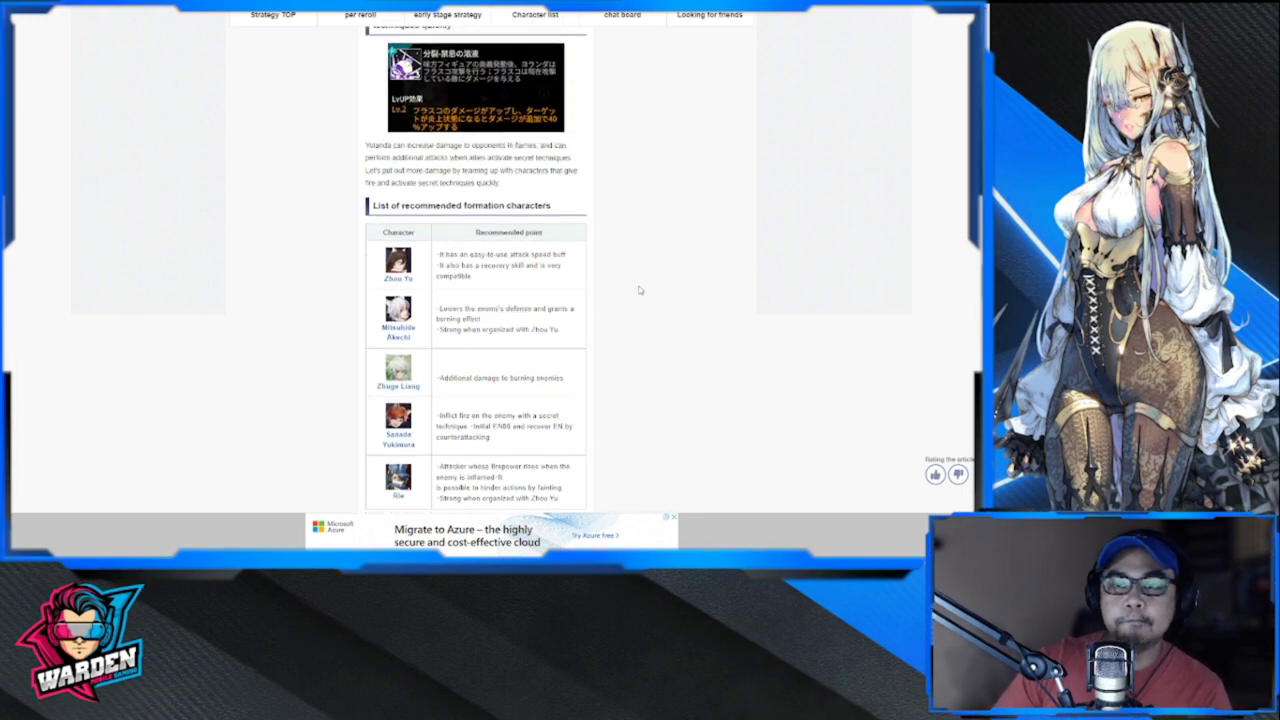
scroll("down", 3)
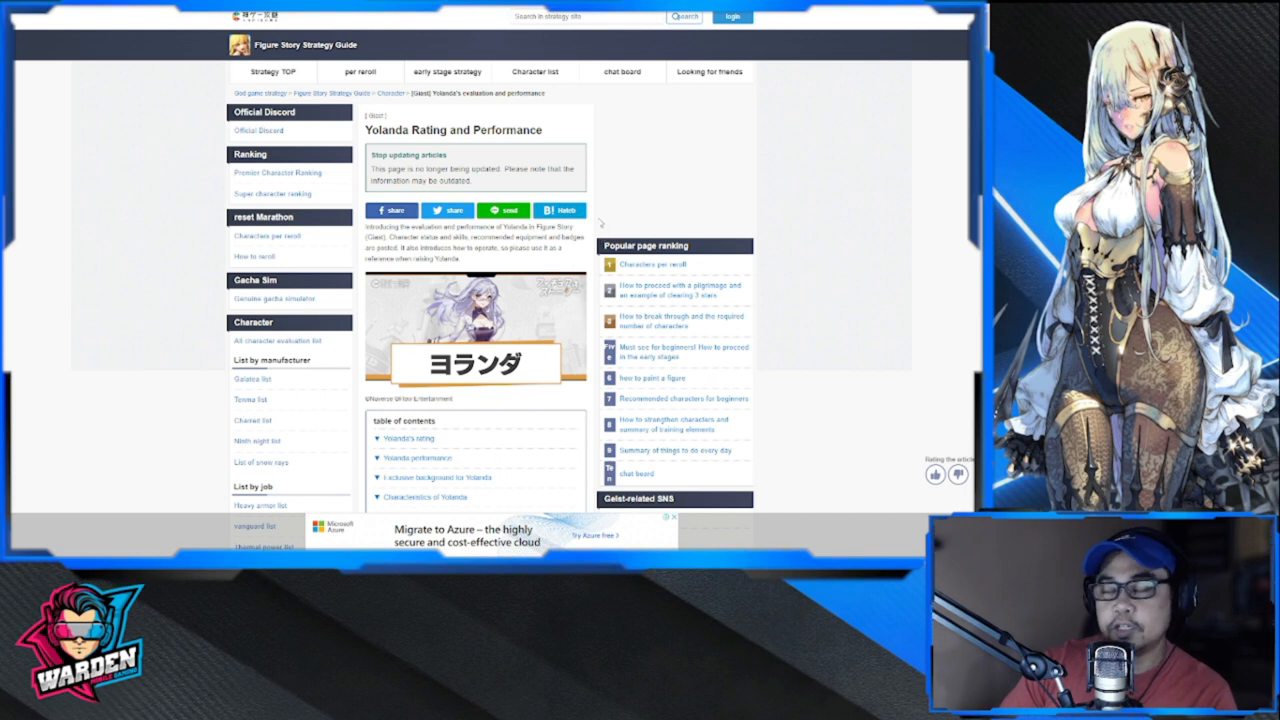
mouse_move(592, 240)
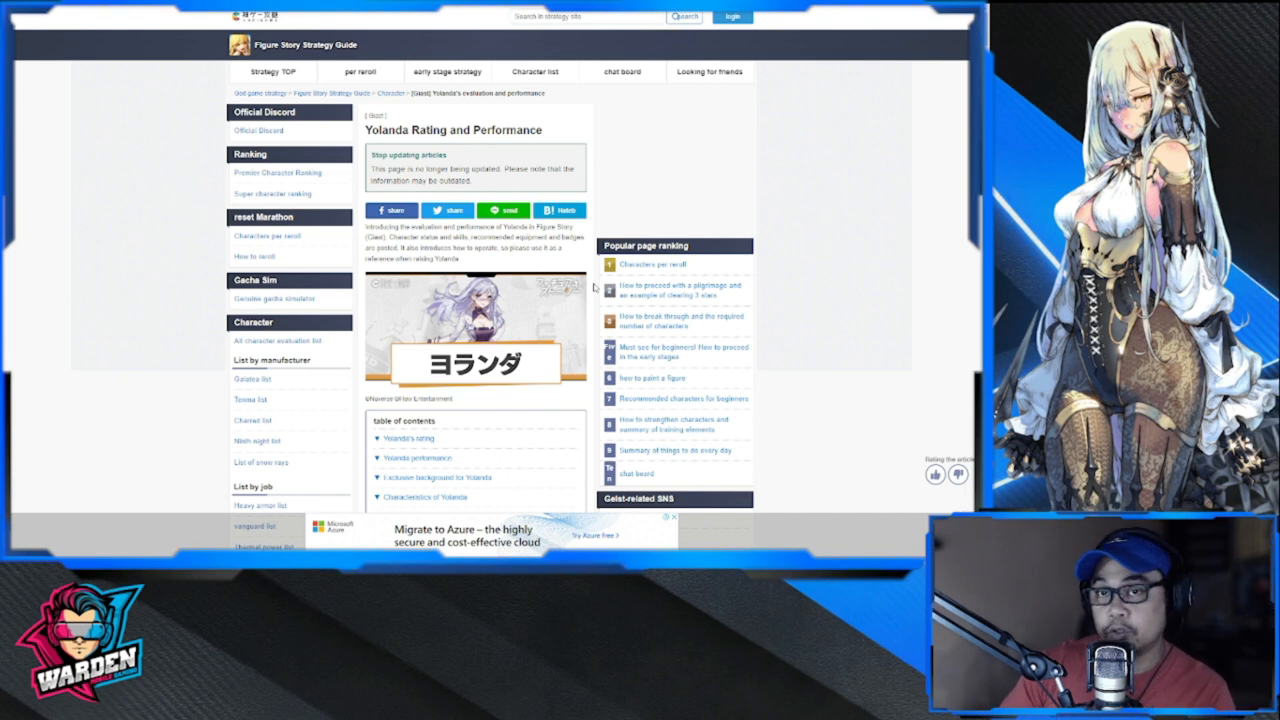
scroll("down", 3)
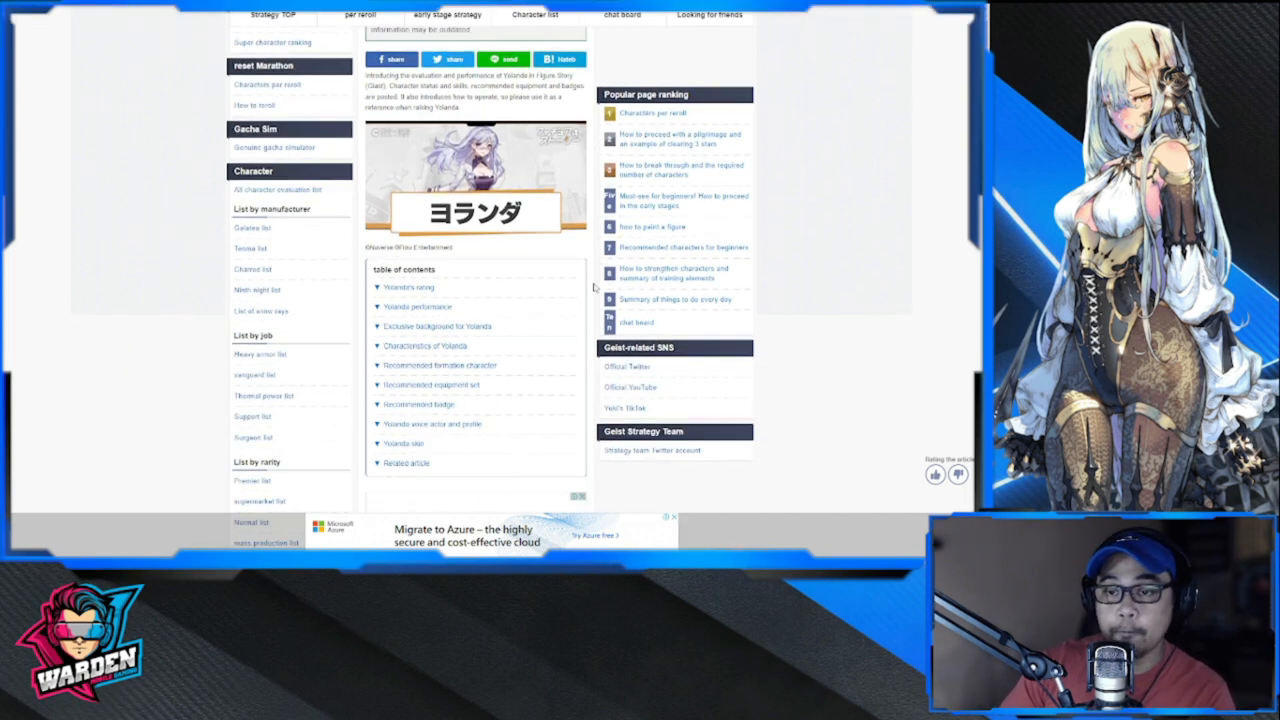
scroll("down", 3)
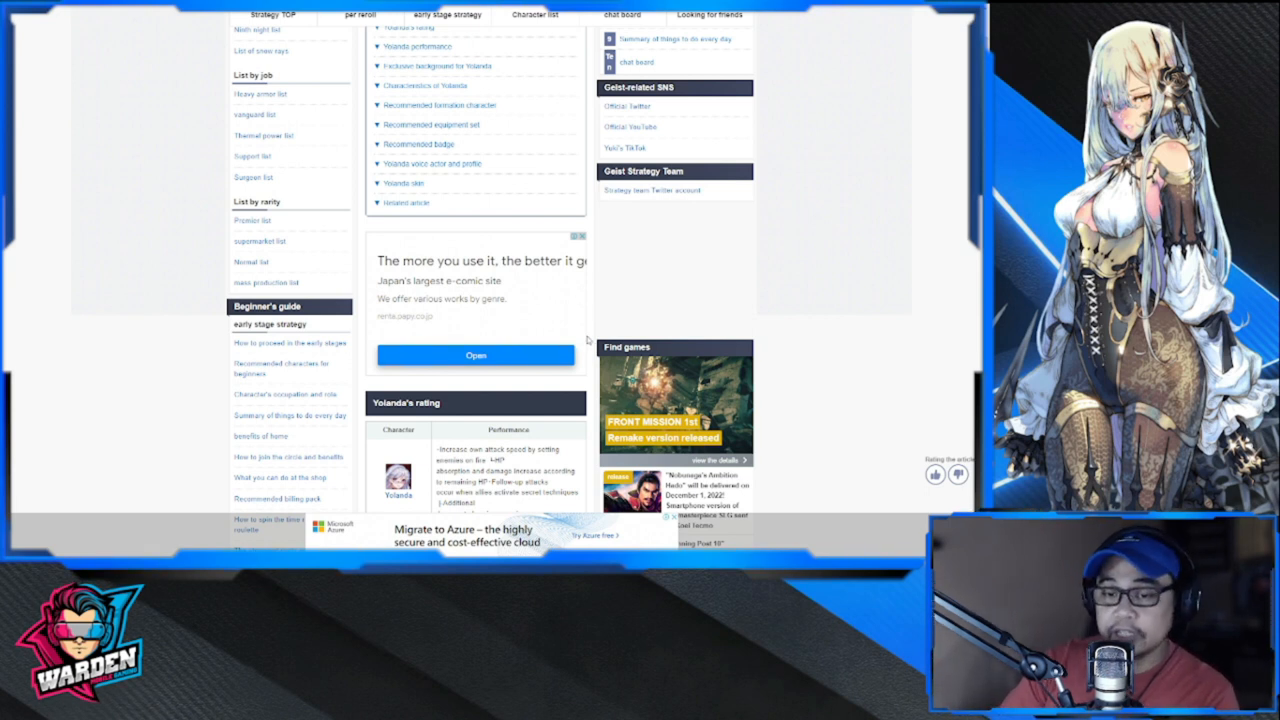
scroll("down", 3)
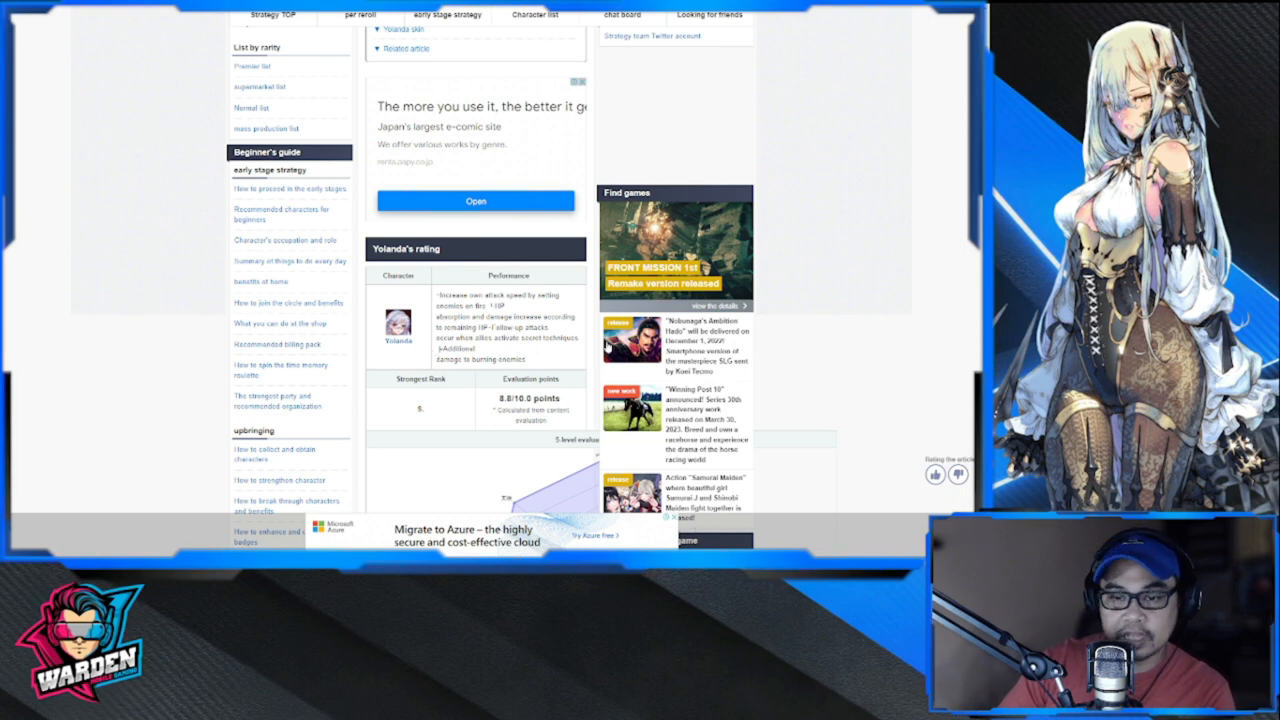
scroll("down", 3)
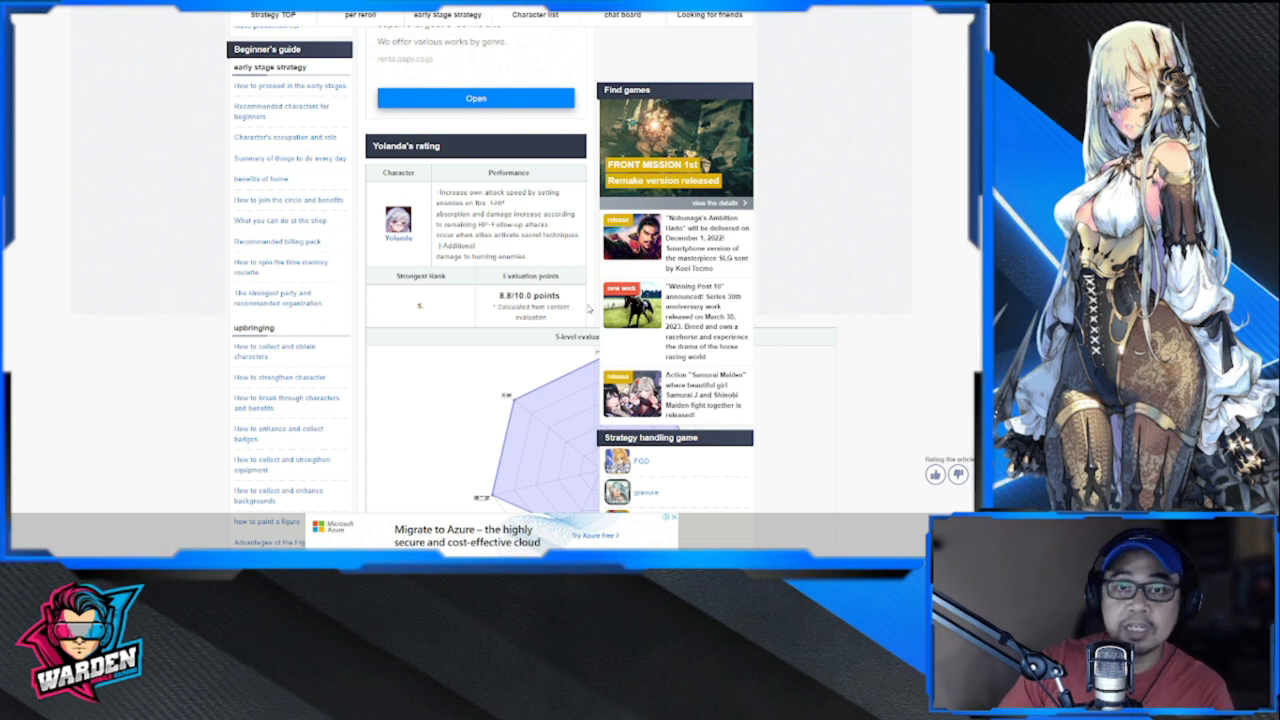
scroll("down", 3)
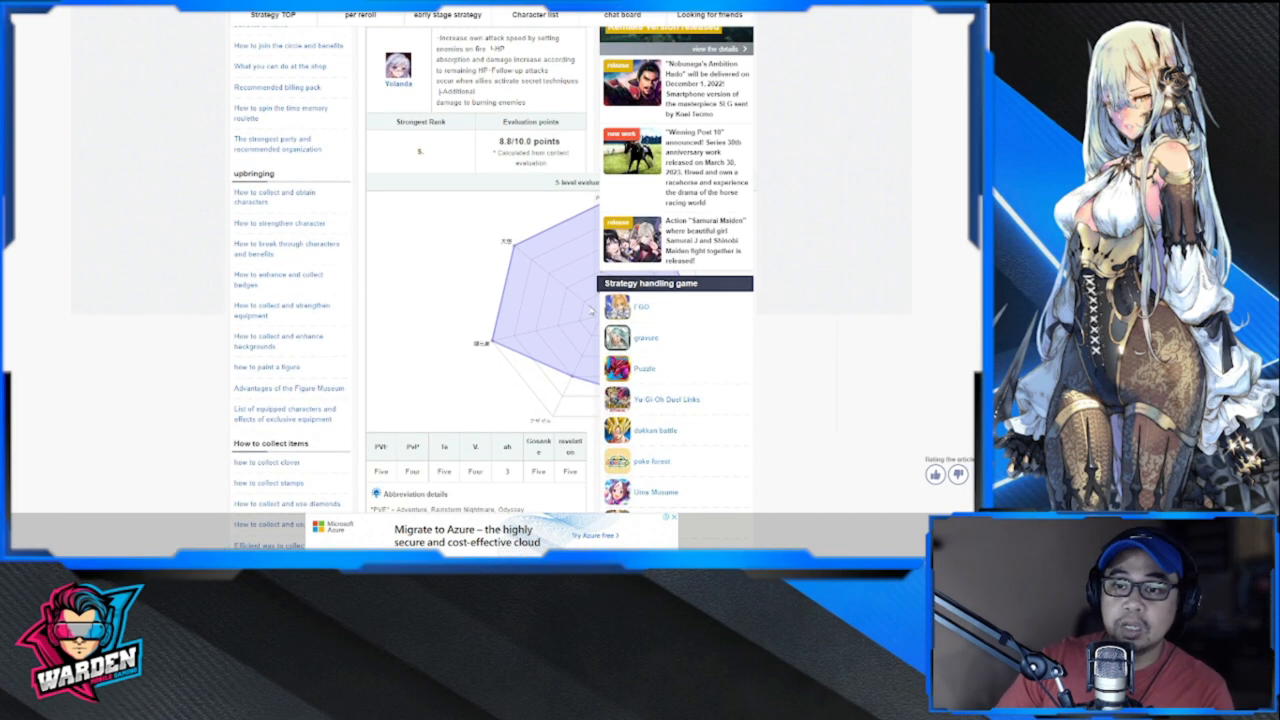